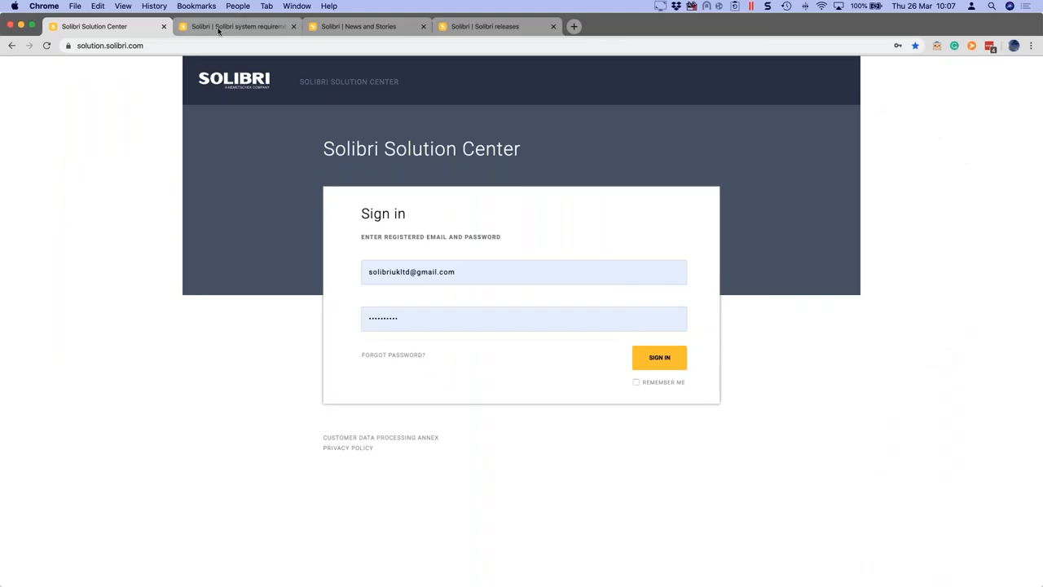
Step: Advance the slide to show the Operating System and Product page bullets
left_click(237, 26)
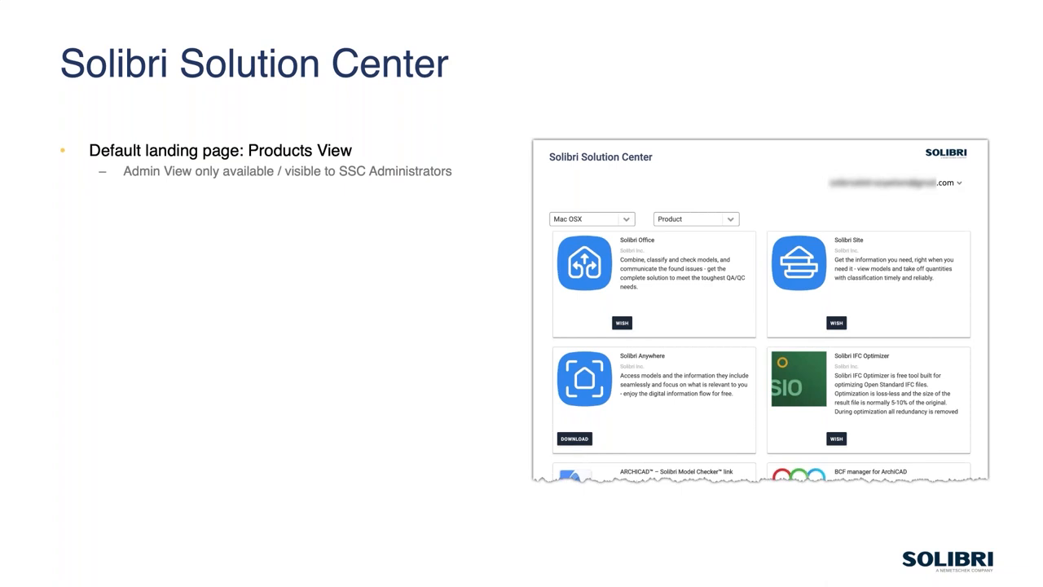
mouse_move(674, 369)
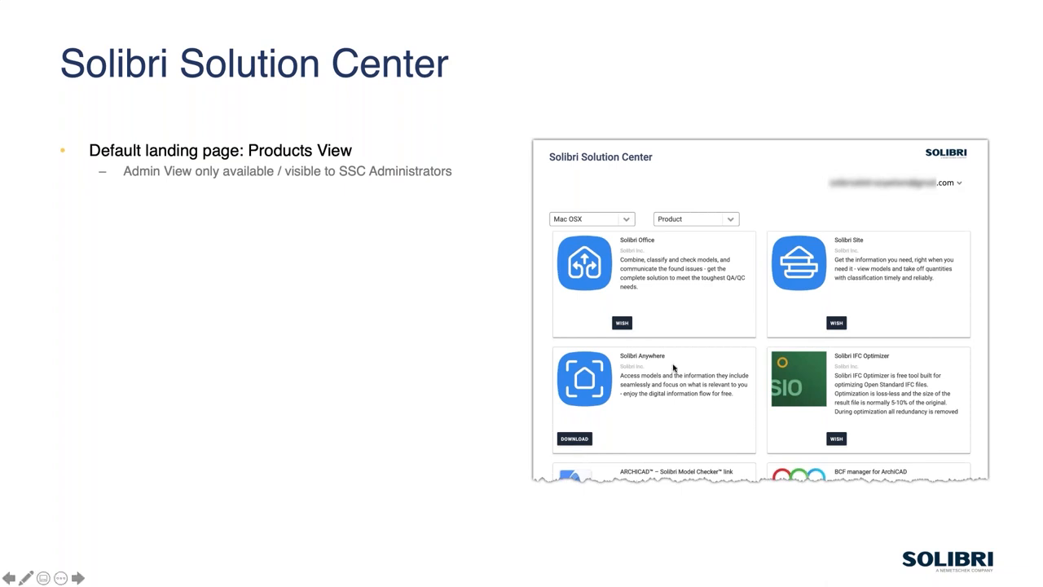
mouse_move(492, 353)
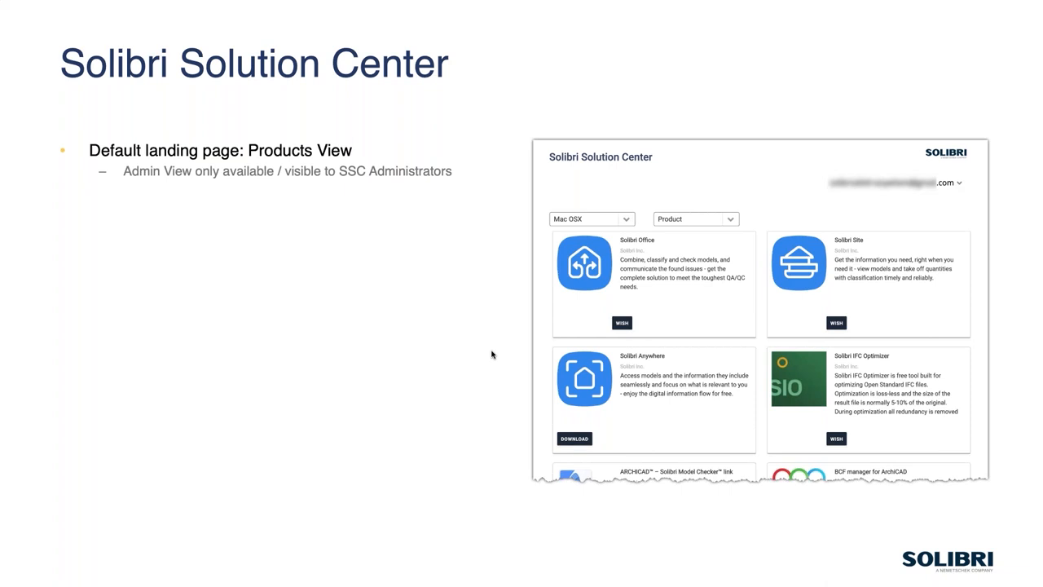
mouse_move(707, 365)
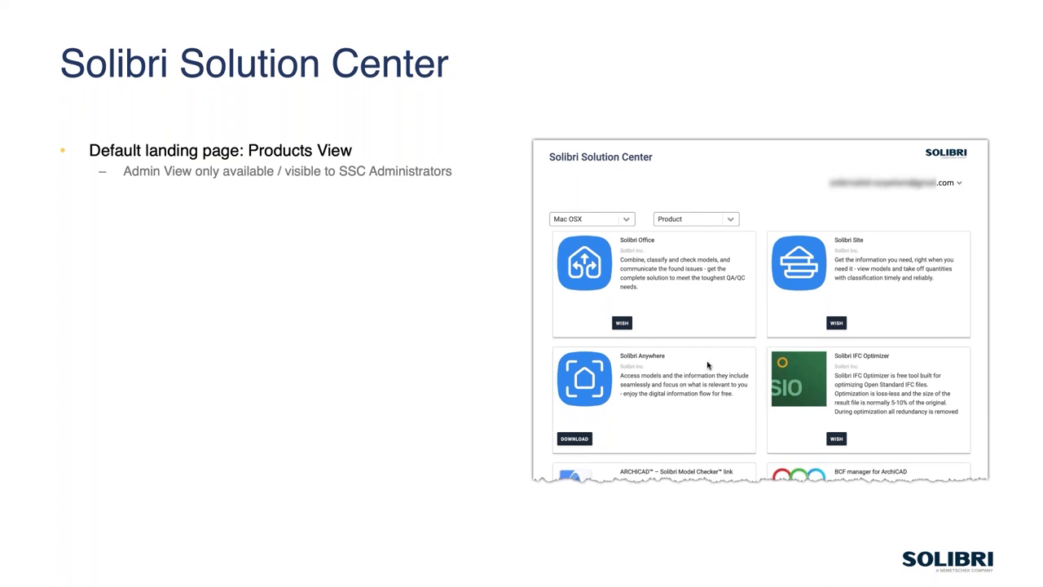
mouse_move(569, 192)
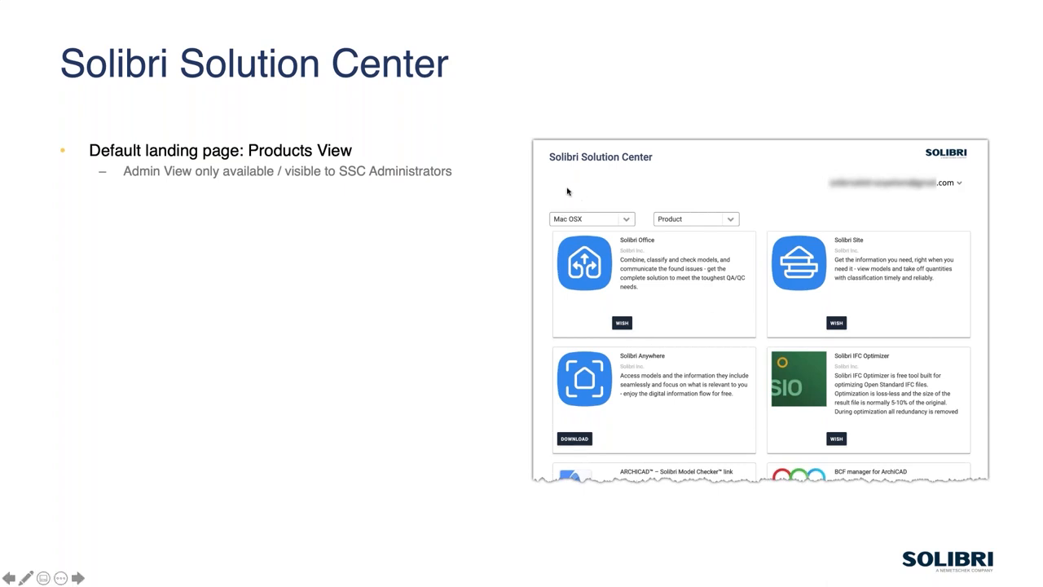
mouse_move(525, 196)
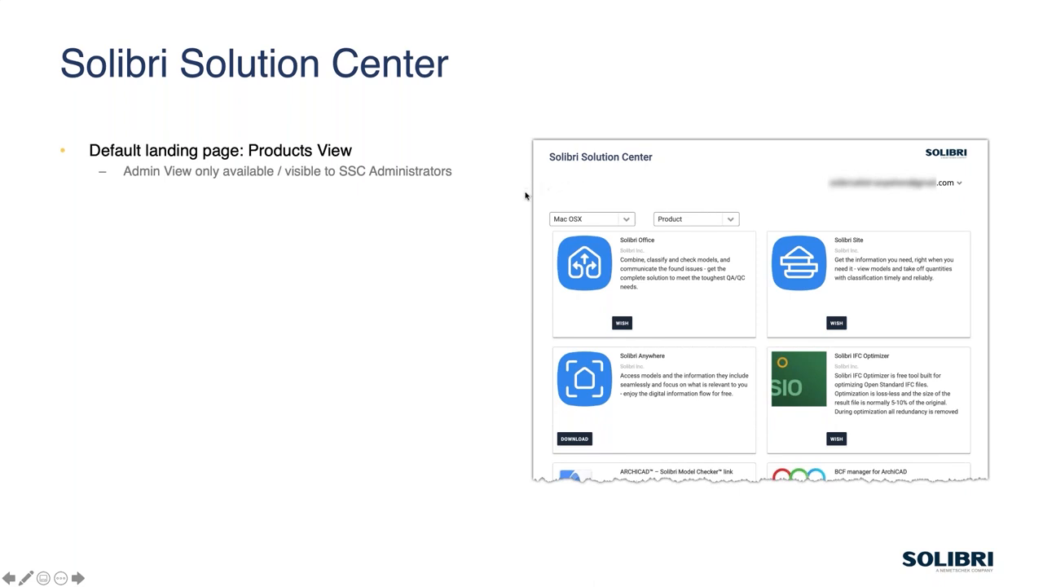
mouse_move(505, 209)
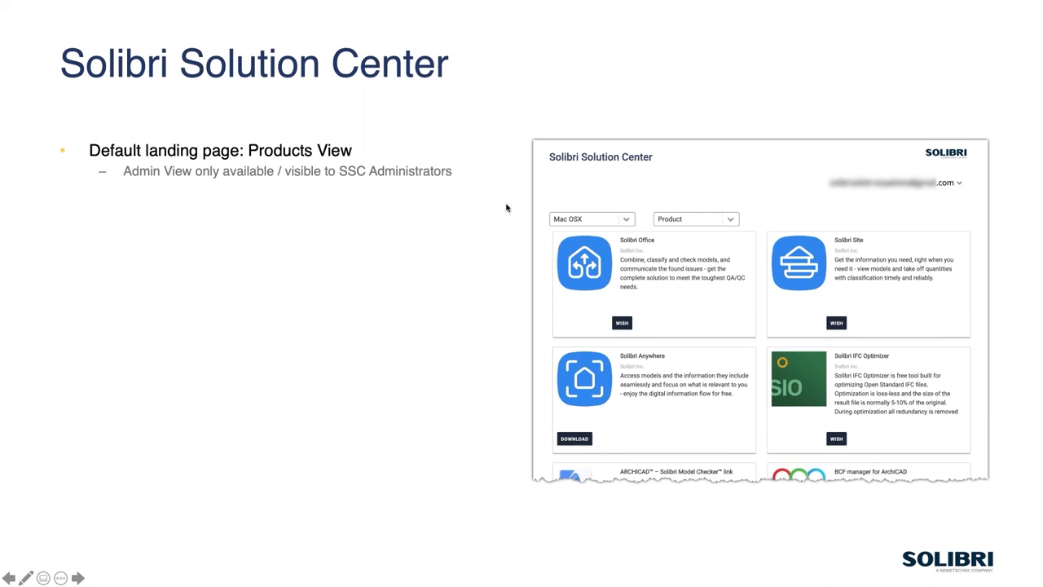
mouse_move(939, 205)
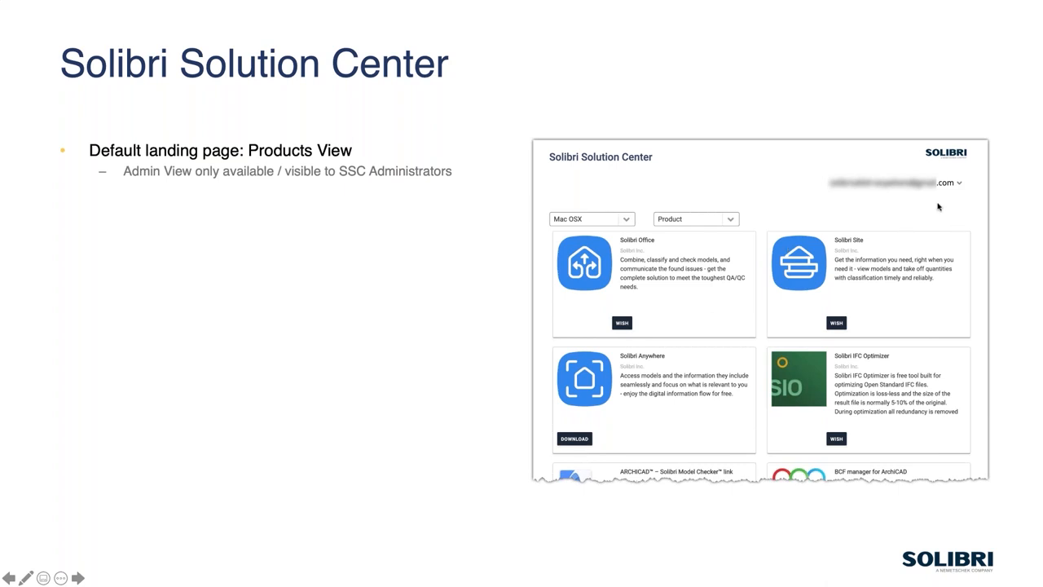
mouse_move(453, 193)
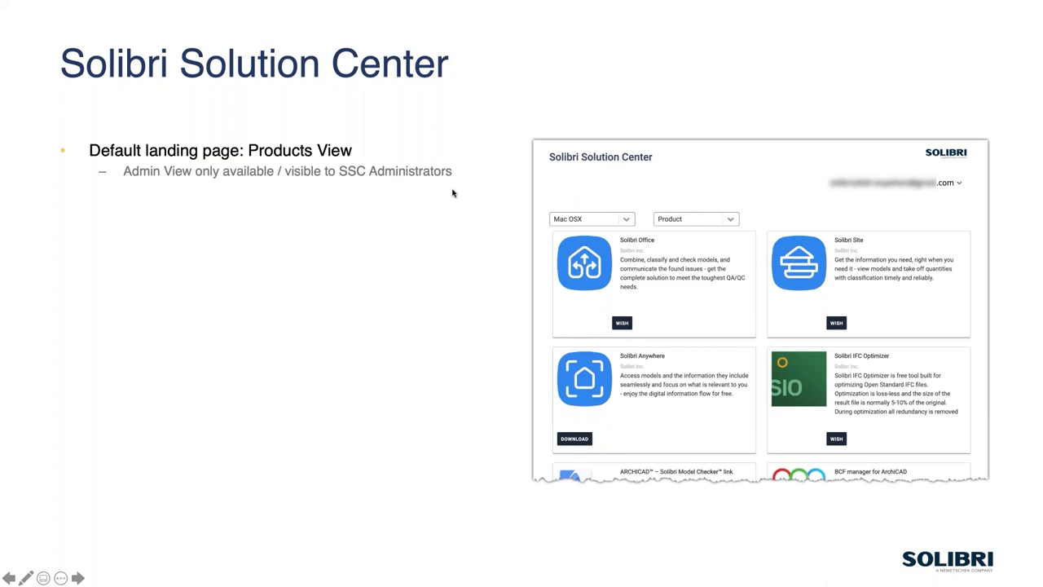
mouse_move(514, 194)
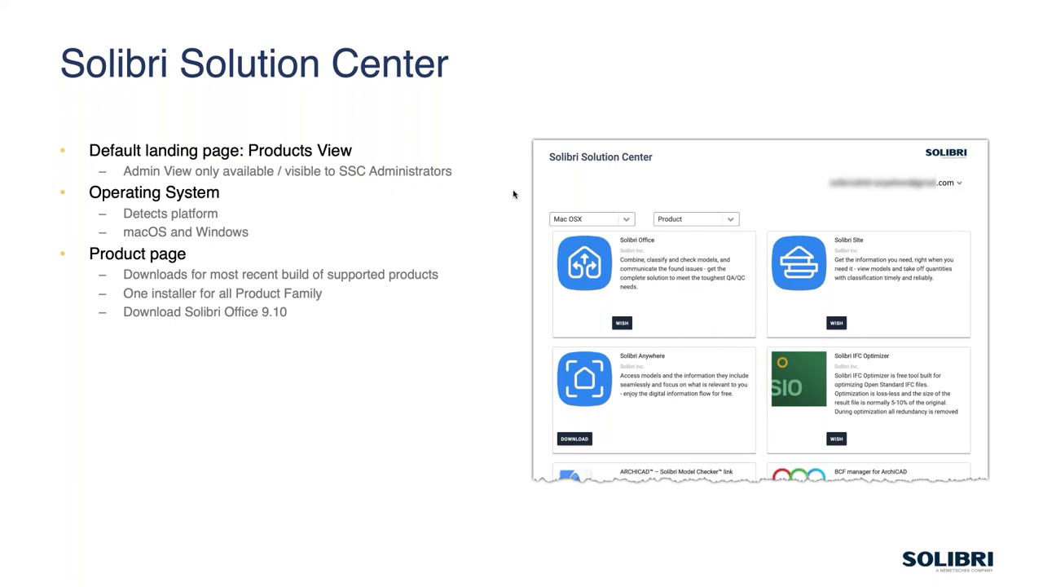
mouse_move(652, 273)
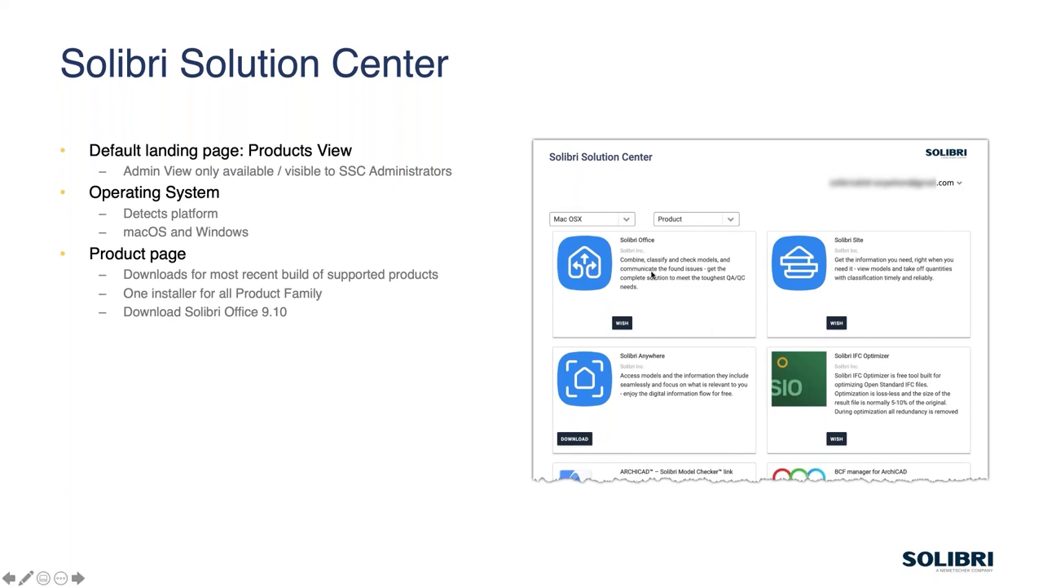
mouse_move(776, 318)
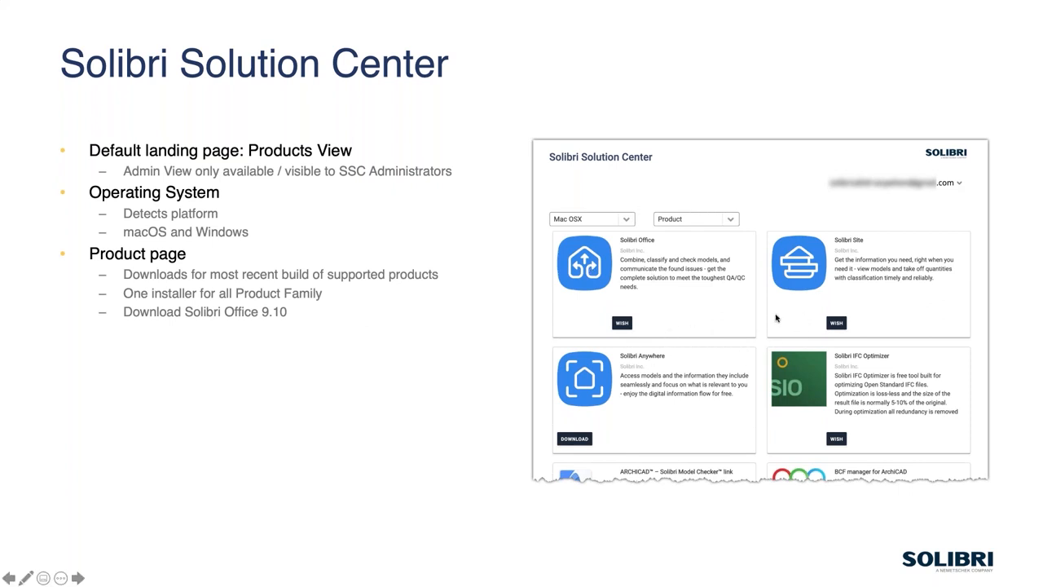
mouse_move(628, 369)
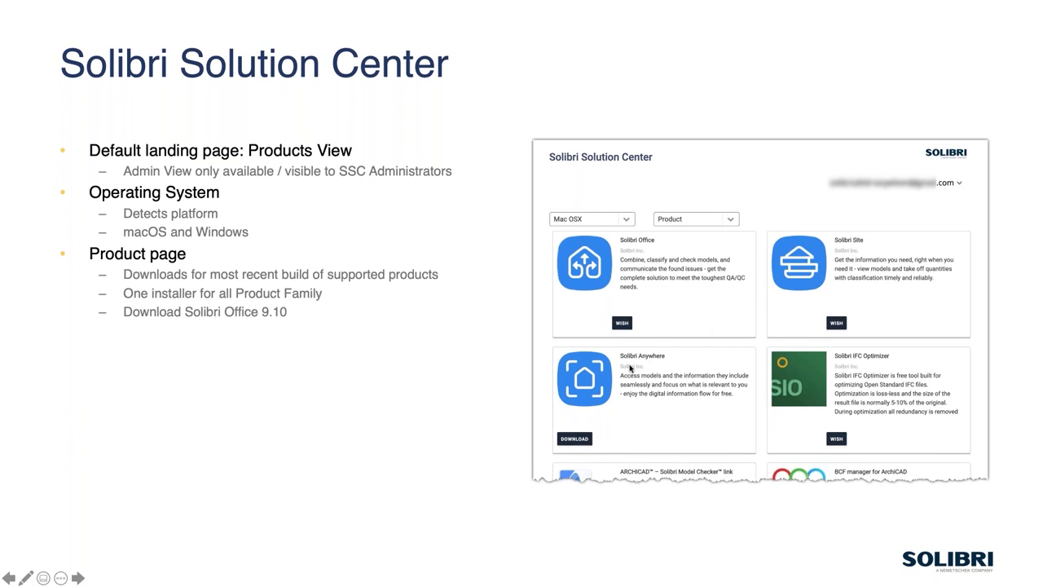
mouse_move(603, 323)
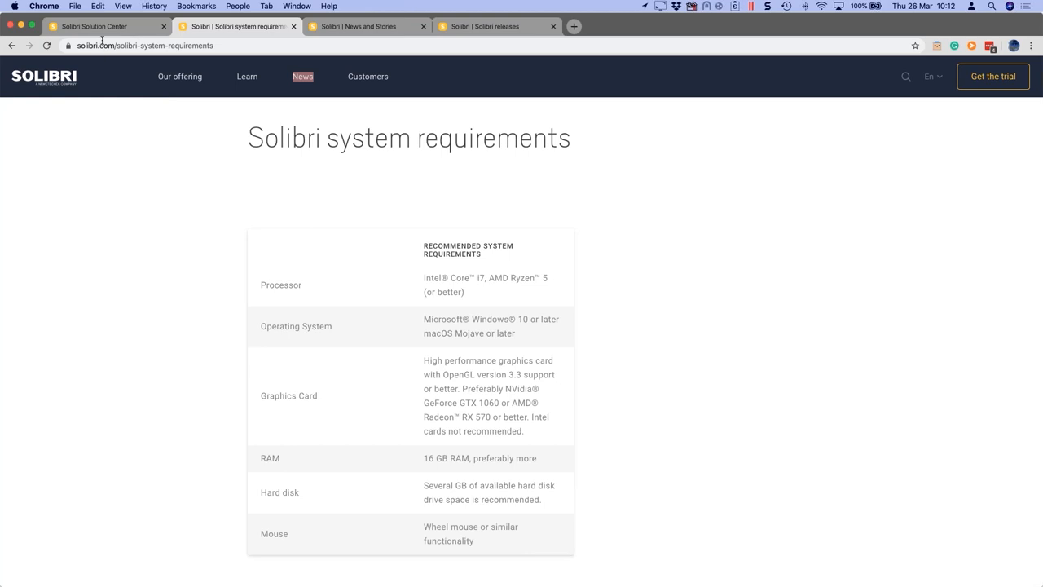
Step: Switch Chrome to the Solibri Solution Center tab showing its sign-in page
left_click(95, 26)
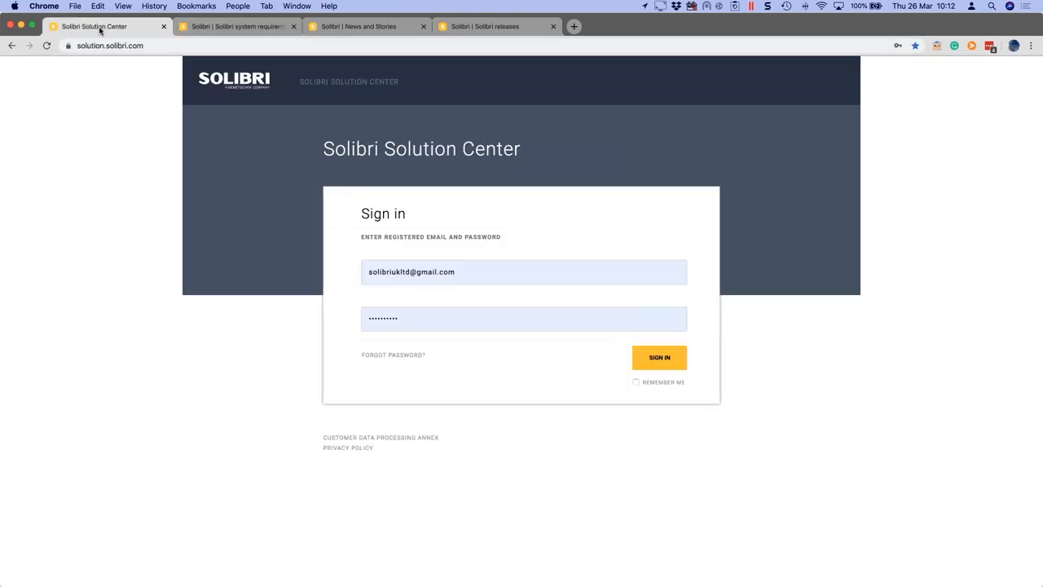
mouse_move(241, 408)
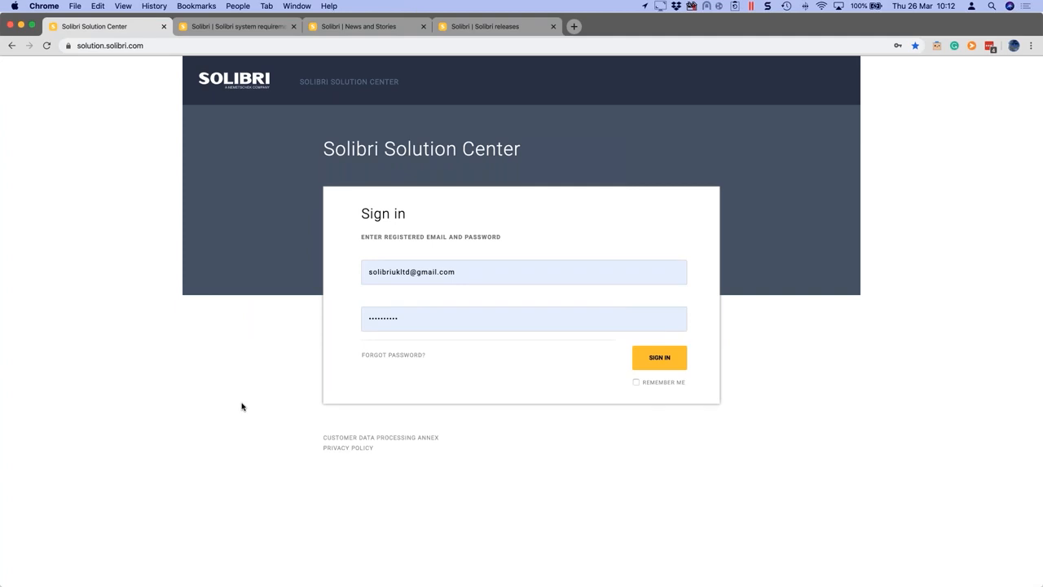
mouse_move(392, 271)
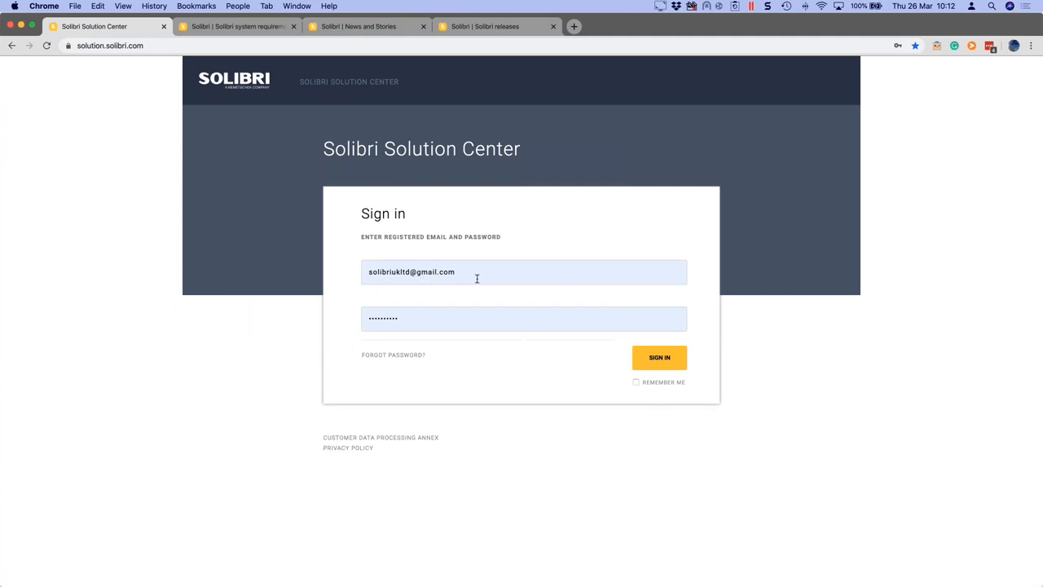
mouse_move(408, 356)
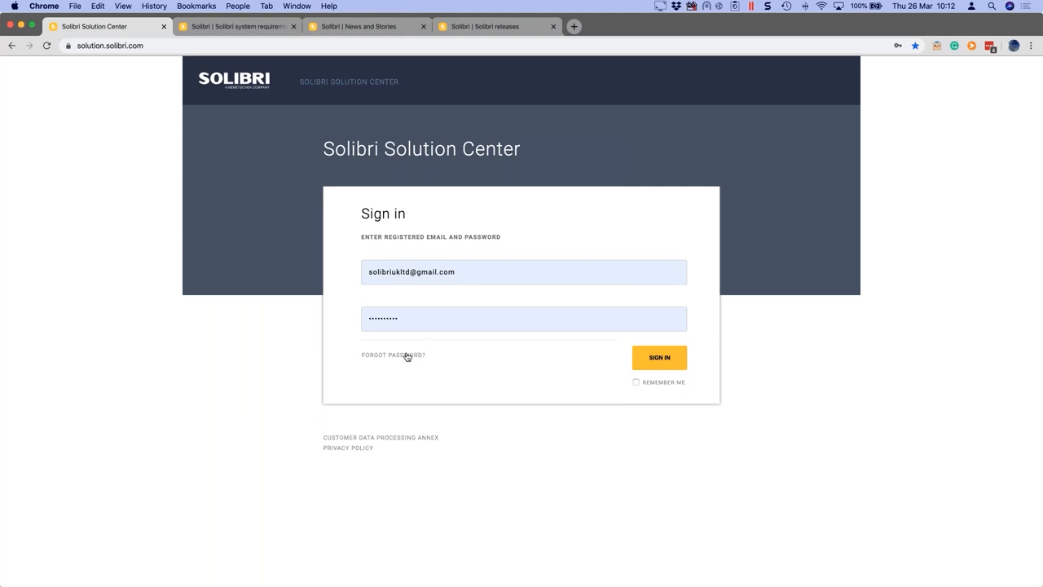
mouse_move(393, 355)
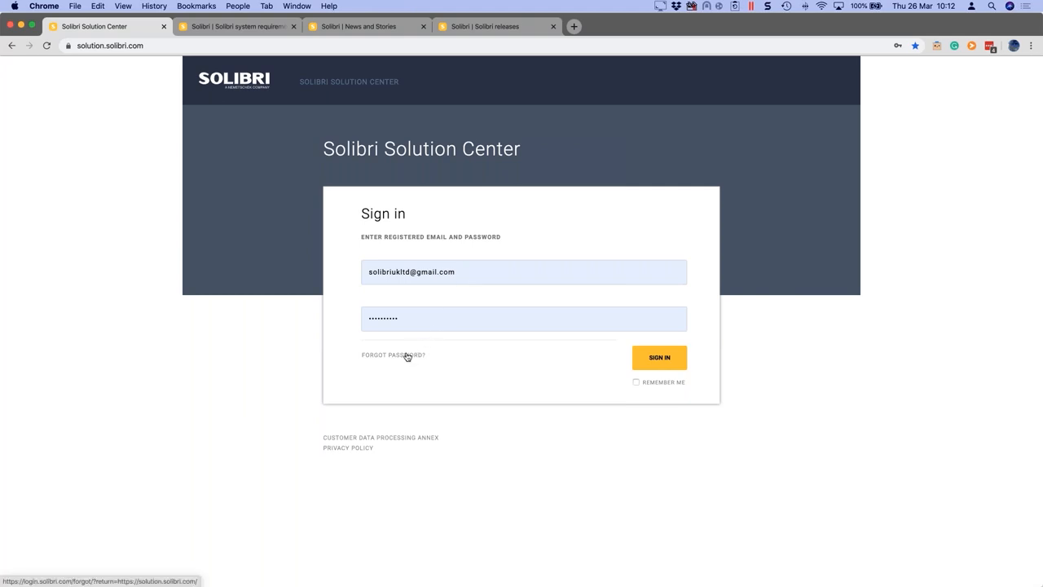
mouse_move(659, 388)
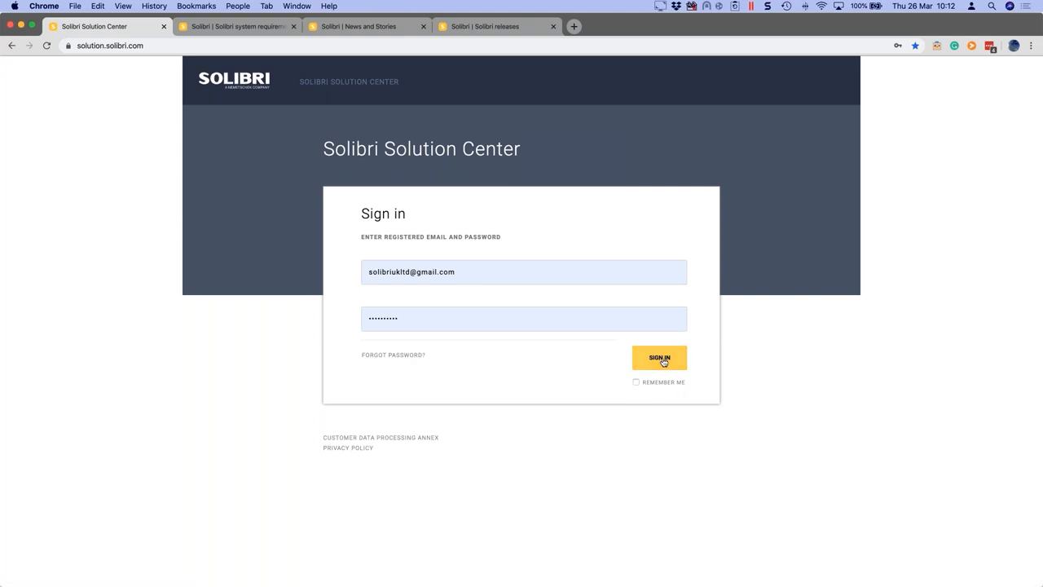
Step: Sign in to the Solution Center and bring up the platform dropdown in Products View
left_click(659, 359)
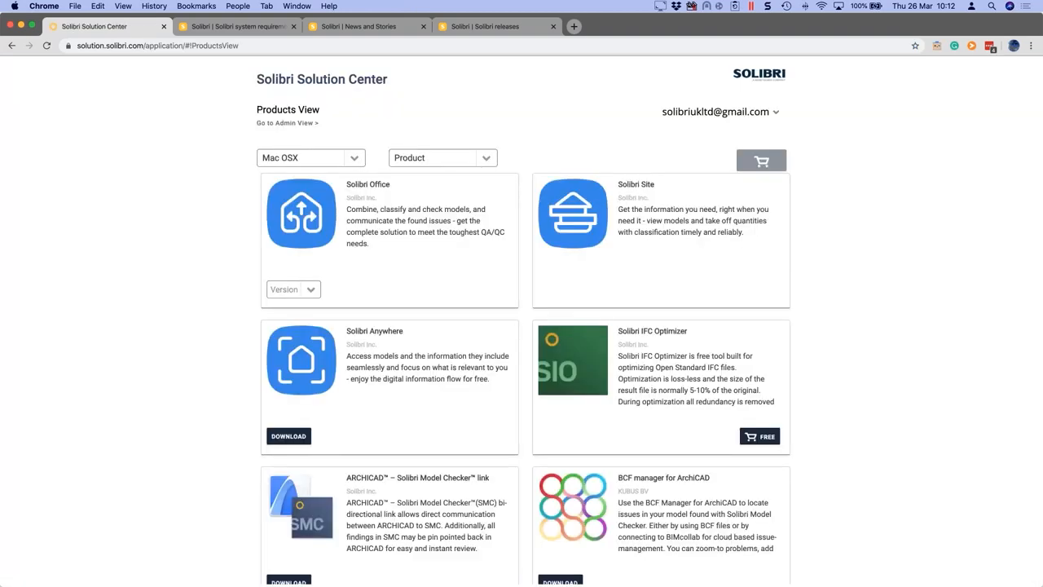
mouse_move(844, 97)
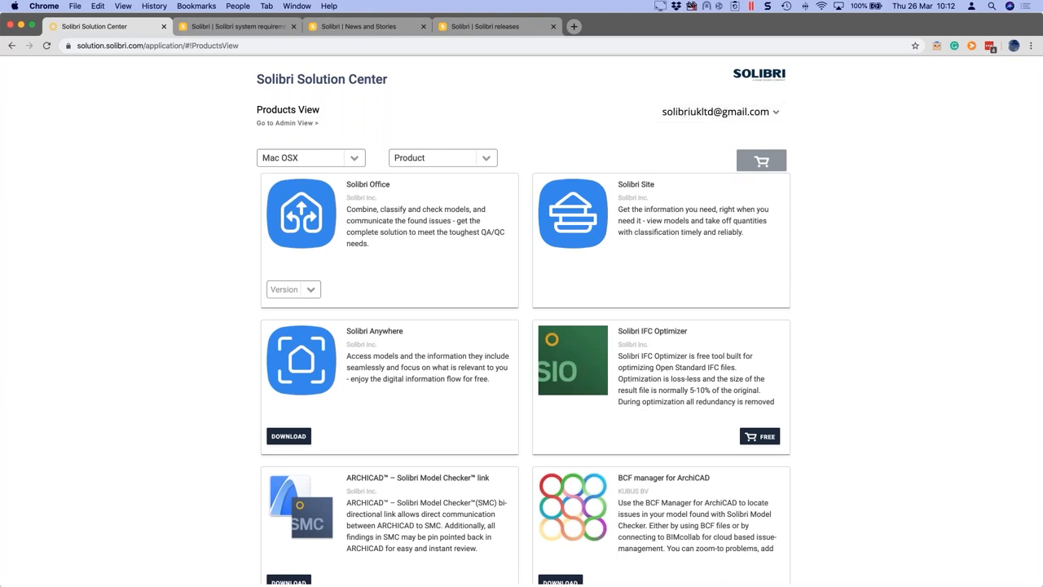
mouse_move(283, 130)
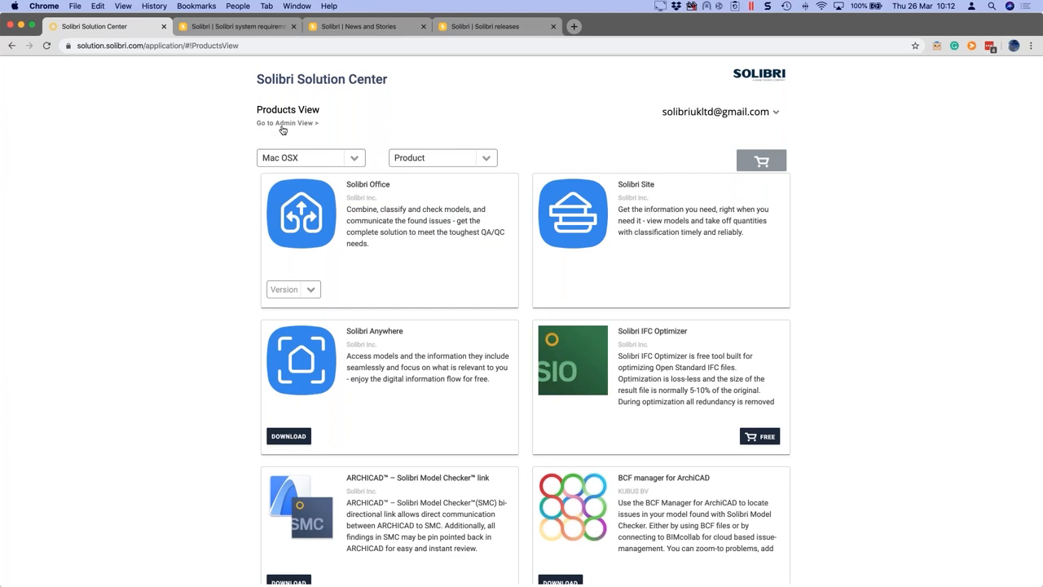
left_click(293, 290)
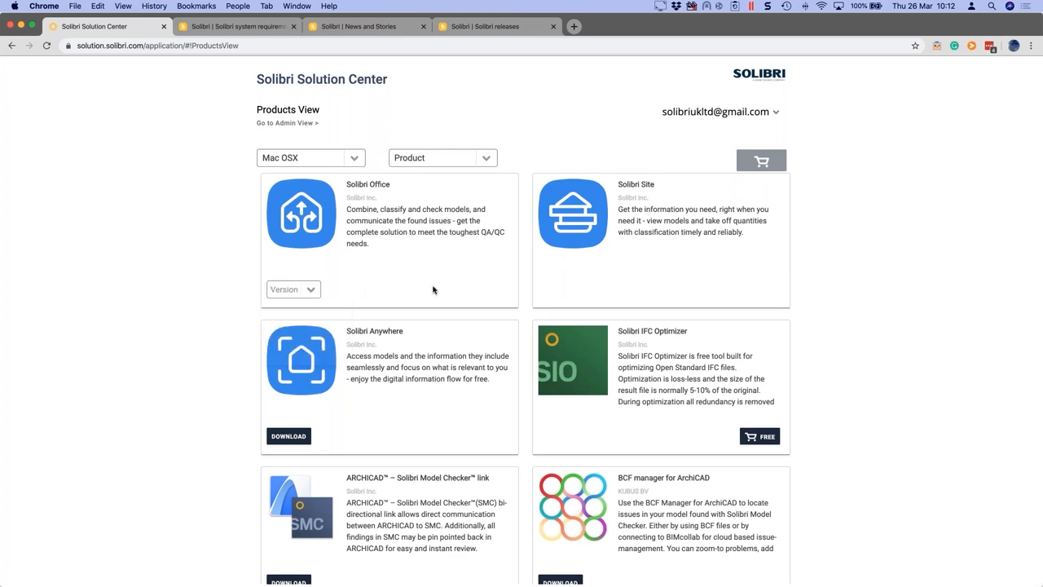
mouse_move(574, 297)
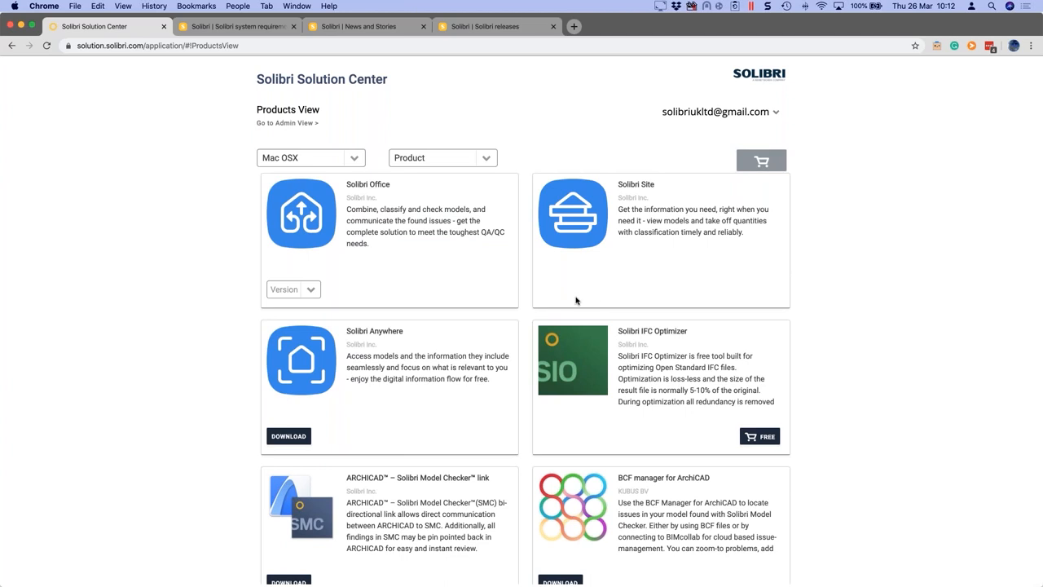
mouse_move(399, 286)
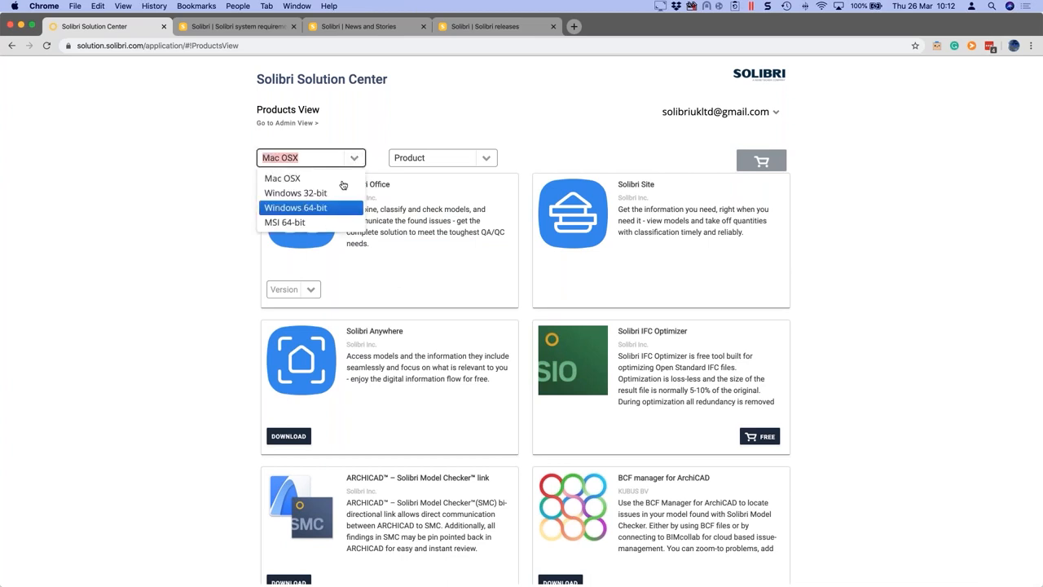
mouse_move(339, 208)
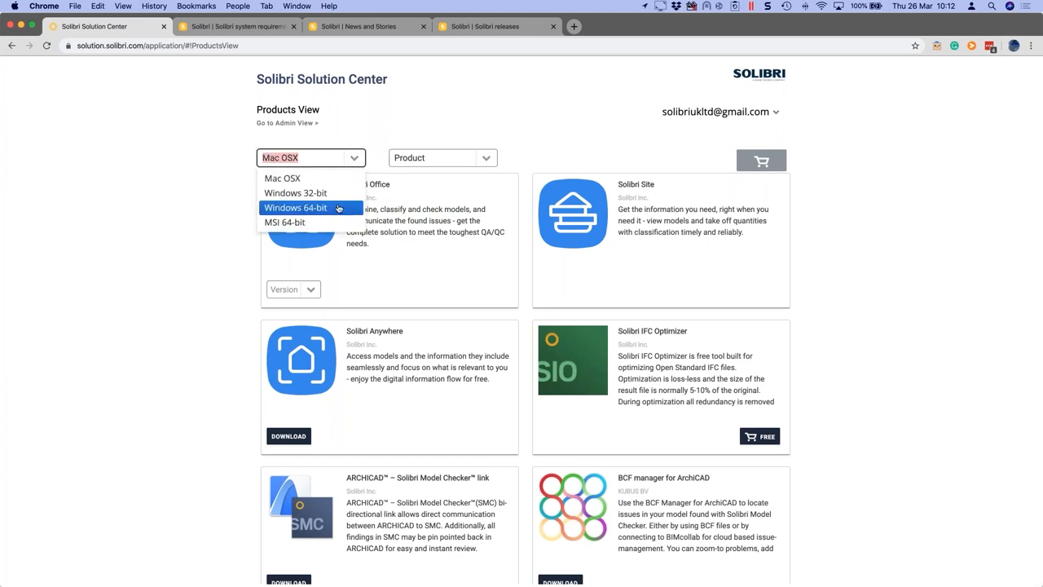
Step: Filter the product list to Windows 64-bit and review the listed products
left_click(295, 209)
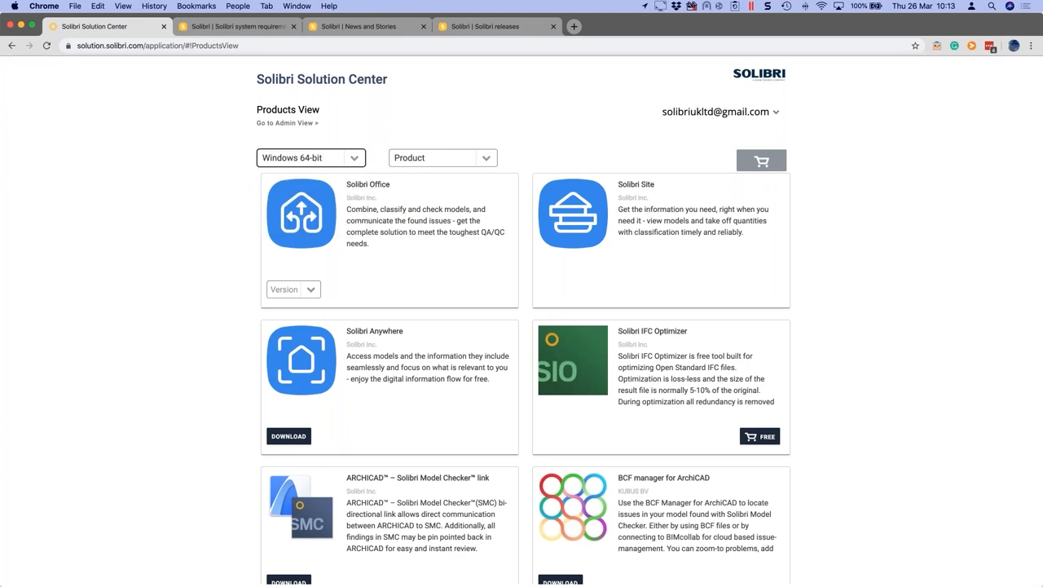
mouse_move(468, 283)
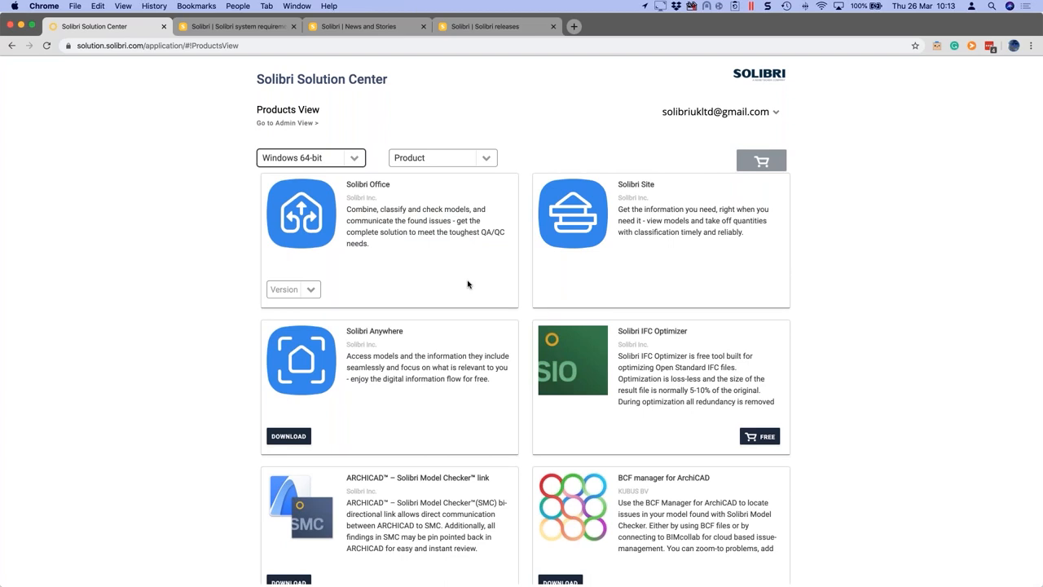
scroll("down", 3)
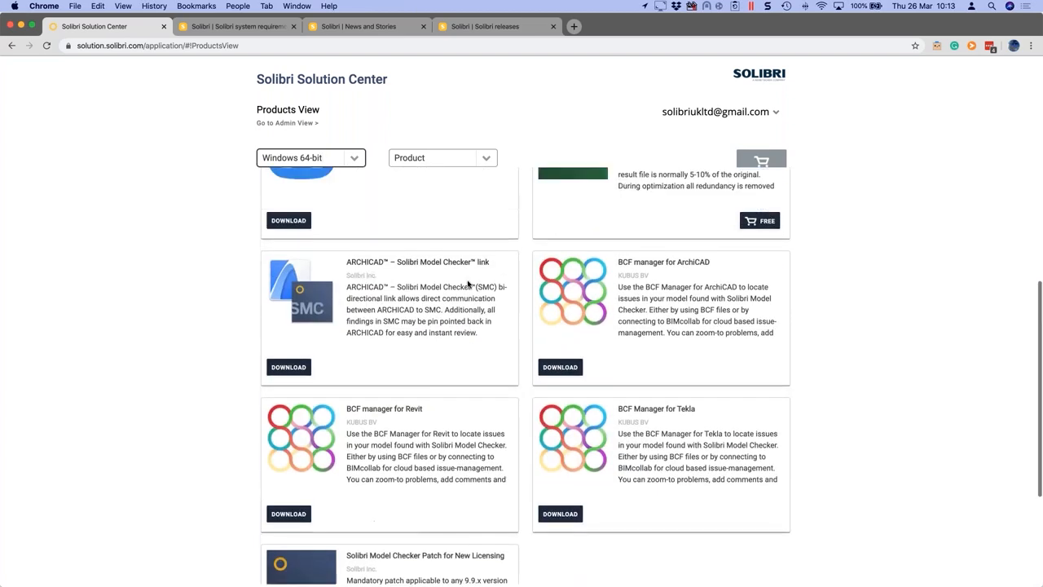
scroll("down", 3)
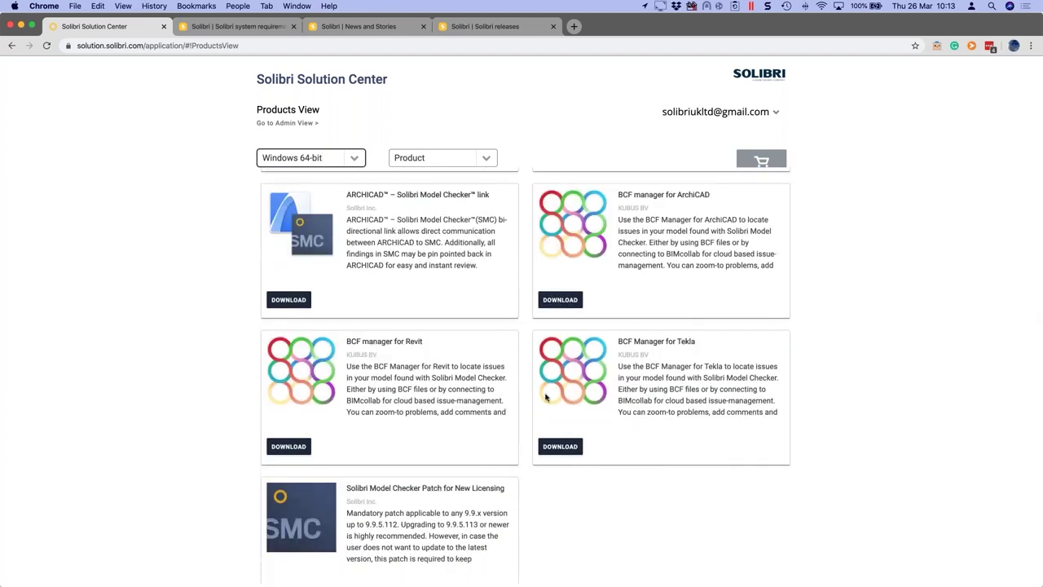
mouse_move(411, 367)
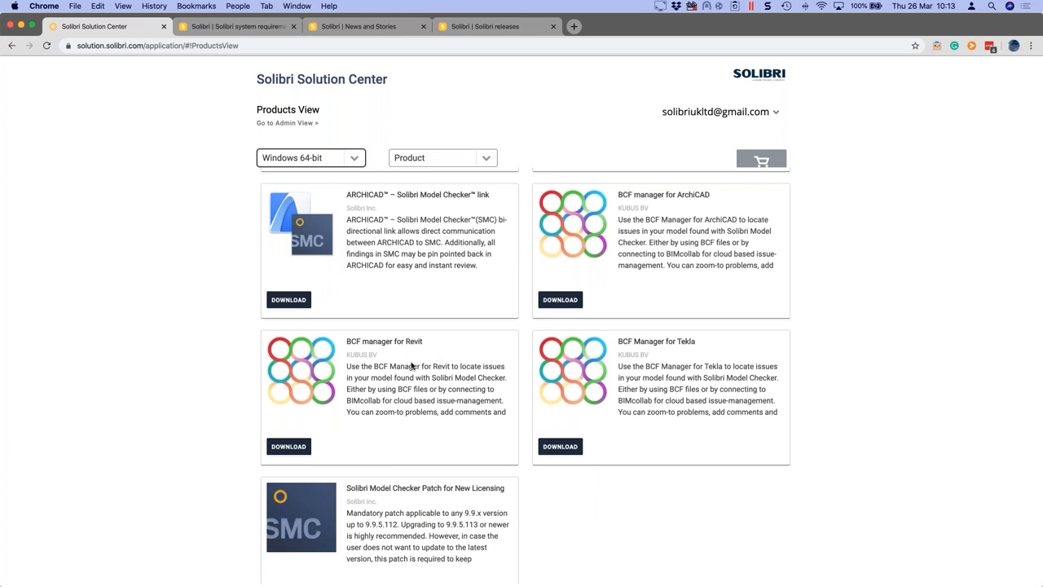
scroll("up", 3)
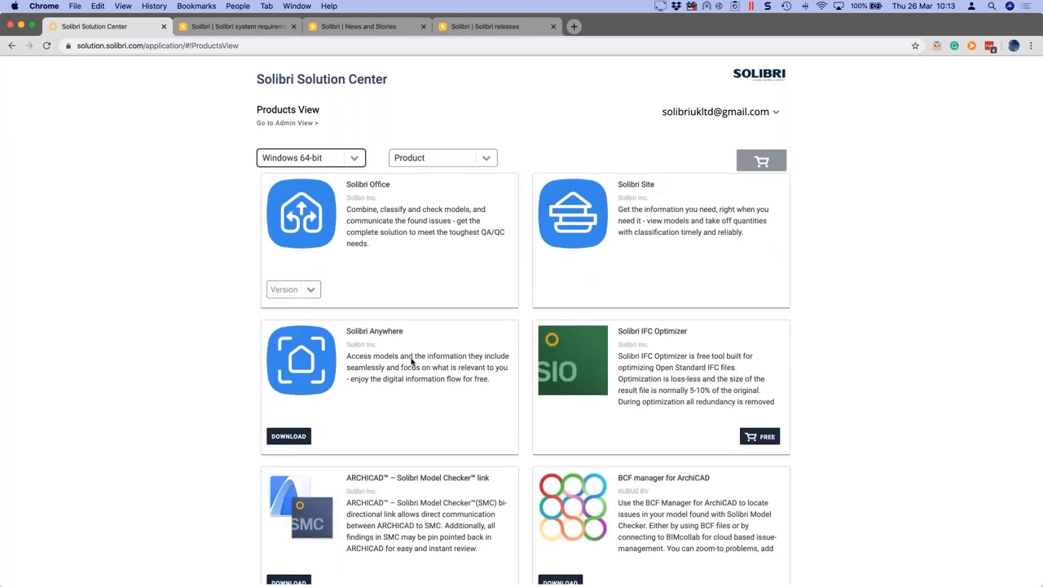
left_click(293, 290)
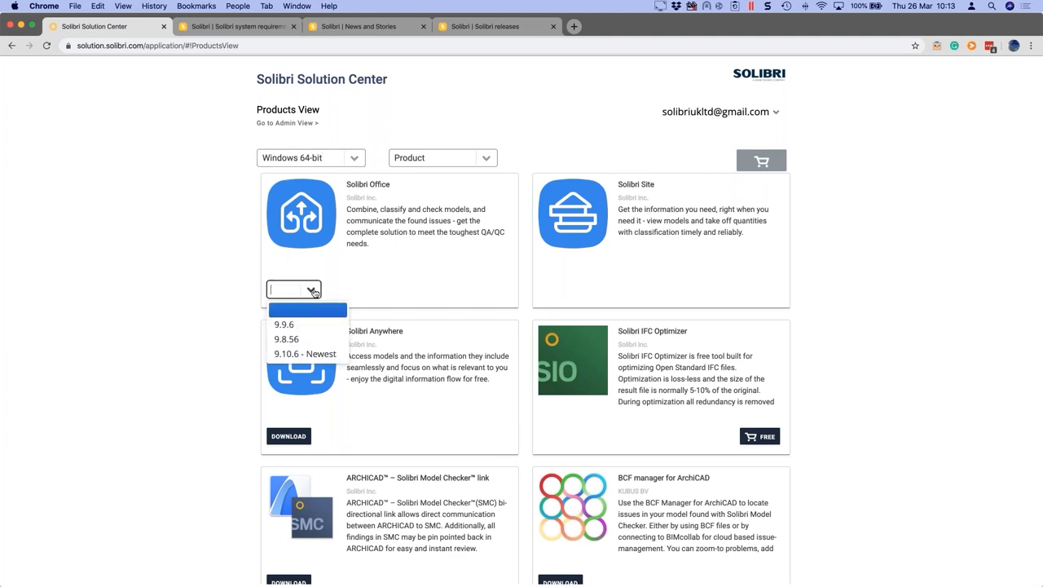
mouse_move(308, 342)
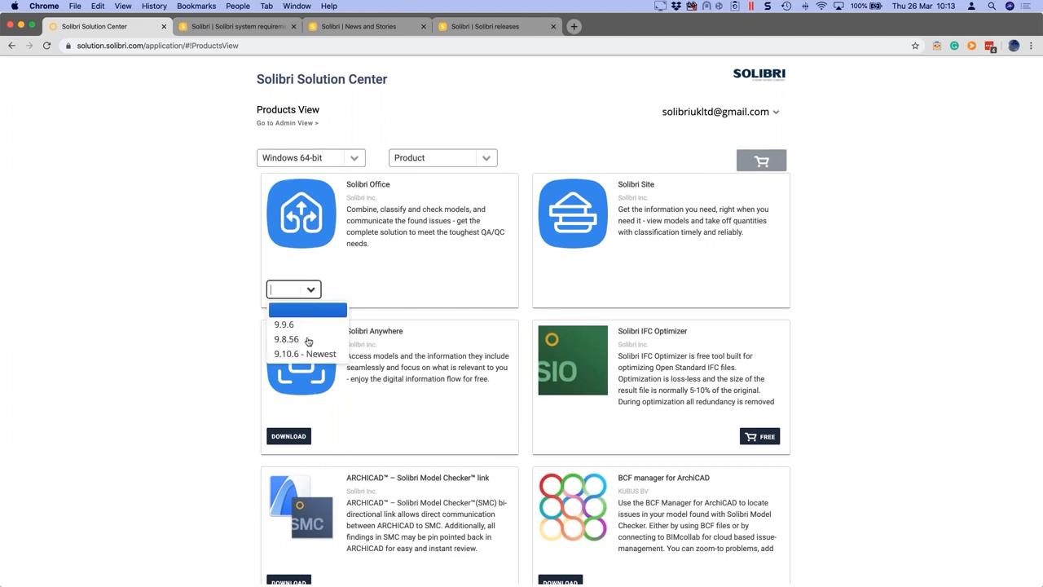
mouse_move(306, 353)
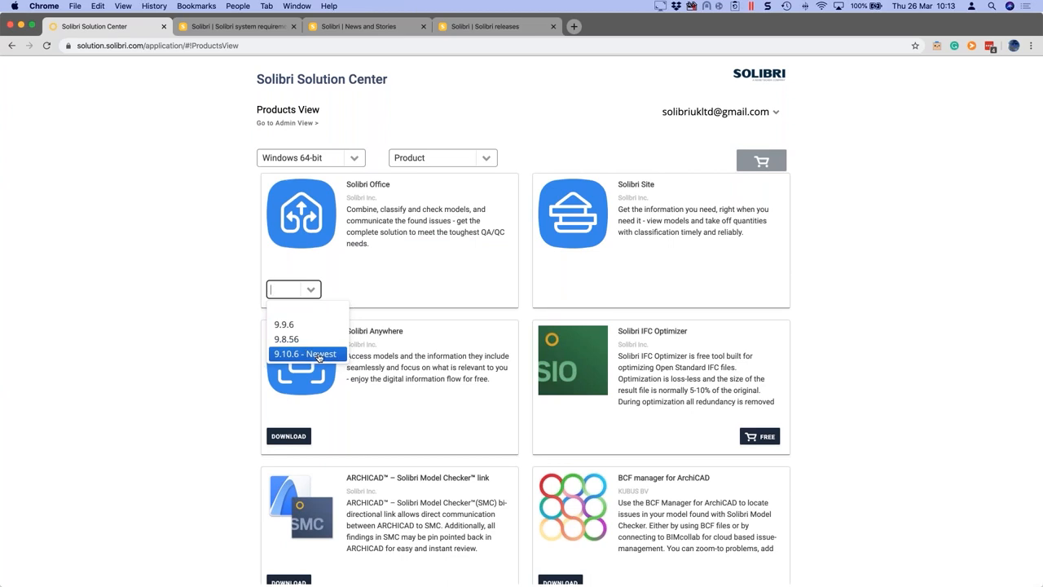
mouse_move(319, 342)
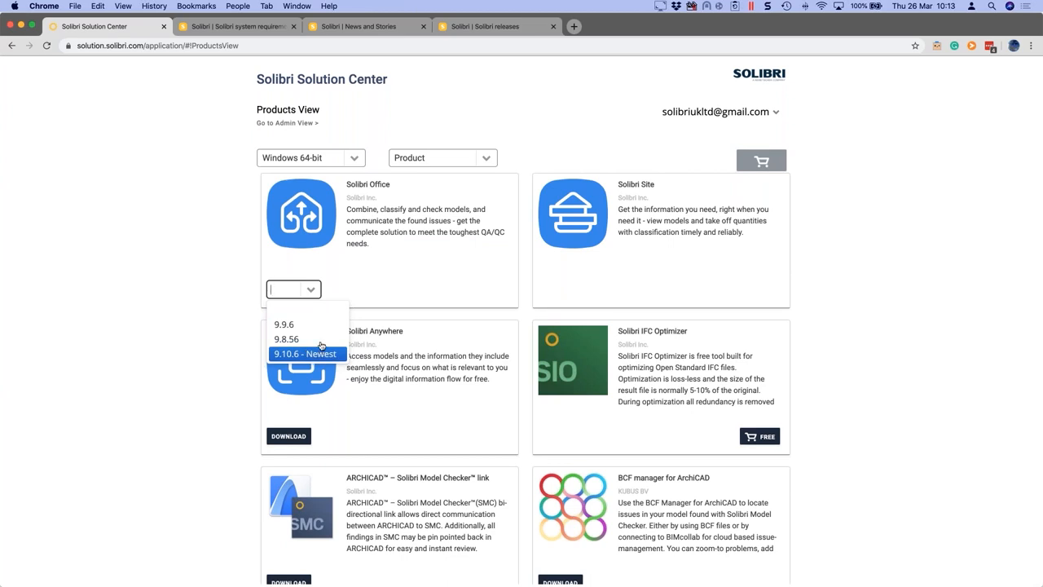
mouse_move(307, 323)
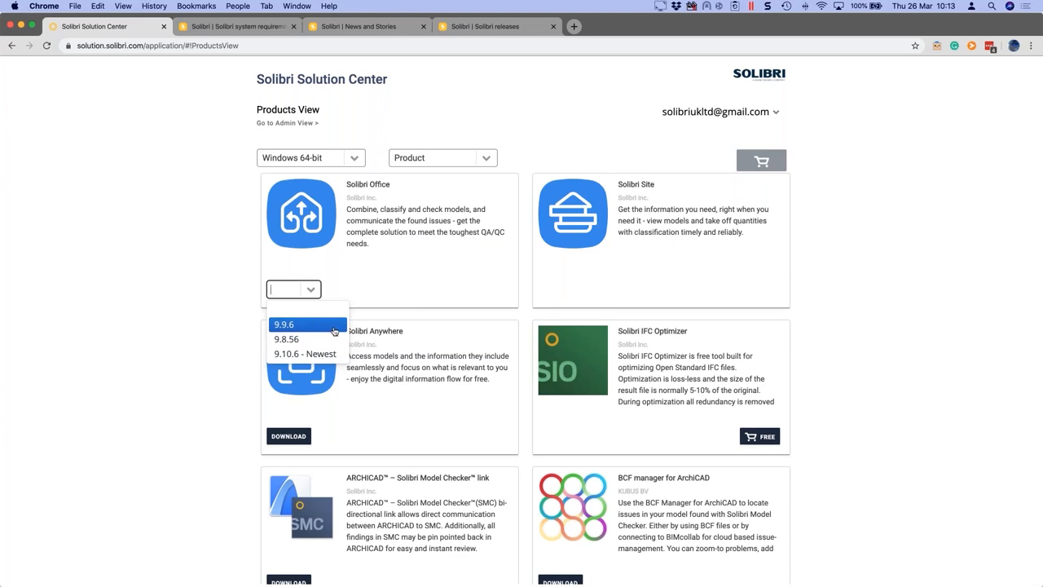
mouse_move(331, 339)
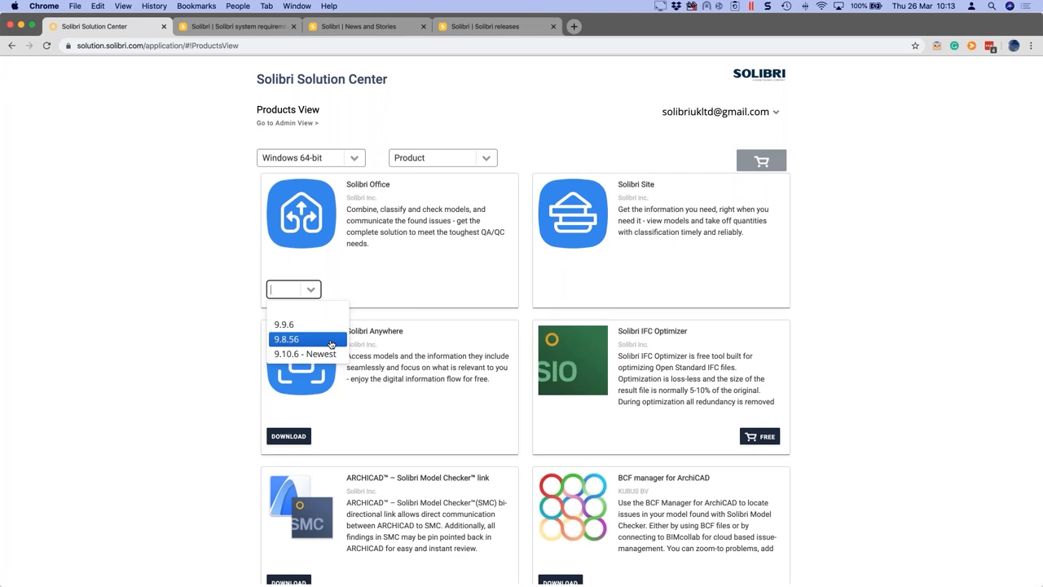
mouse_move(307, 325)
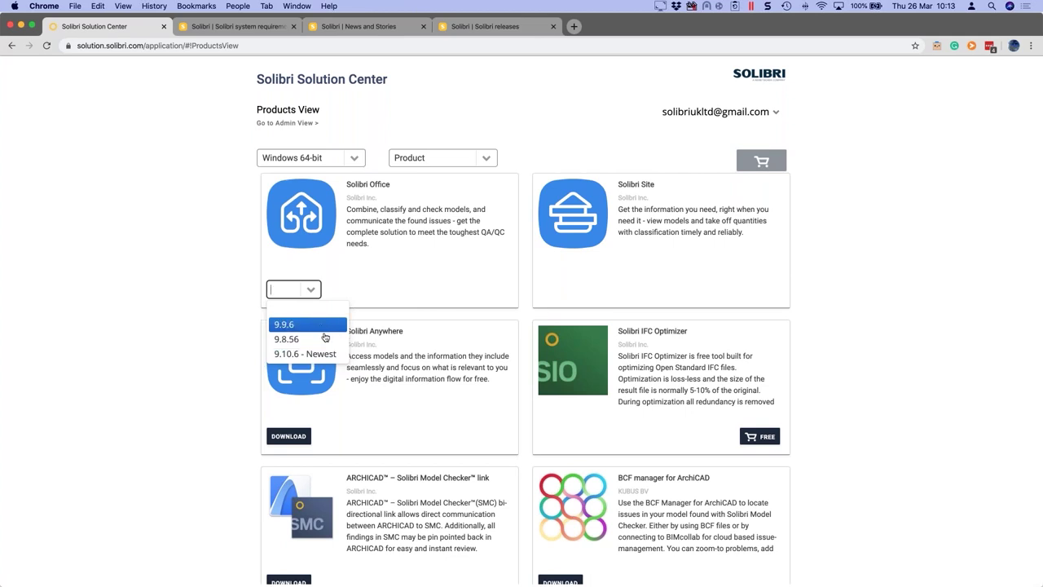
mouse_move(307, 354)
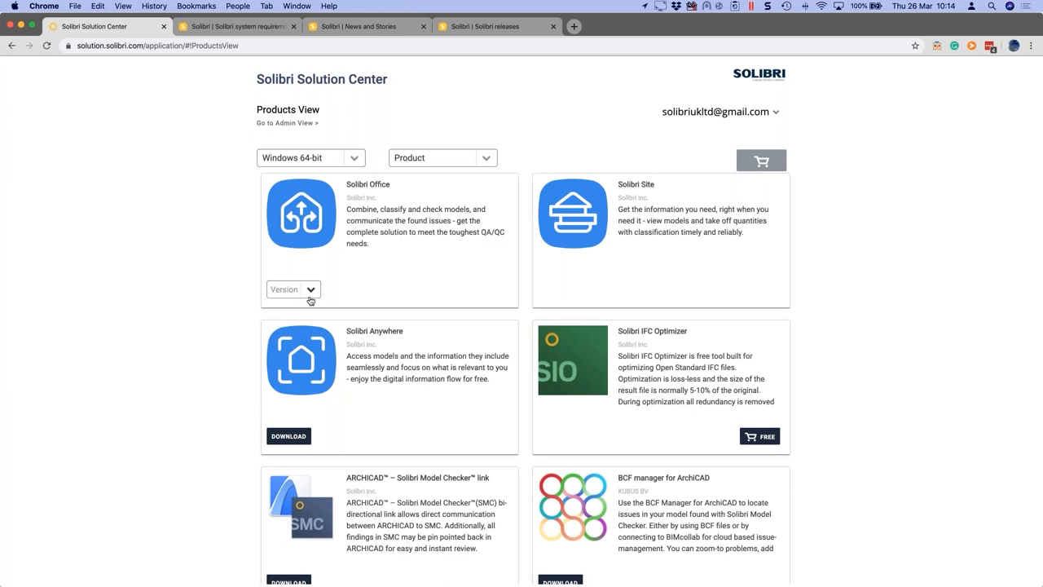
mouse_move(485, 158)
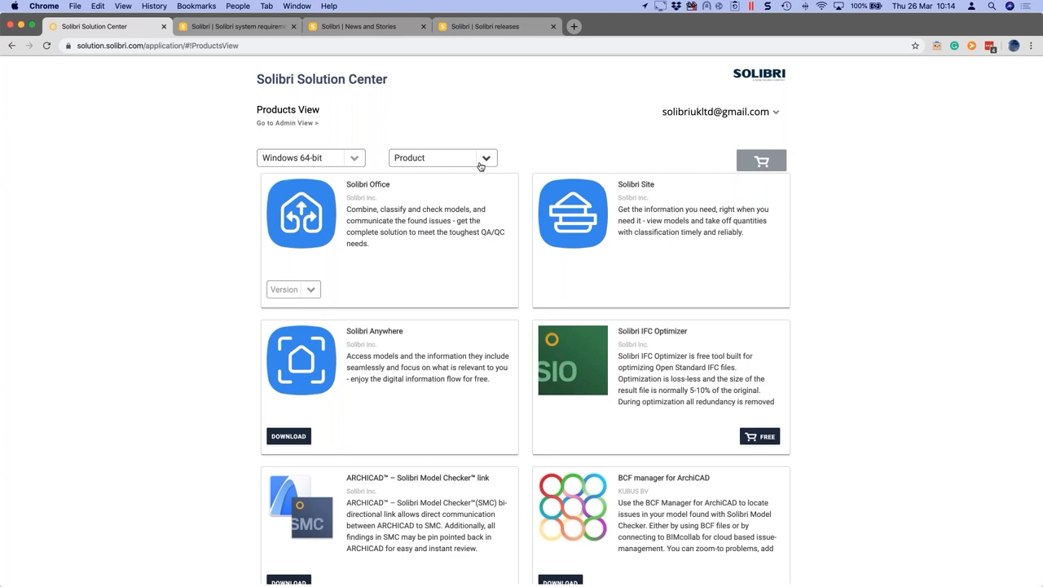
left_click(442, 156)
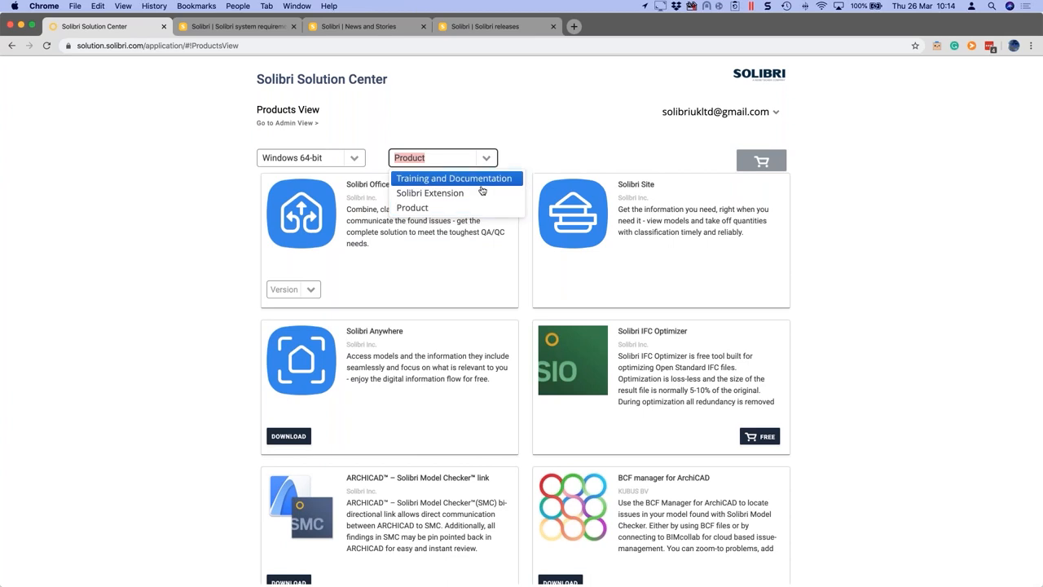
left_click(430, 192)
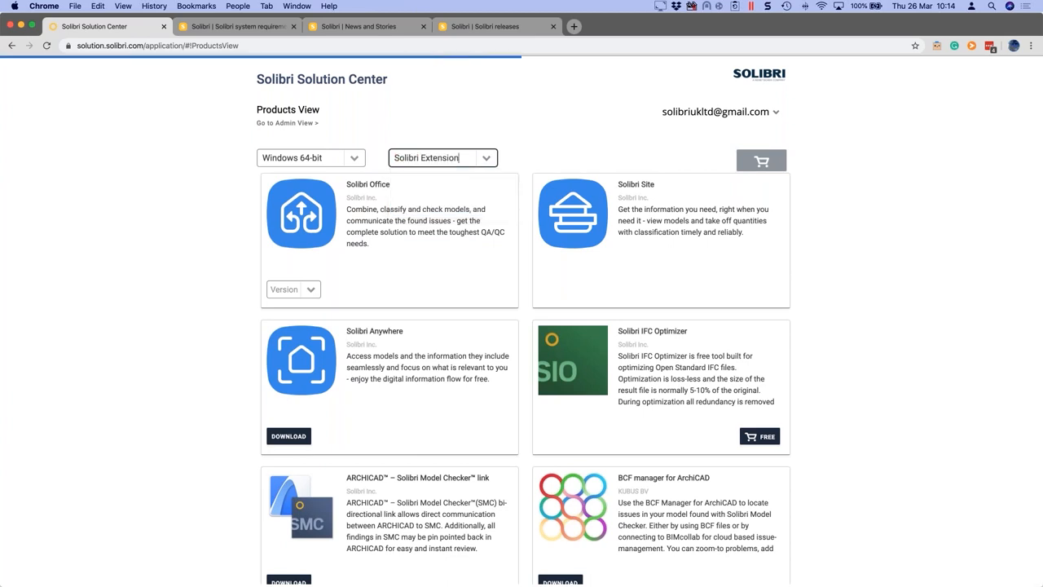
left_click(486, 156)
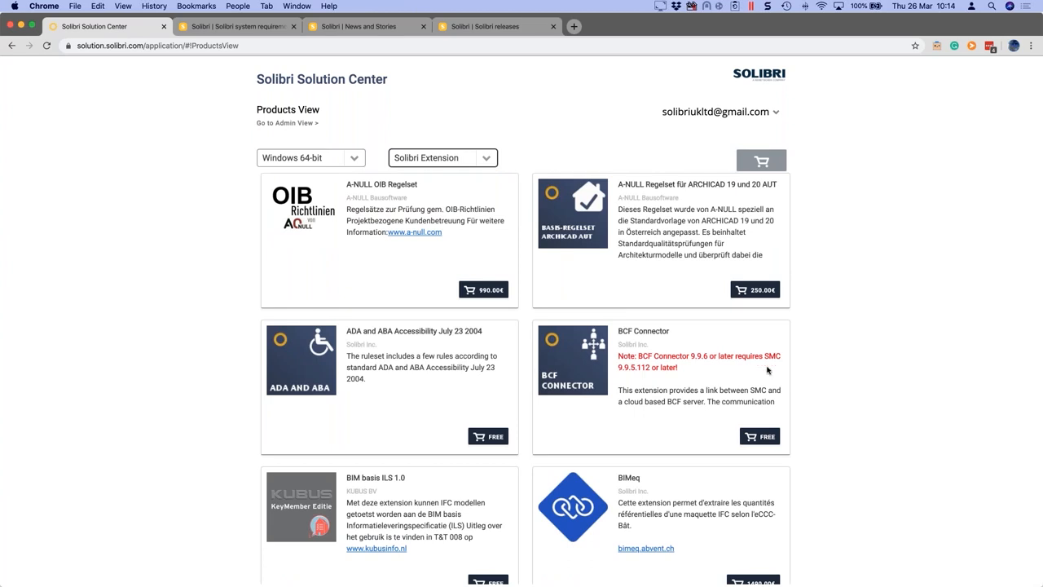
scroll("down", 3)
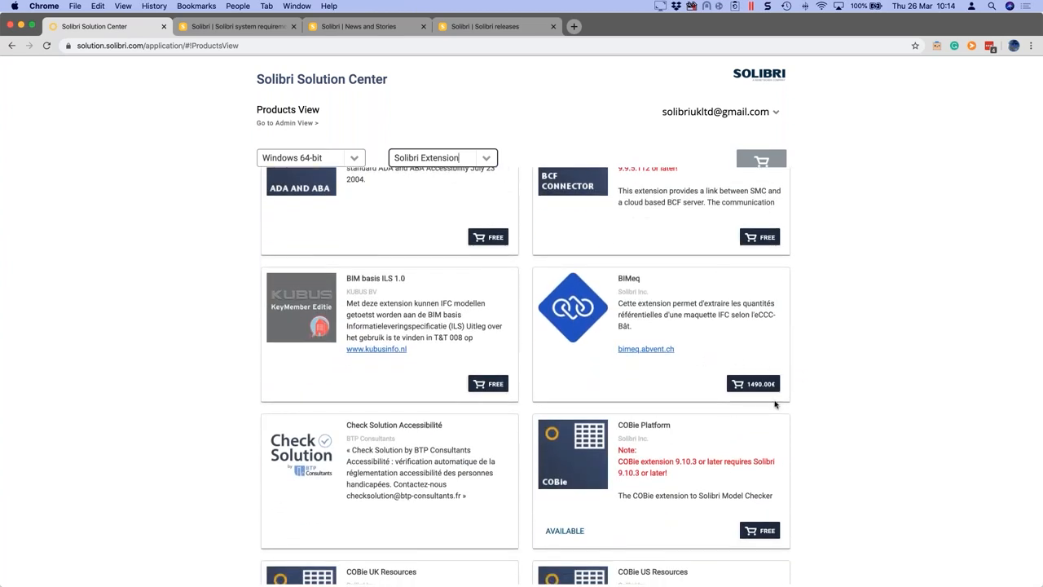
mouse_move(822, 427)
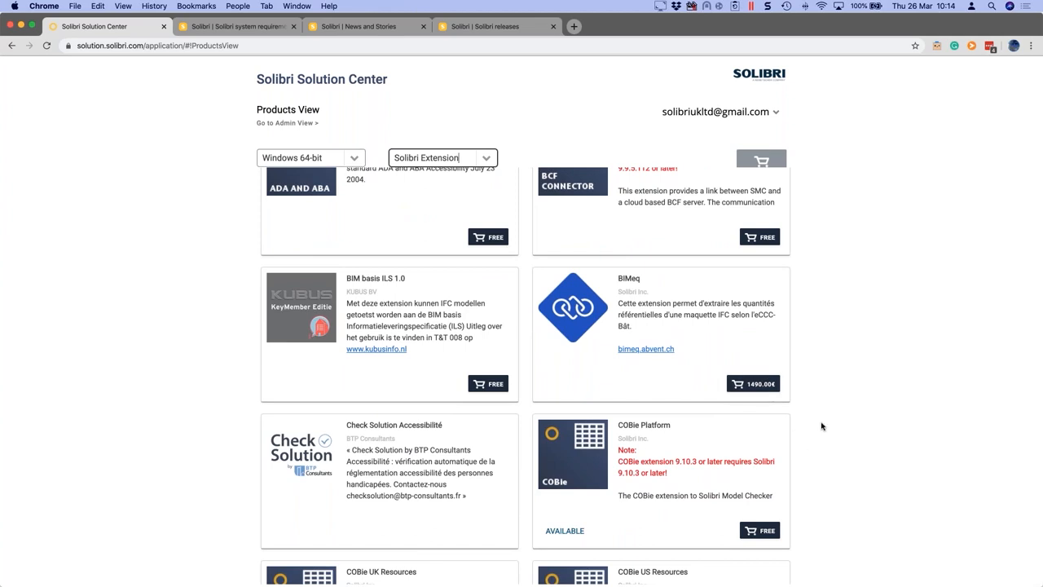
scroll("up", 3)
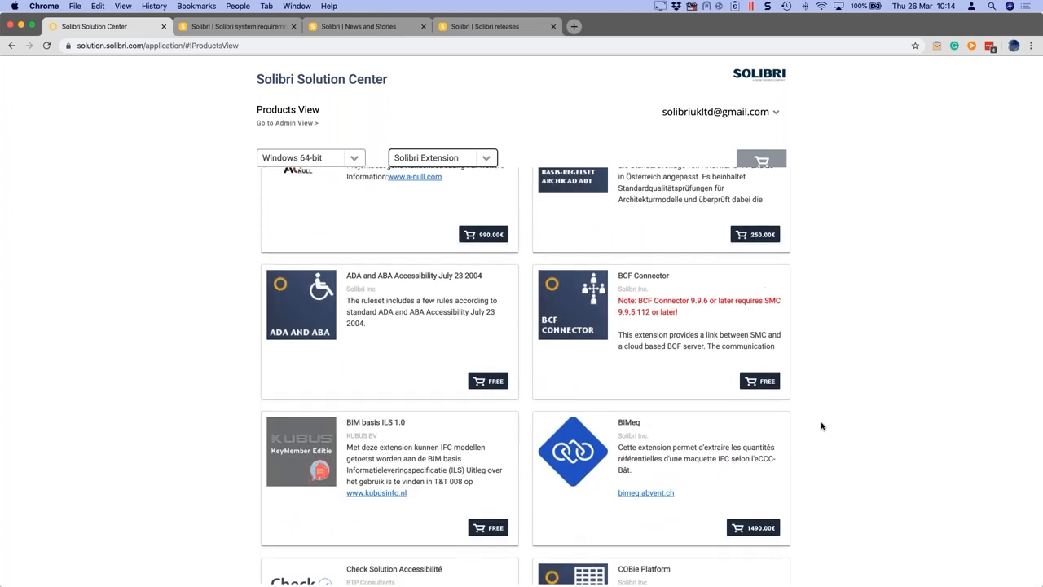
scroll("up", 3)
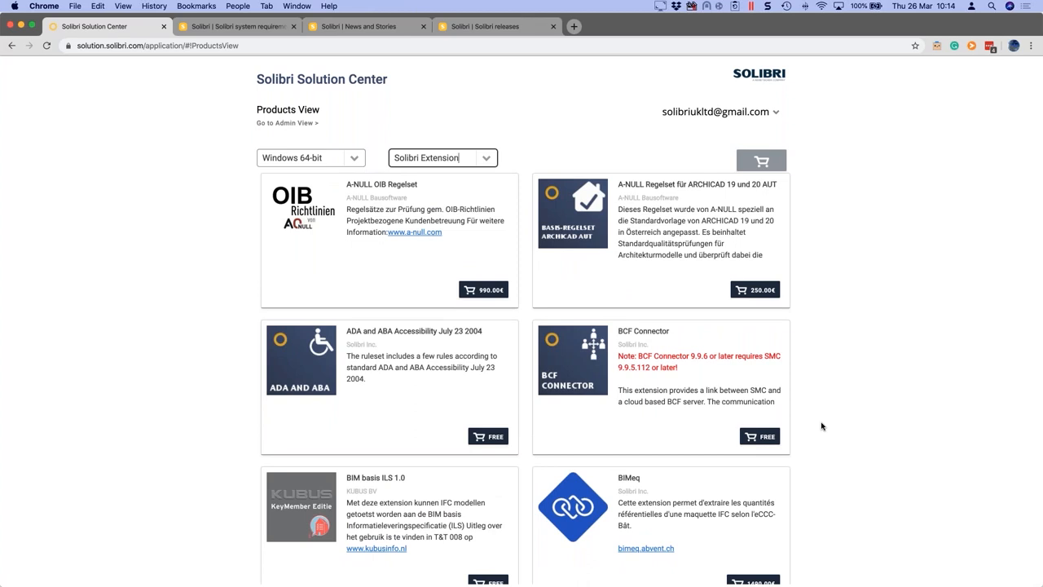
mouse_move(759, 437)
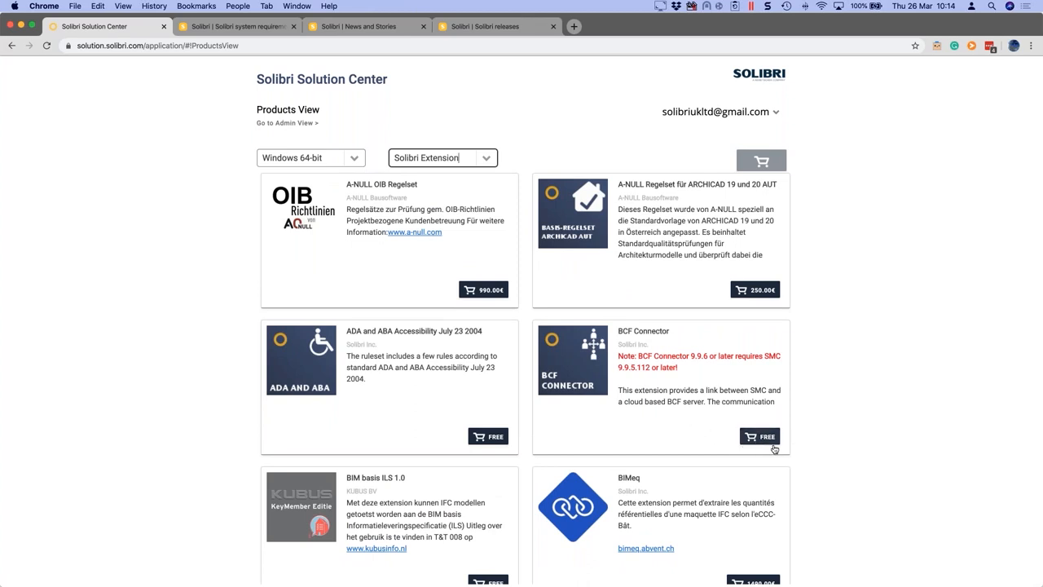
mouse_move(821, 466)
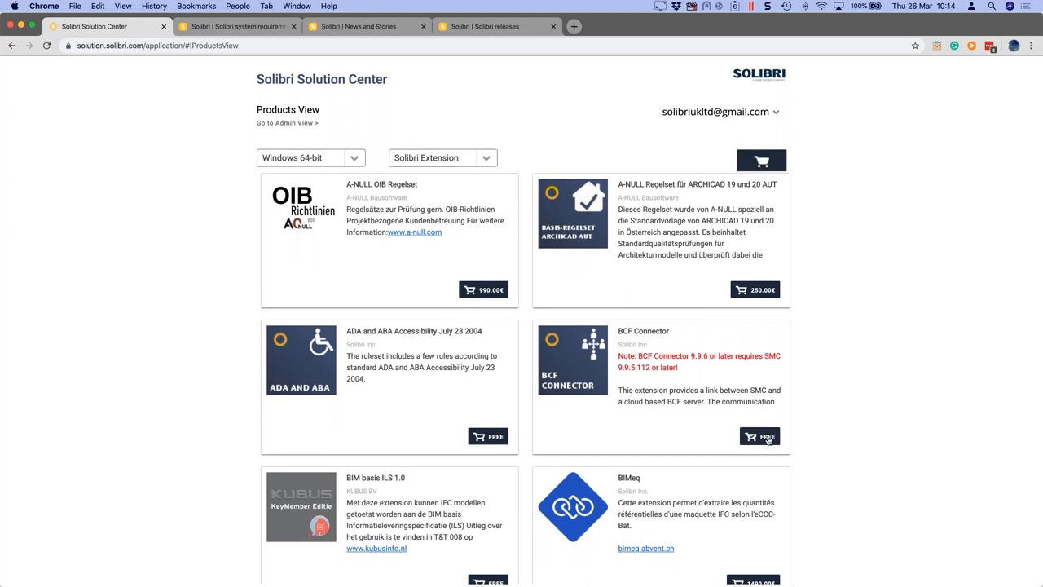
mouse_move(754, 127)
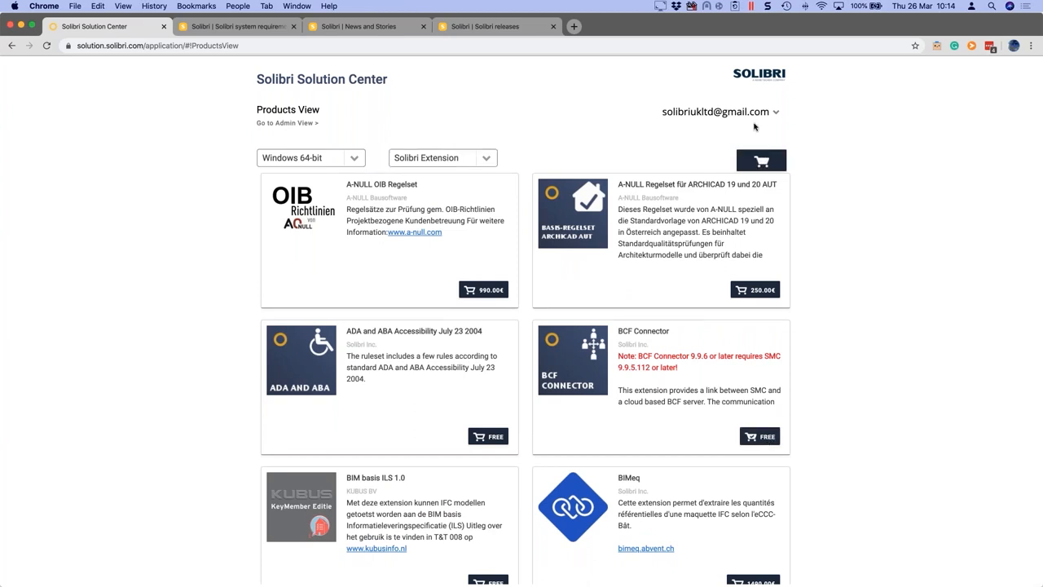
mouse_move(761, 160)
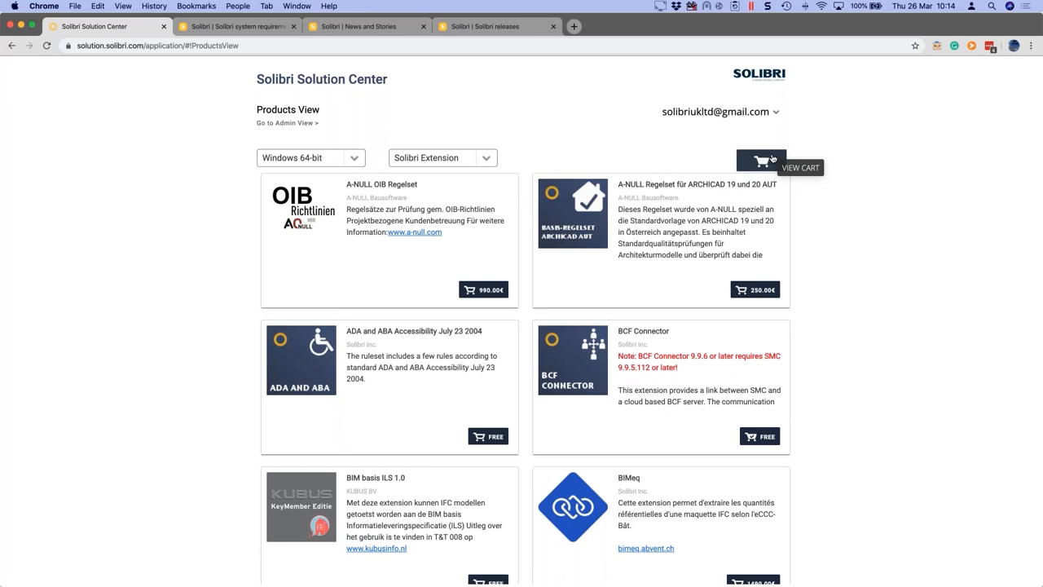
mouse_move(616, 140)
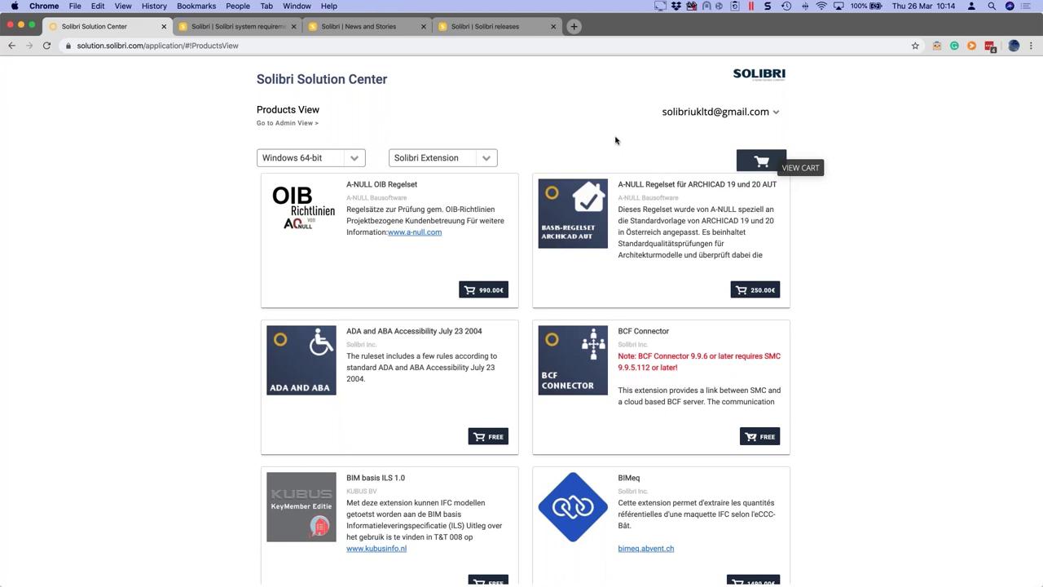
mouse_move(522, 153)
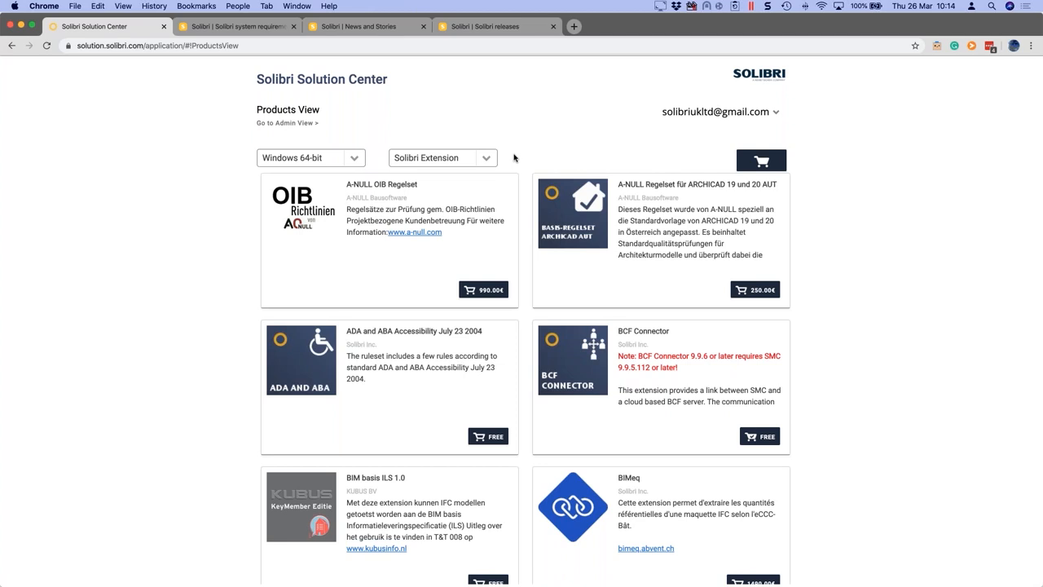
Step: Show the product category dropdown currently set to Solibri Extension
left_click(444, 156)
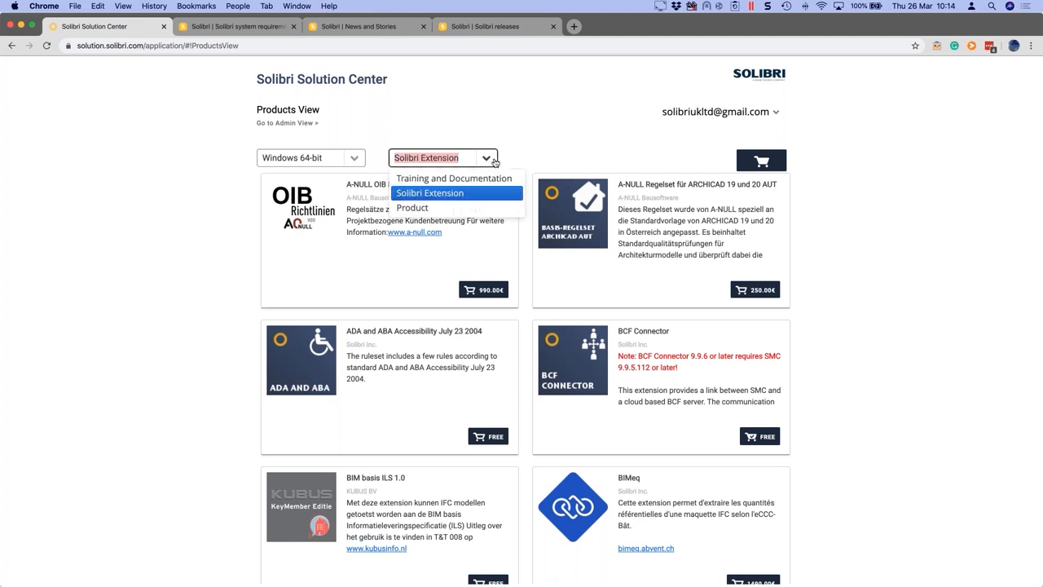
Step: Show Training and Documentation items down to the COBie Extension Reference Guide
left_click(453, 177)
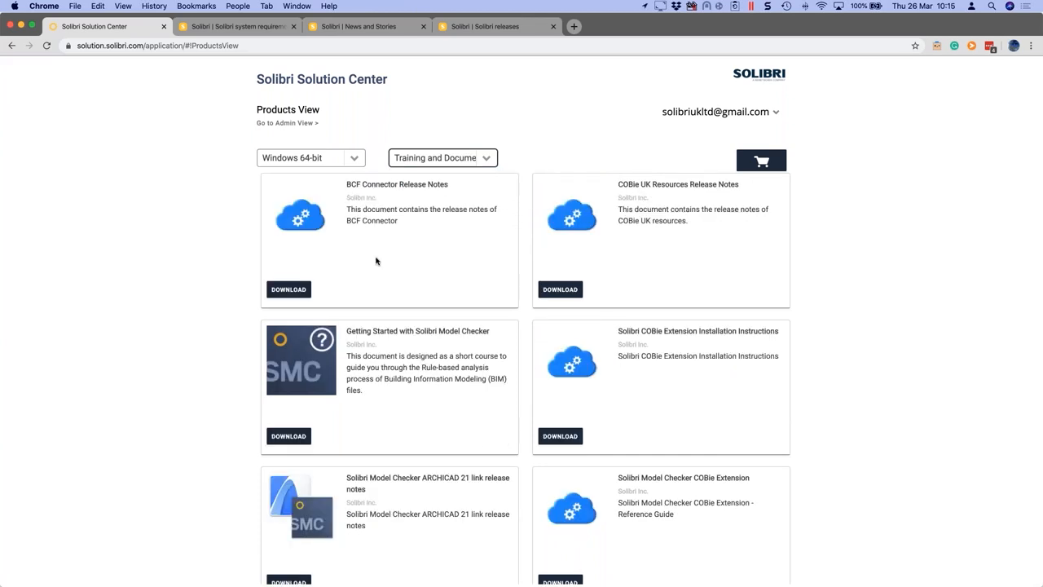
mouse_move(688, 422)
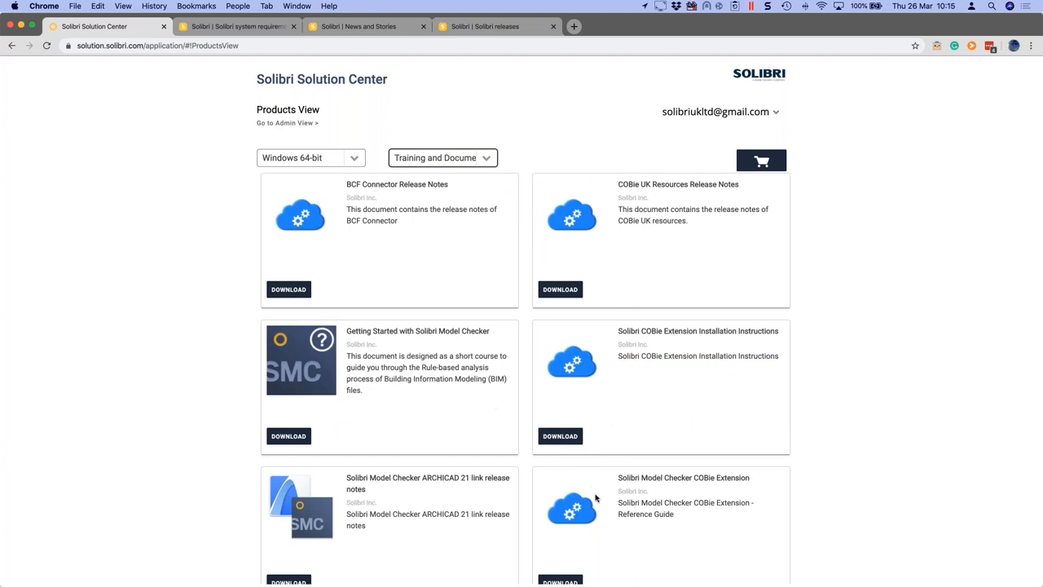
mouse_move(571, 571)
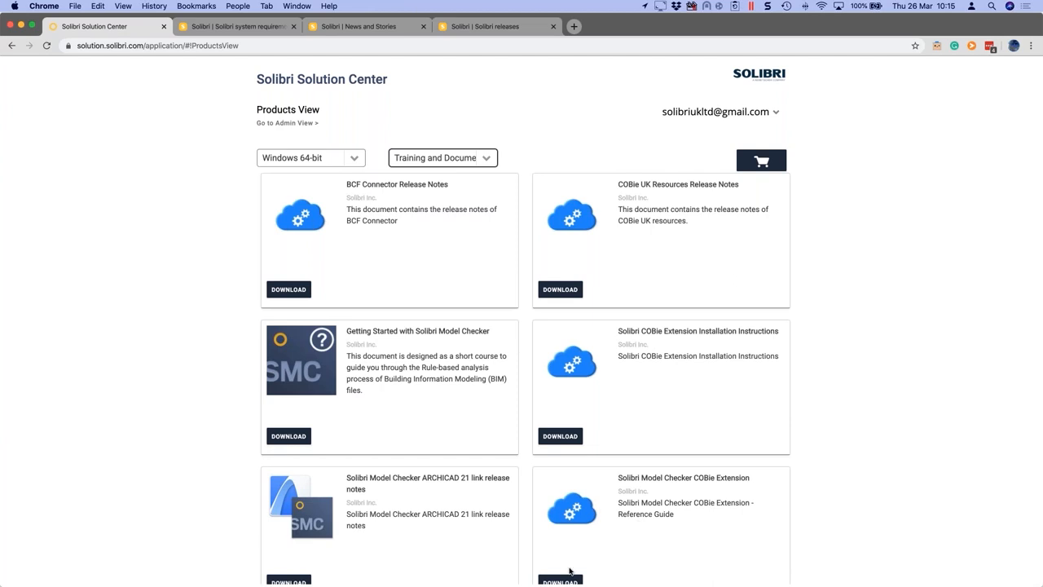
scroll("down", 3)
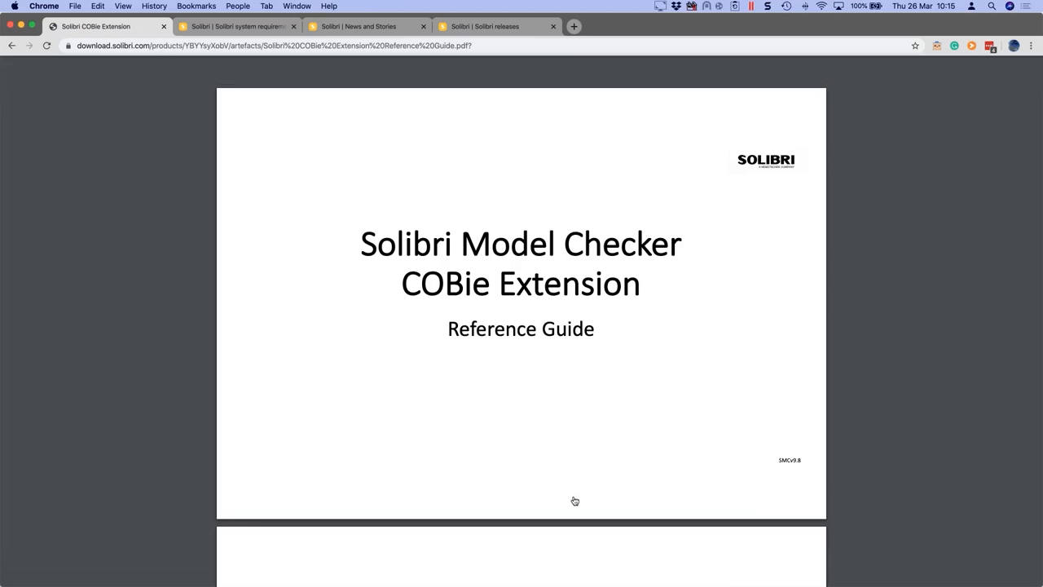
mouse_move(324, 306)
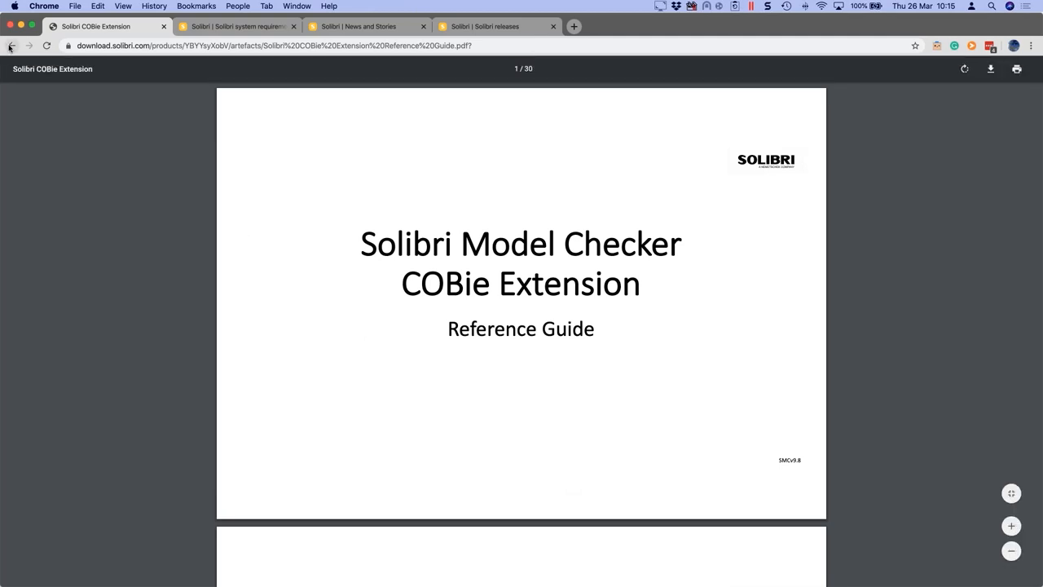
Step: View the COBie Extension Reference Guide PDF in a Chrome tab
left_click(11, 46)
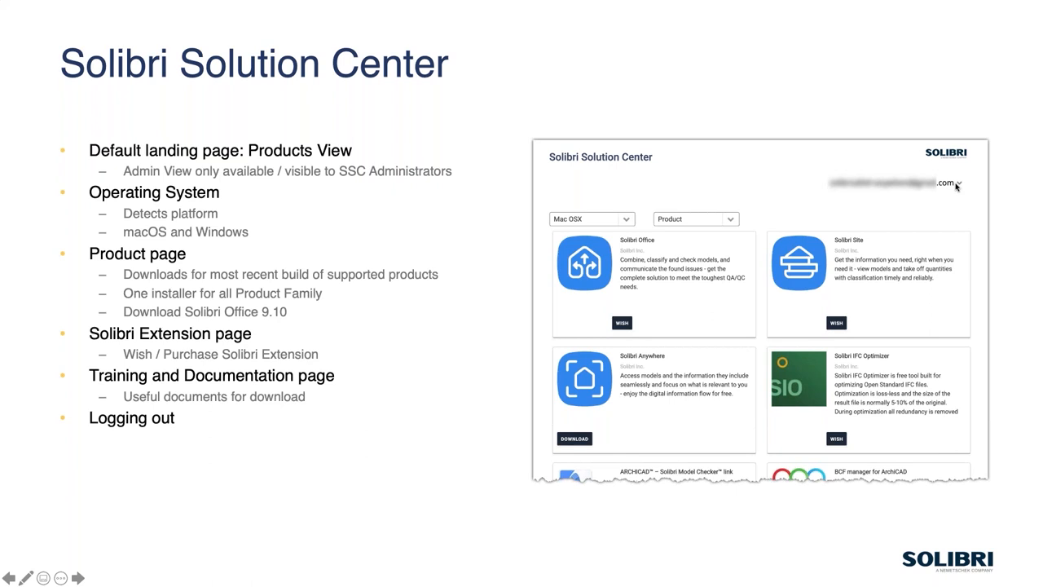
mouse_move(936, 208)
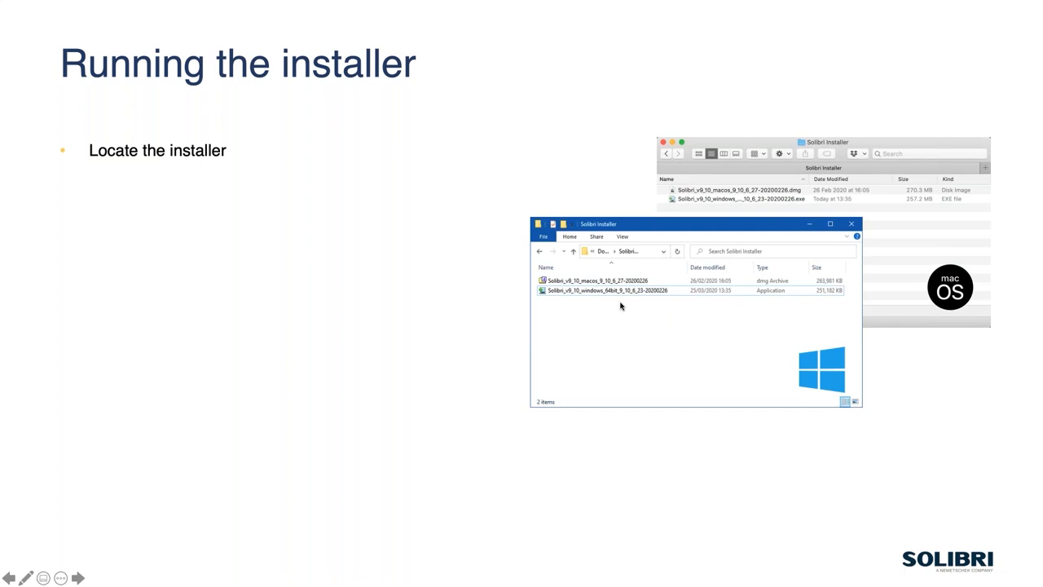
mouse_move(780, 295)
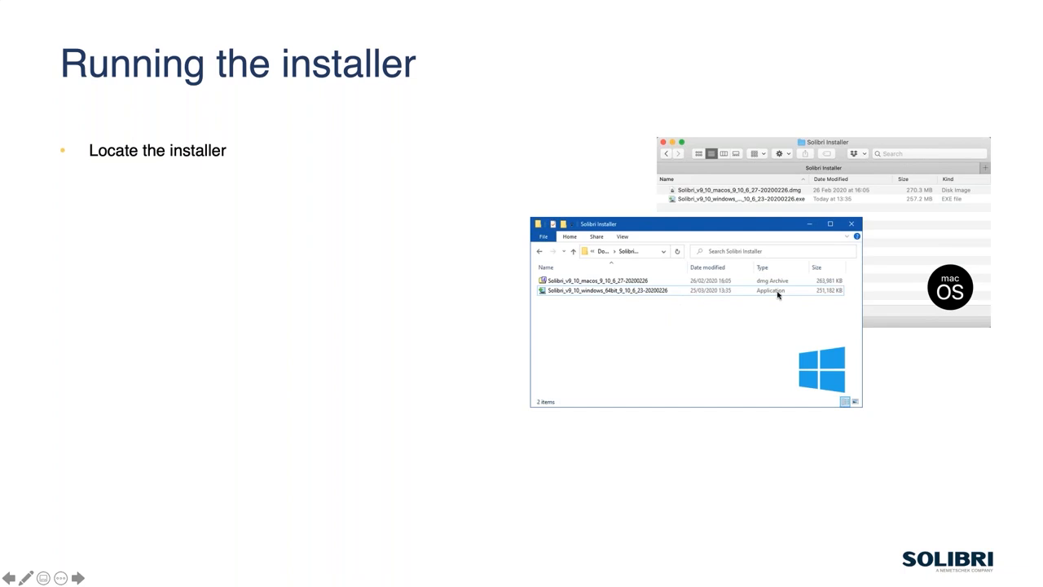
mouse_move(825, 300)
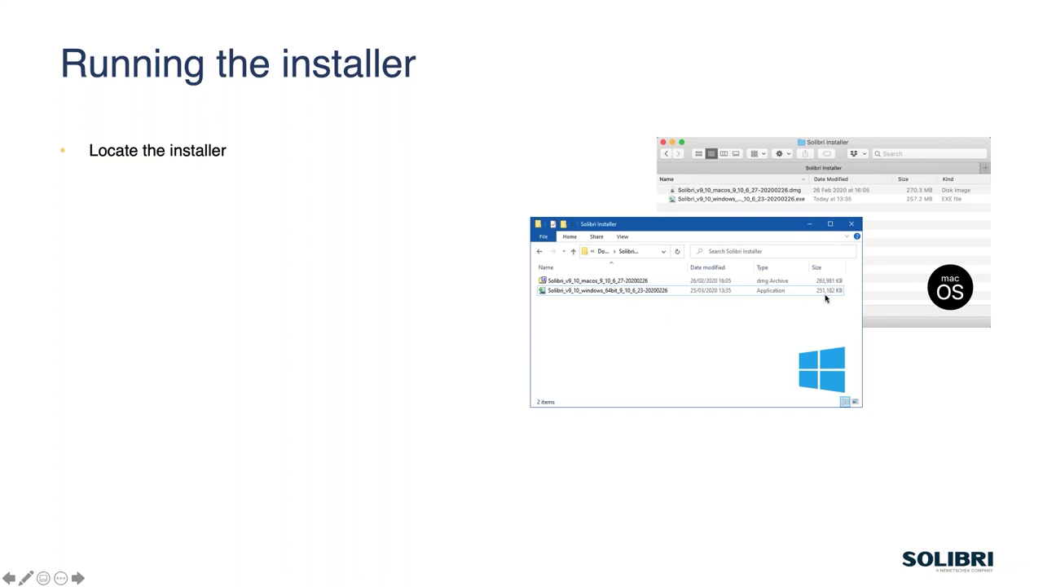
mouse_move(829, 290)
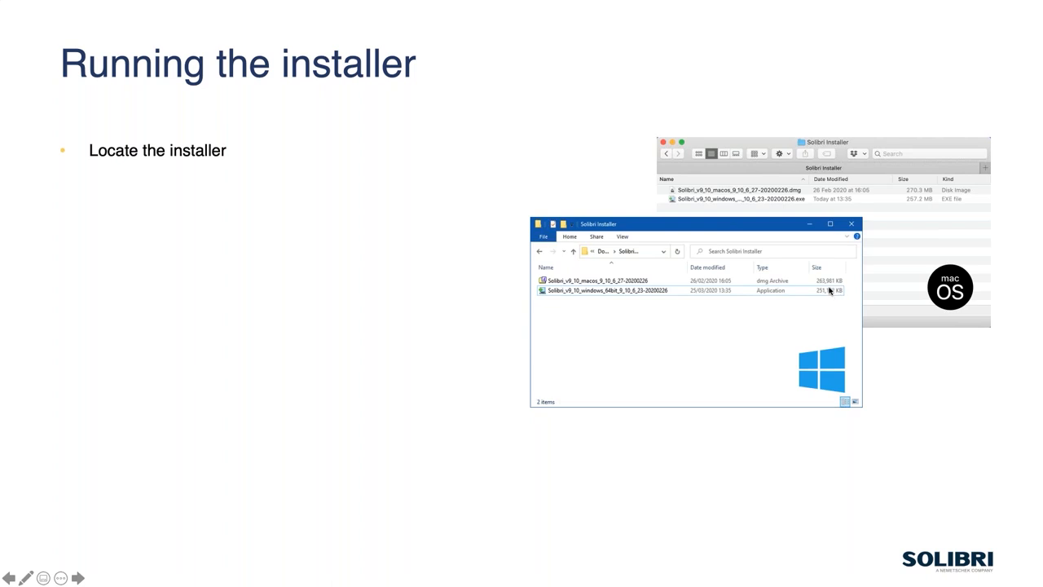
mouse_move(796, 306)
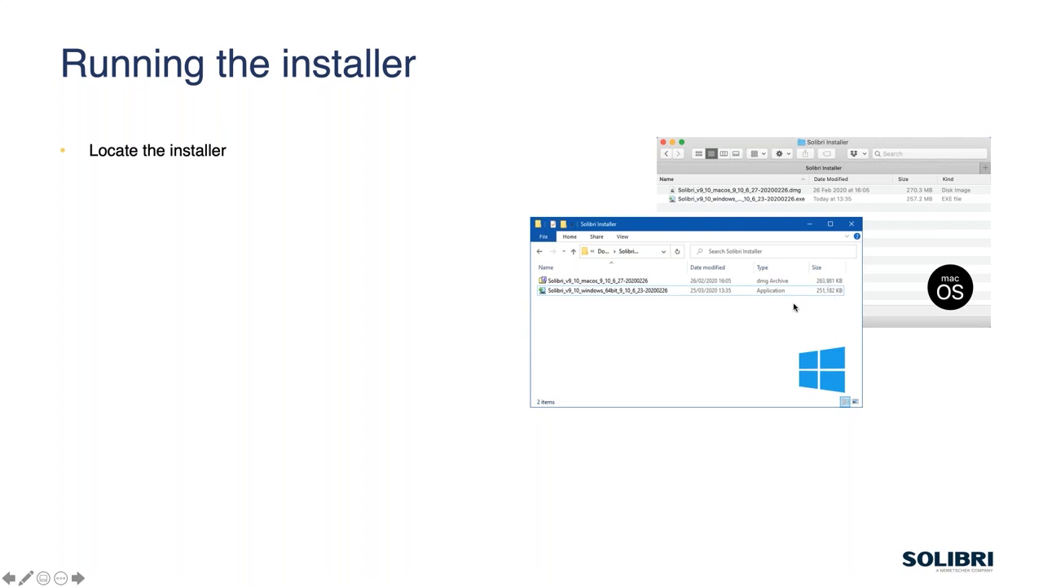
mouse_move(727, 302)
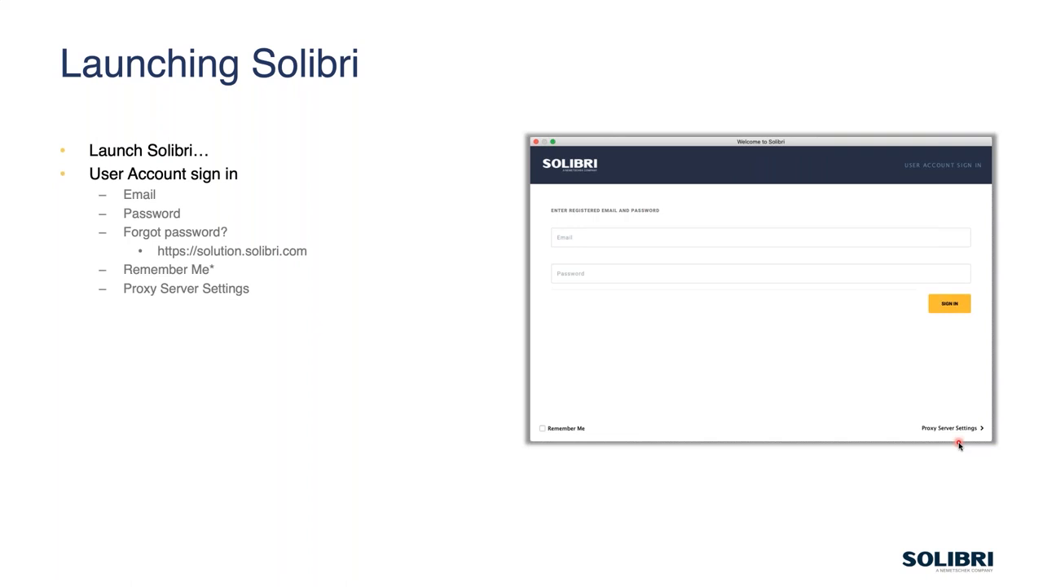
mouse_move(888, 461)
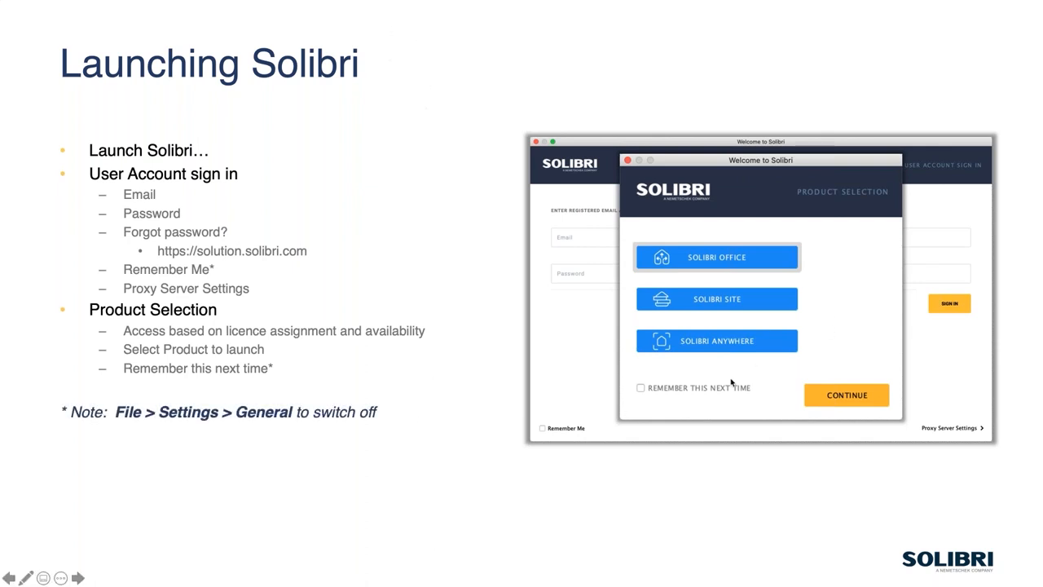
mouse_move(714, 466)
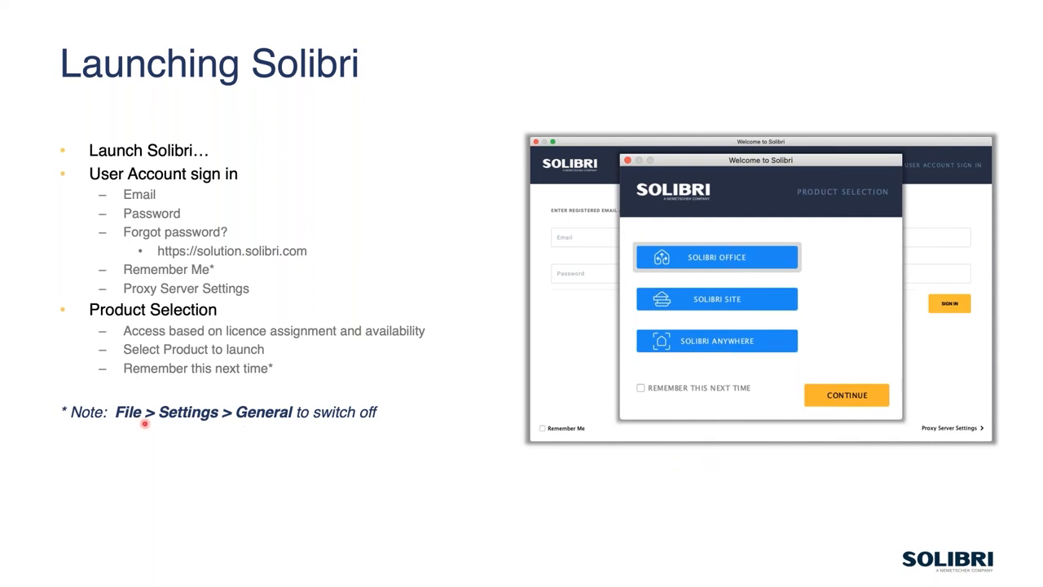
mouse_move(212, 430)
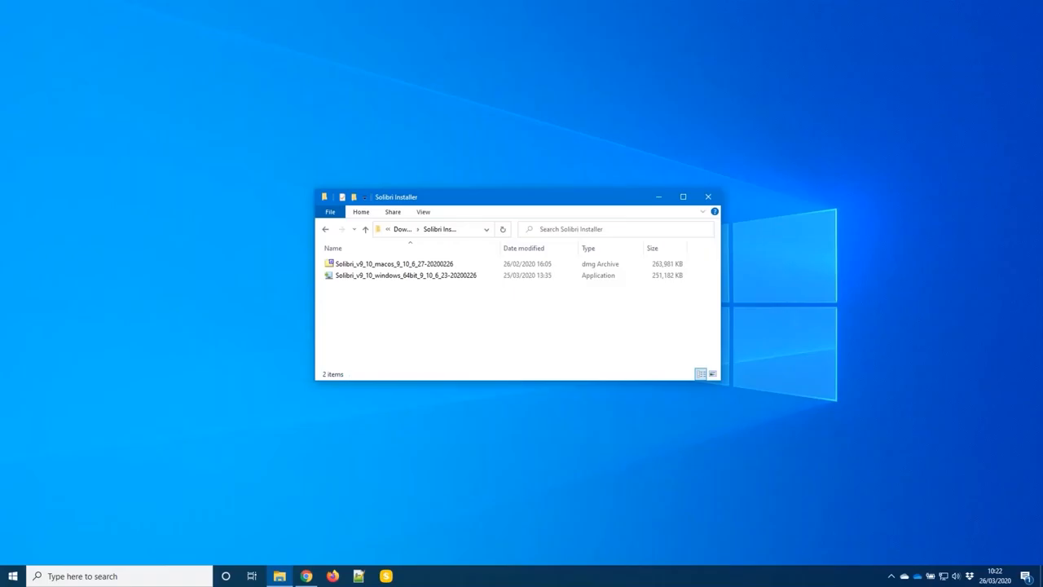
mouse_move(365, 287)
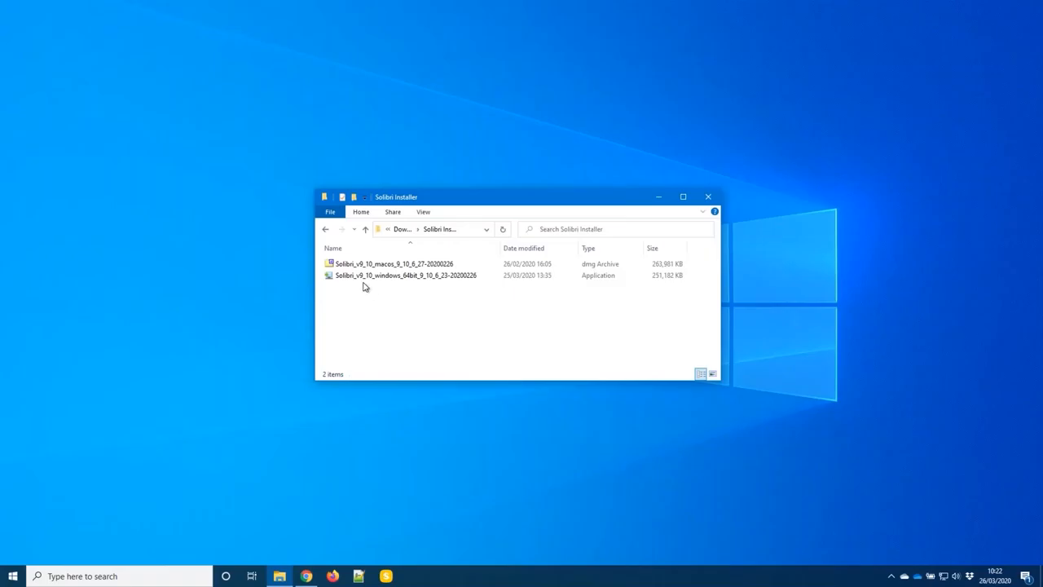
Step: Launch the Windows Solibri application from the Solibri Installer folder
left_click(404, 274)
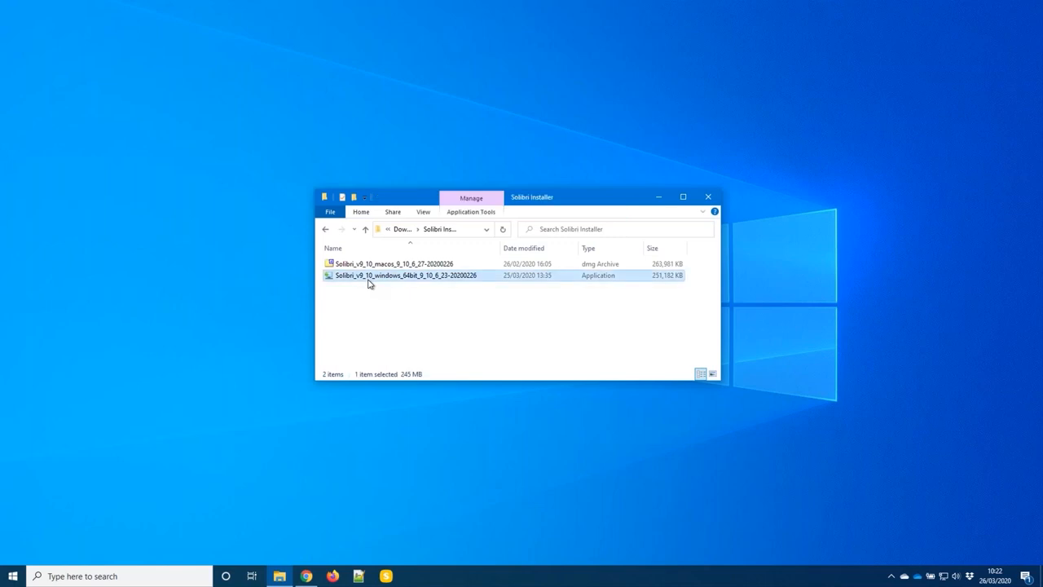
double_click(408, 274)
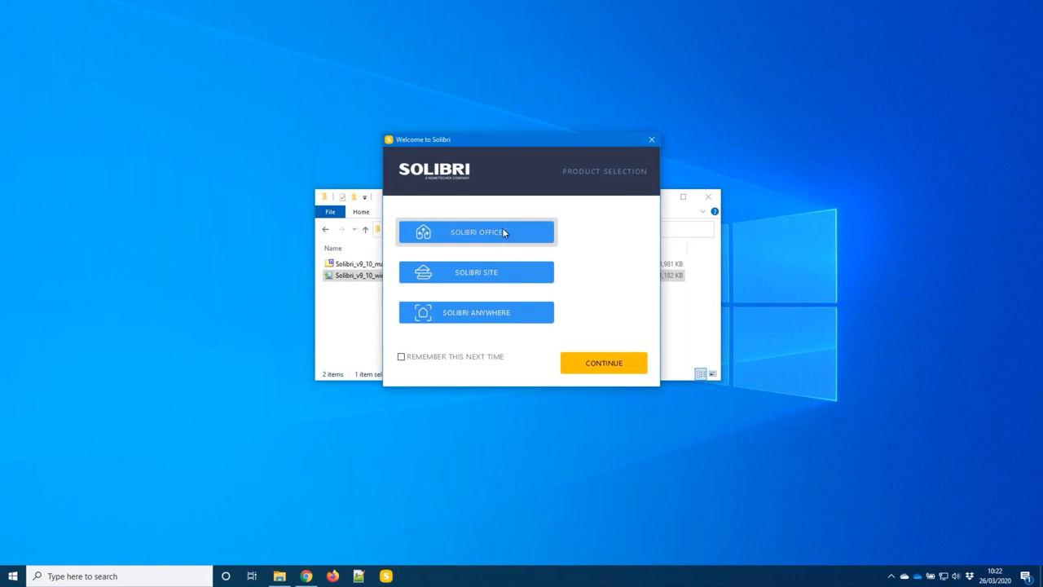
mouse_move(603, 362)
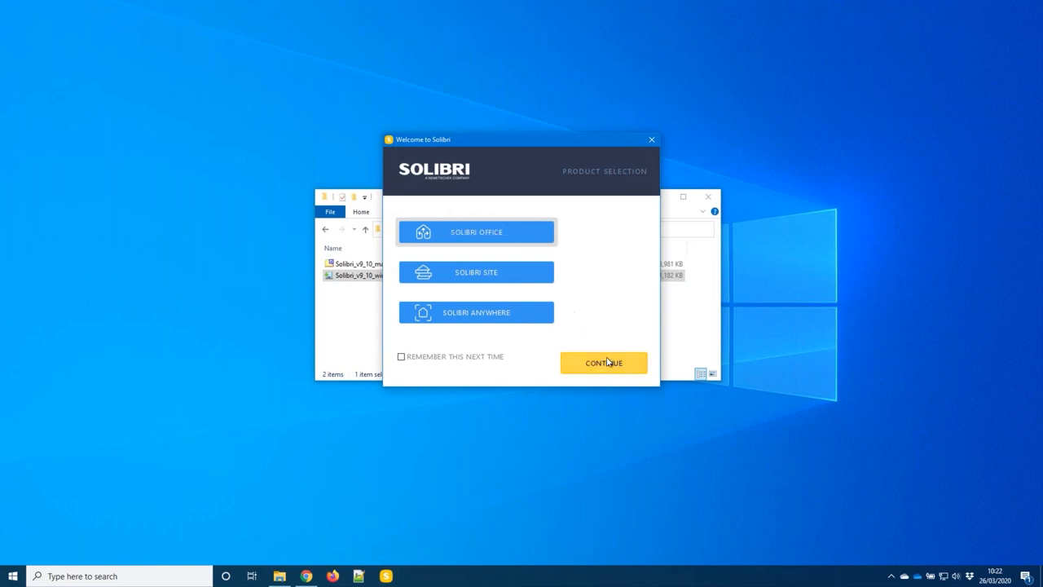
Step: Continue into Solibri Office and turn on Compact Layout in the General settings
left_click(603, 362)
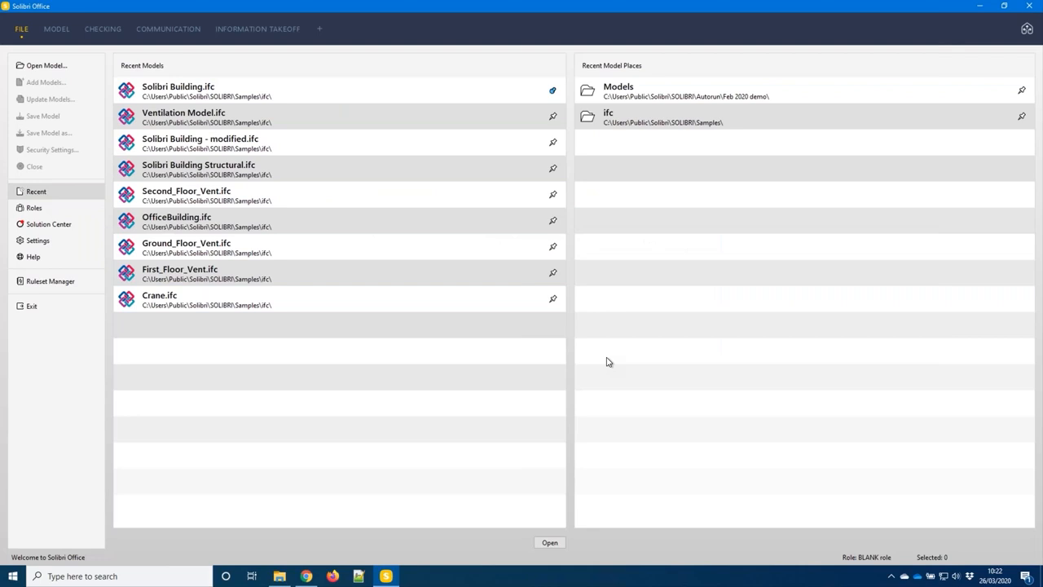
mouse_move(94, 274)
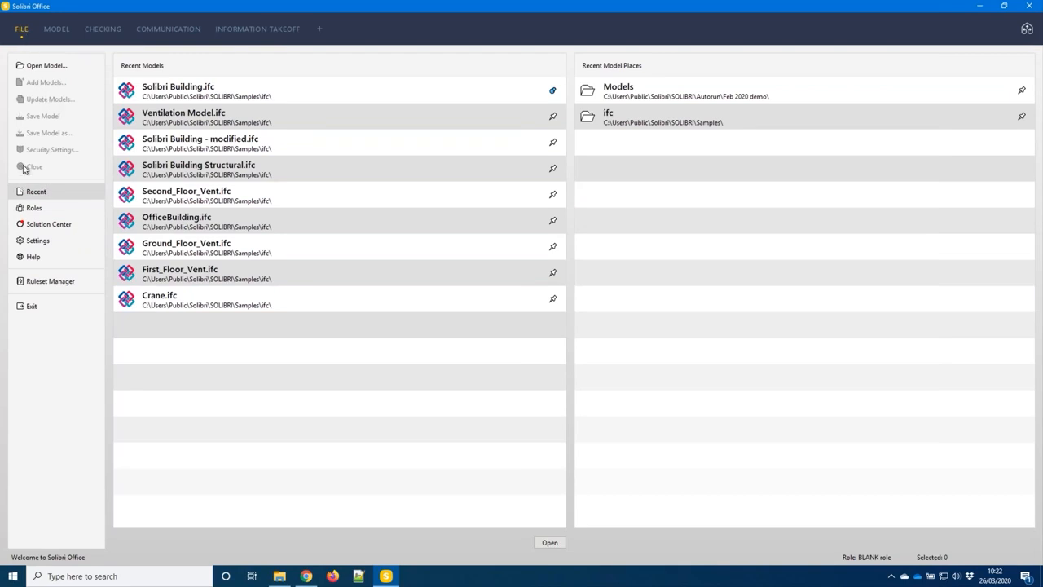
left_click(37, 240)
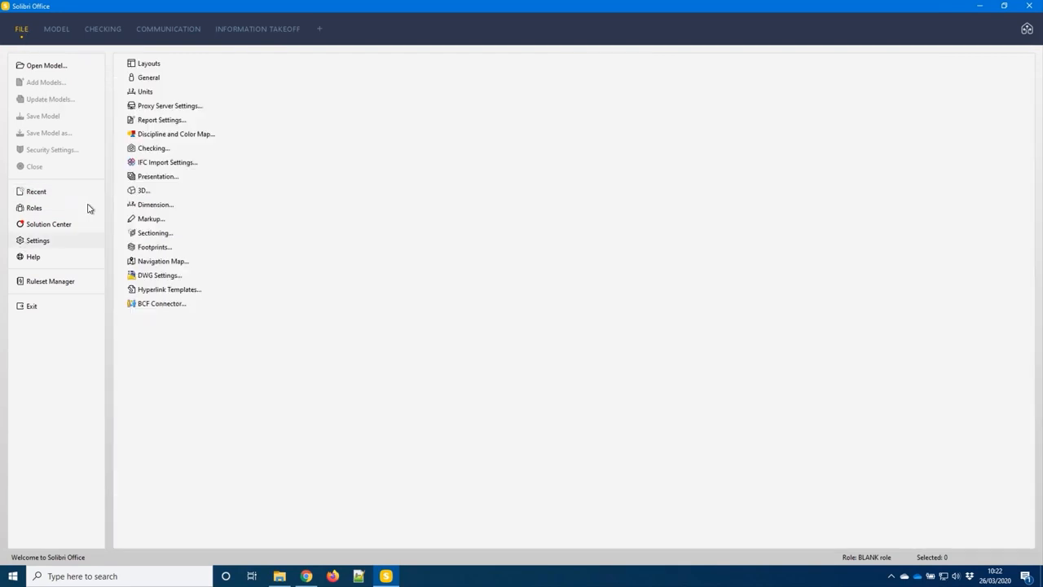
left_click(148, 77)
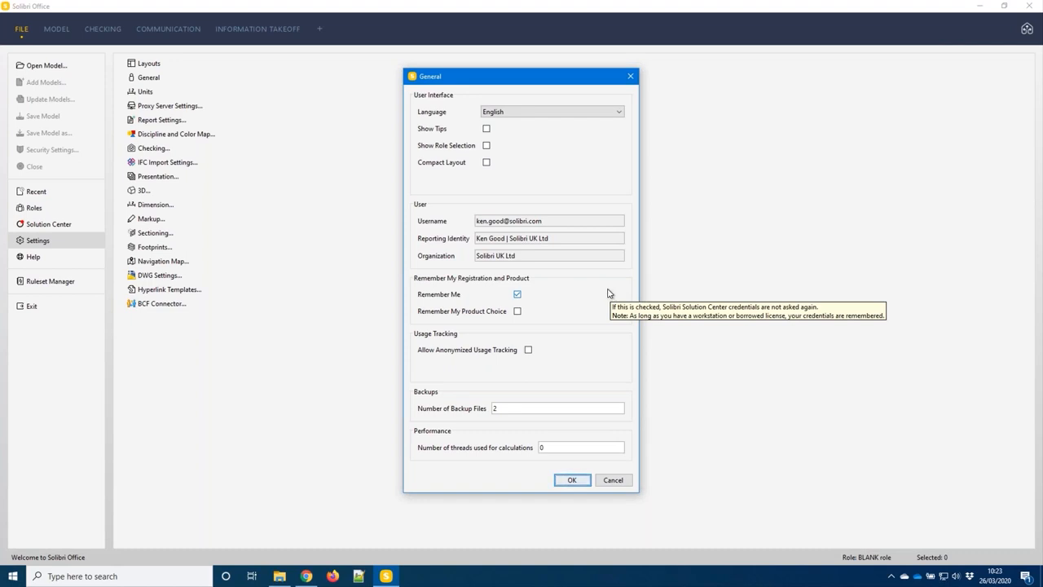
mouse_move(506, 183)
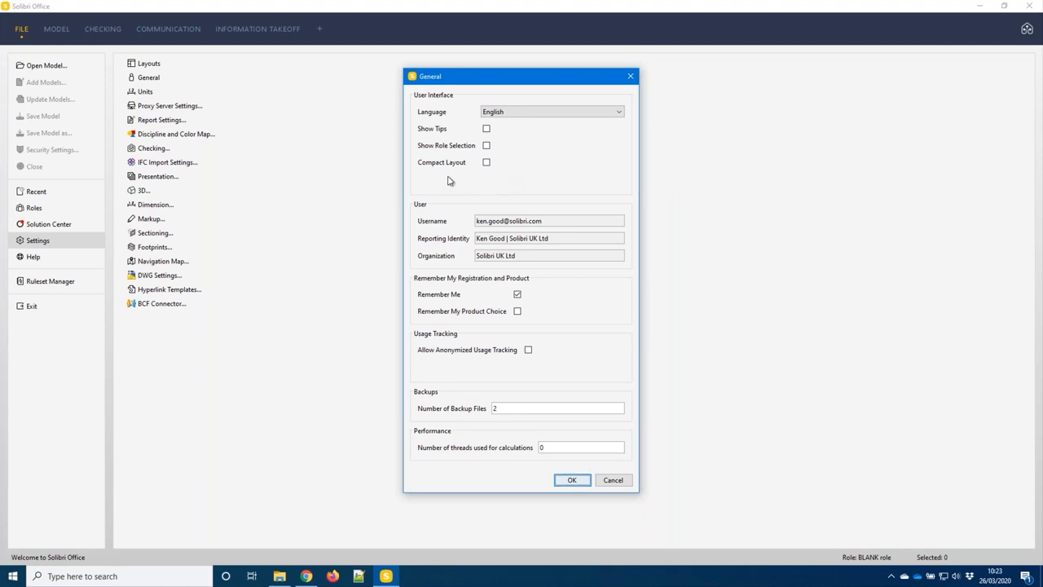
mouse_move(492, 161)
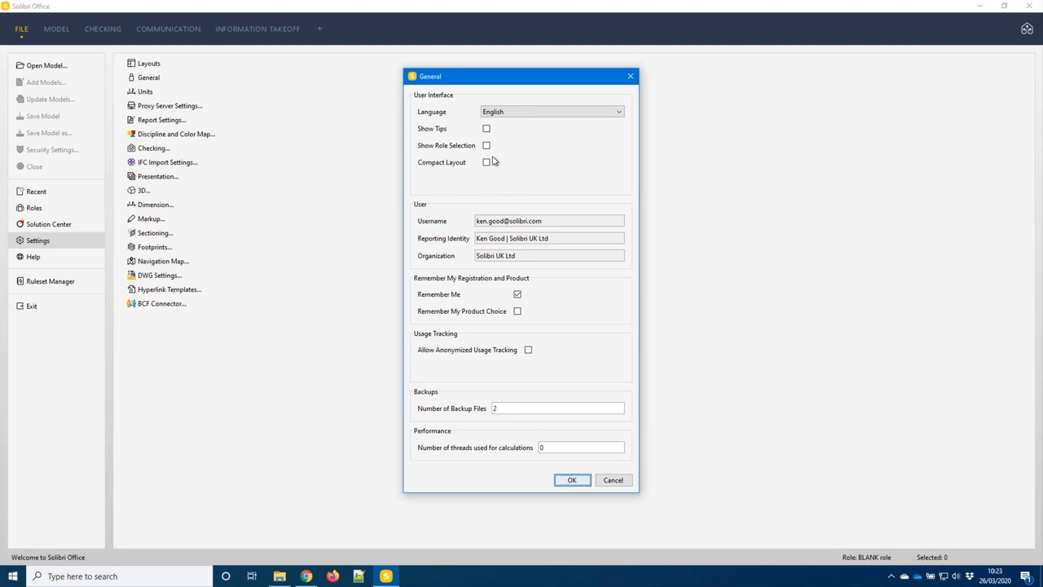
left_click(485, 163)
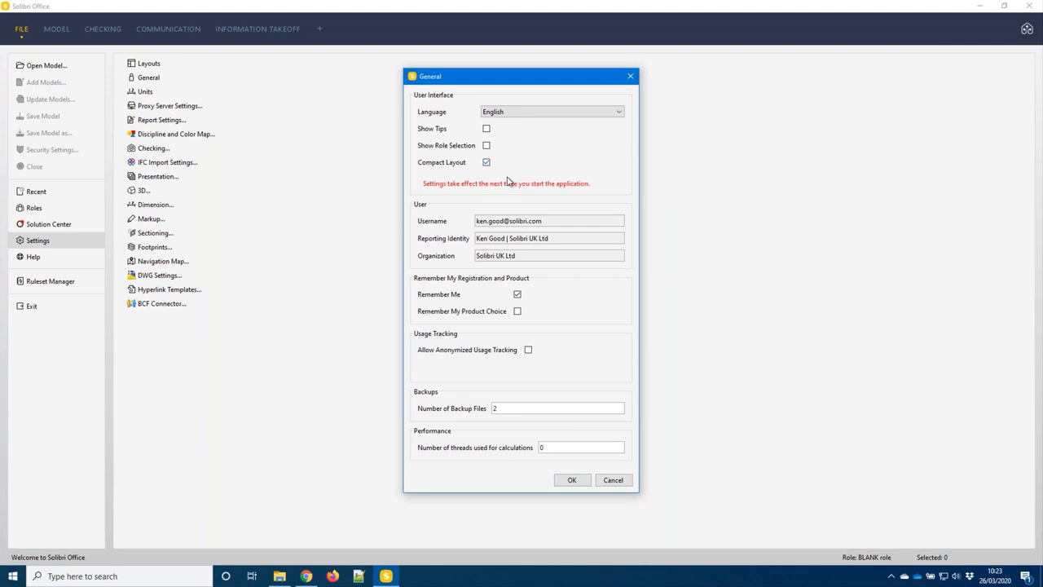
mouse_move(607, 184)
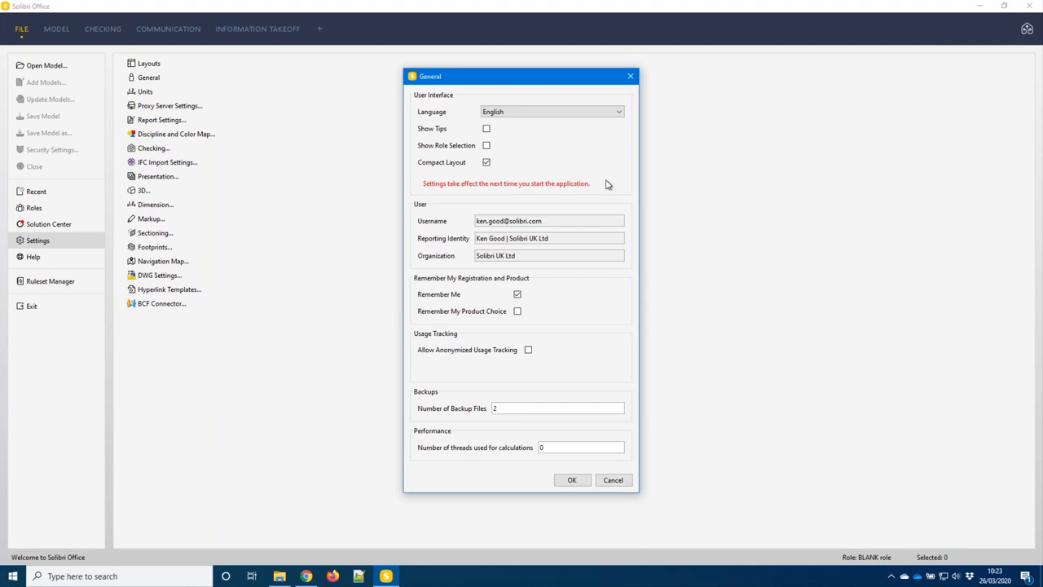
left_click(485, 163)
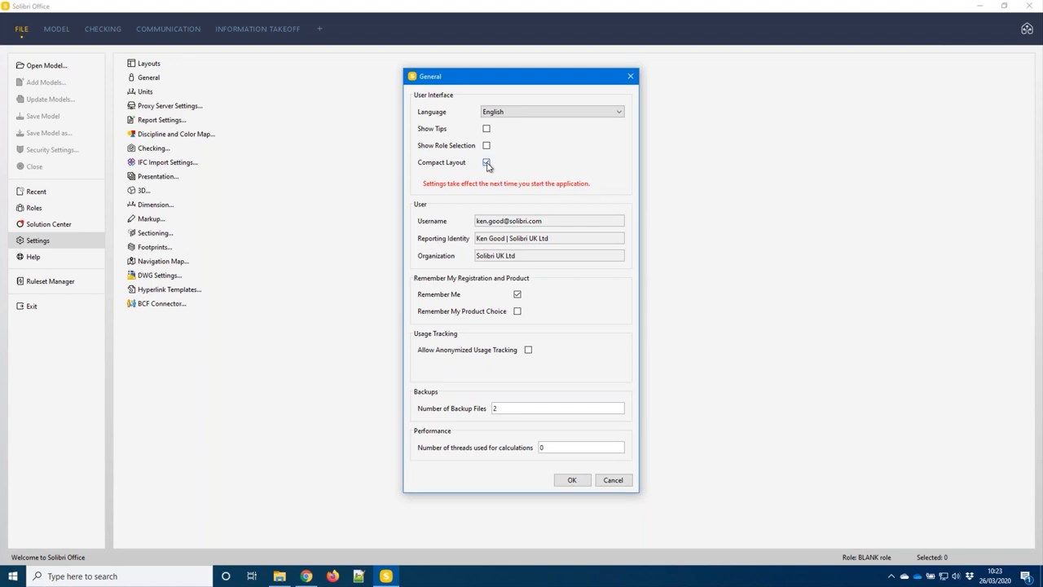
left_click(486, 163)
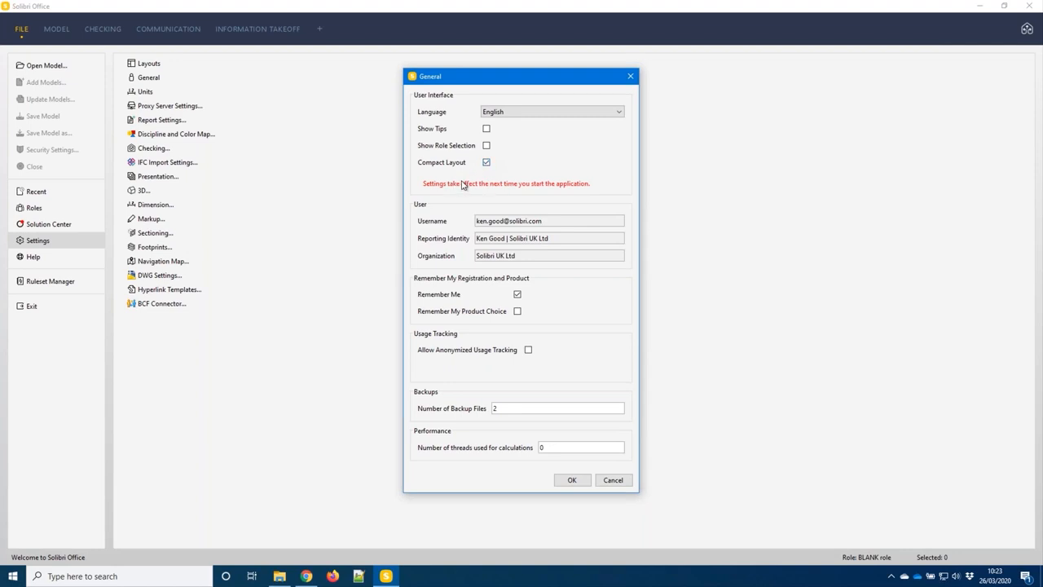
mouse_move(535, 192)
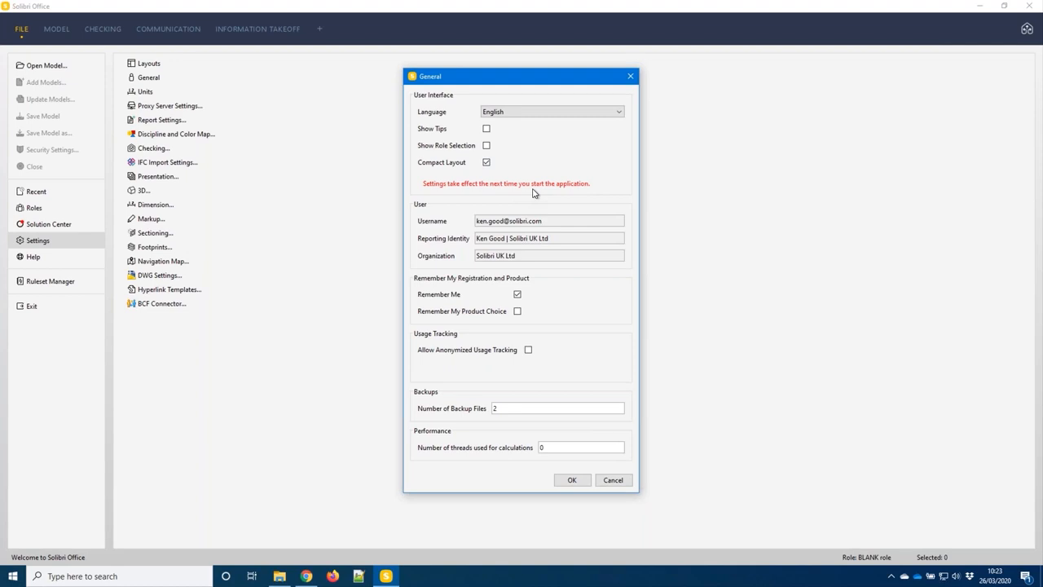
mouse_move(489, 196)
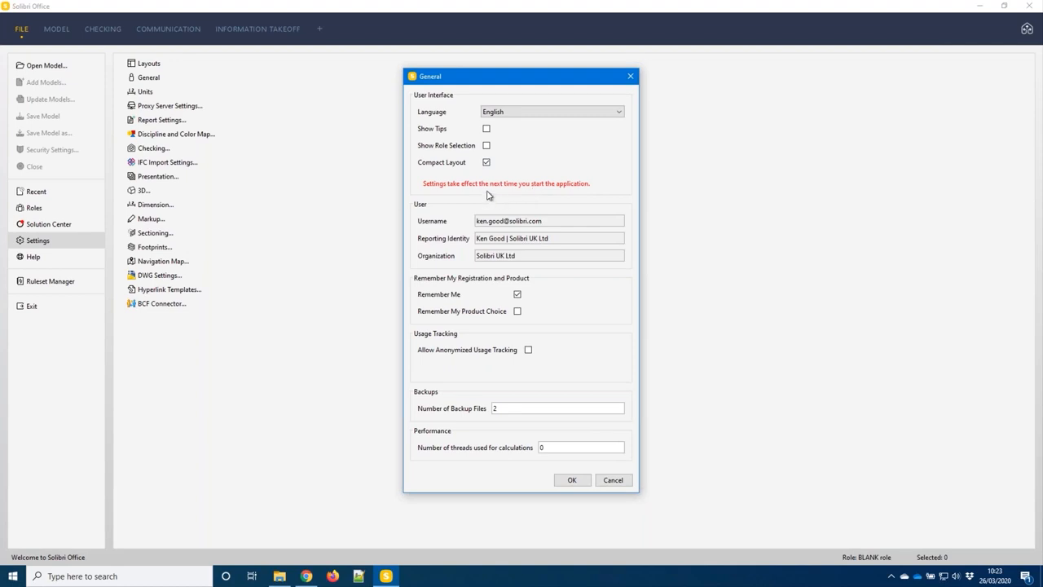
mouse_move(520, 295)
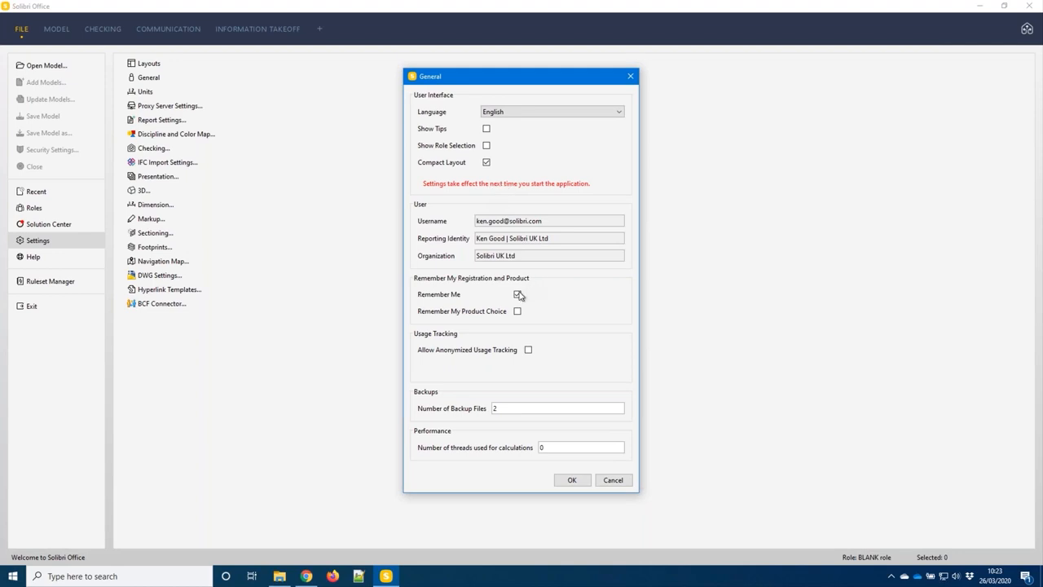
Step: Change further General settings options and confirm the changes with OK
left_click(517, 293)
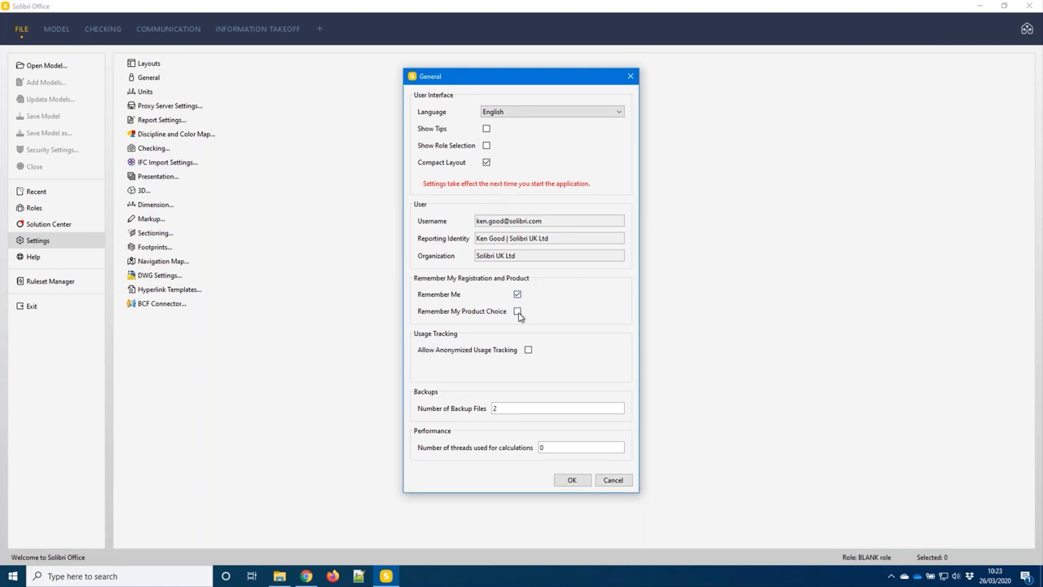
left_click(517, 312)
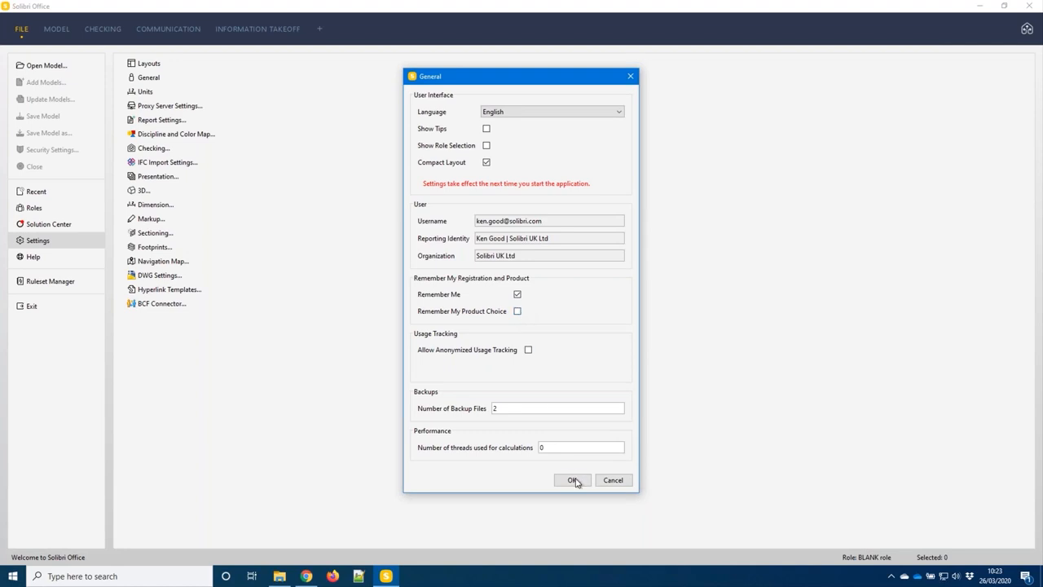
left_click(572, 479)
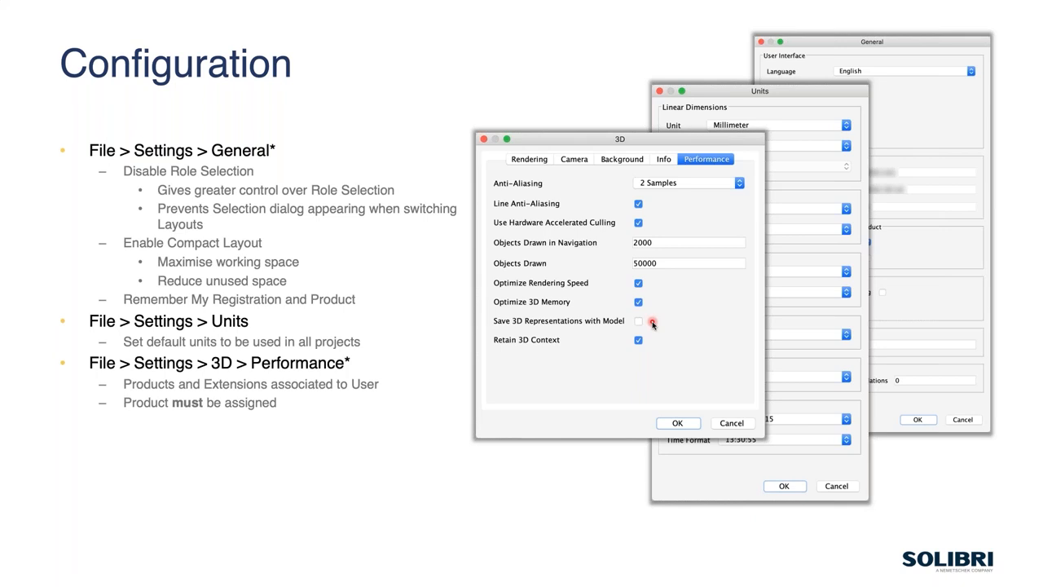
mouse_move(655, 220)
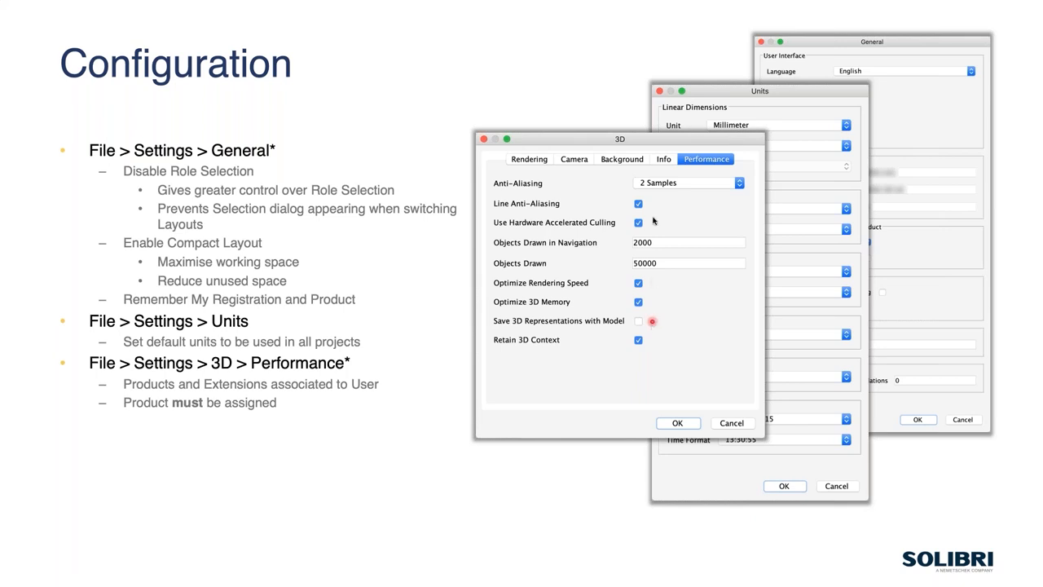
Step: Advance the Configuration slide to the File > Settings > 3D > Performance bullet
left_click(639, 320)
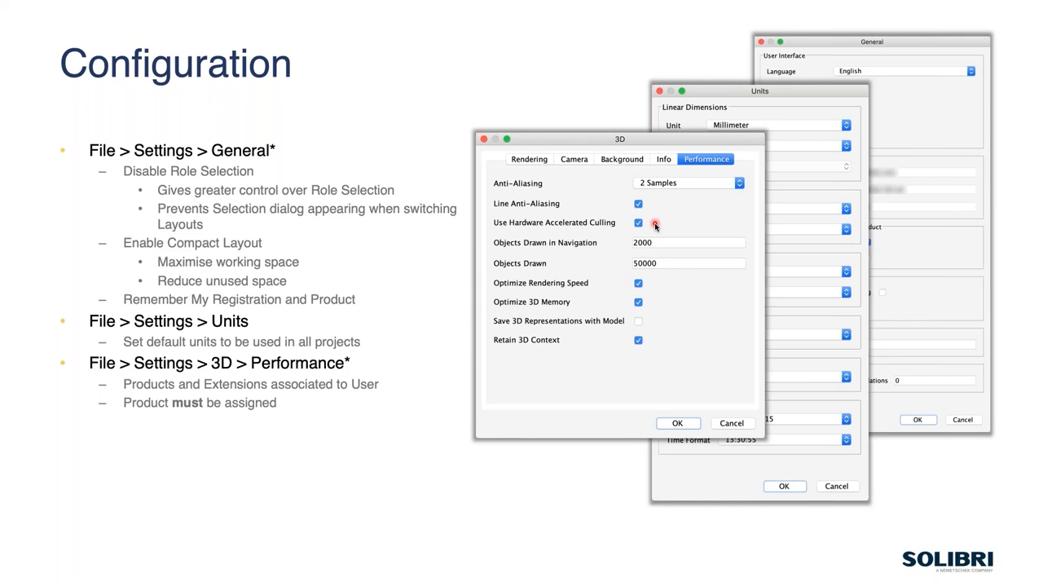
mouse_move(655, 223)
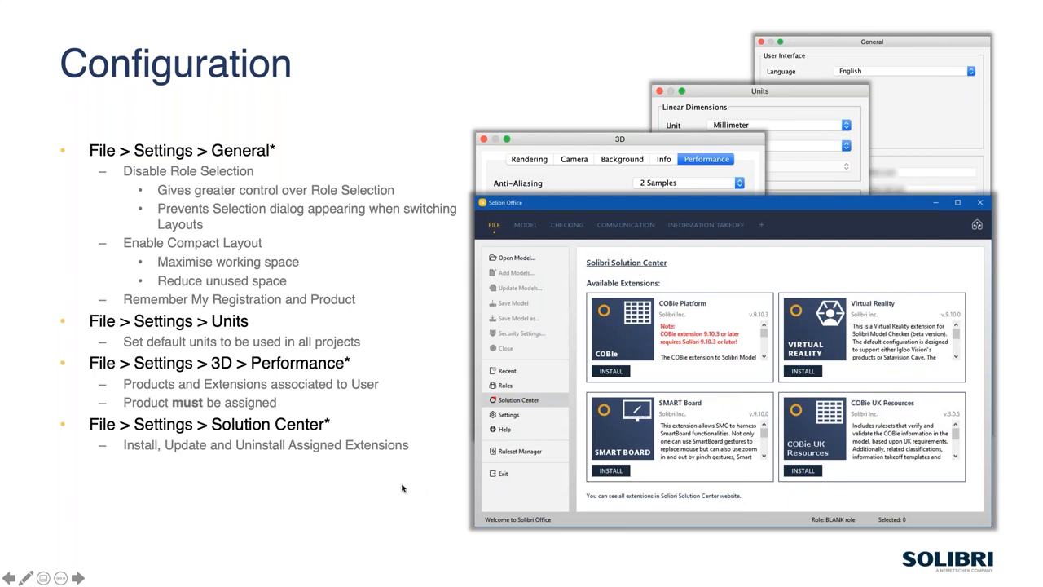
mouse_move(276, 444)
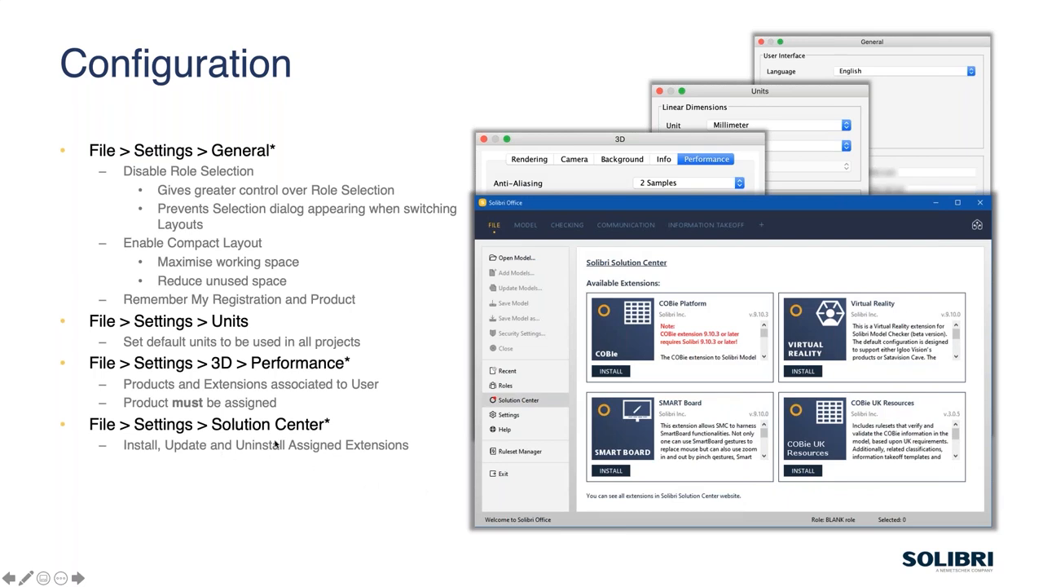
mouse_move(196, 411)
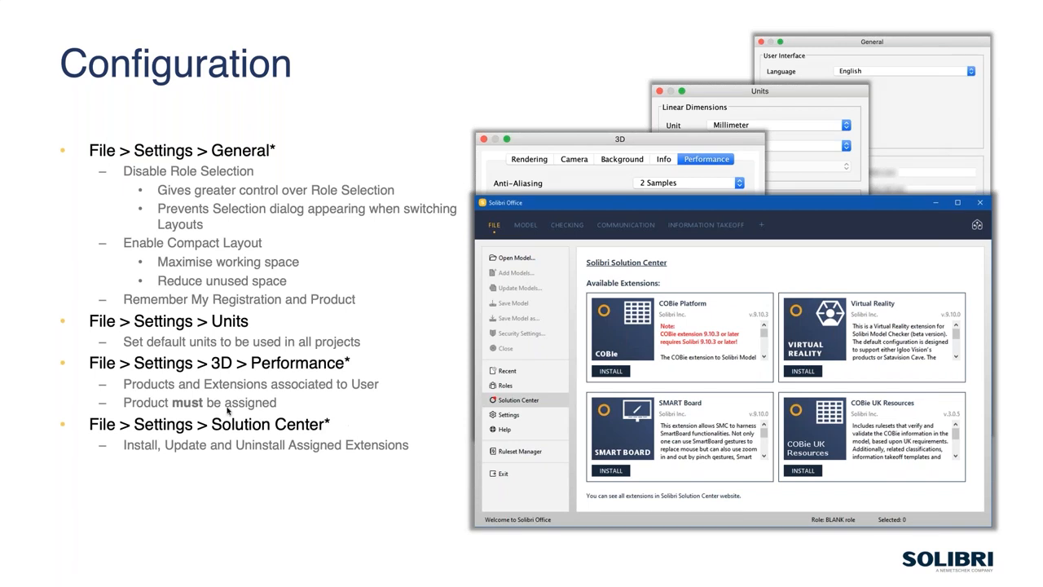
mouse_move(273, 436)
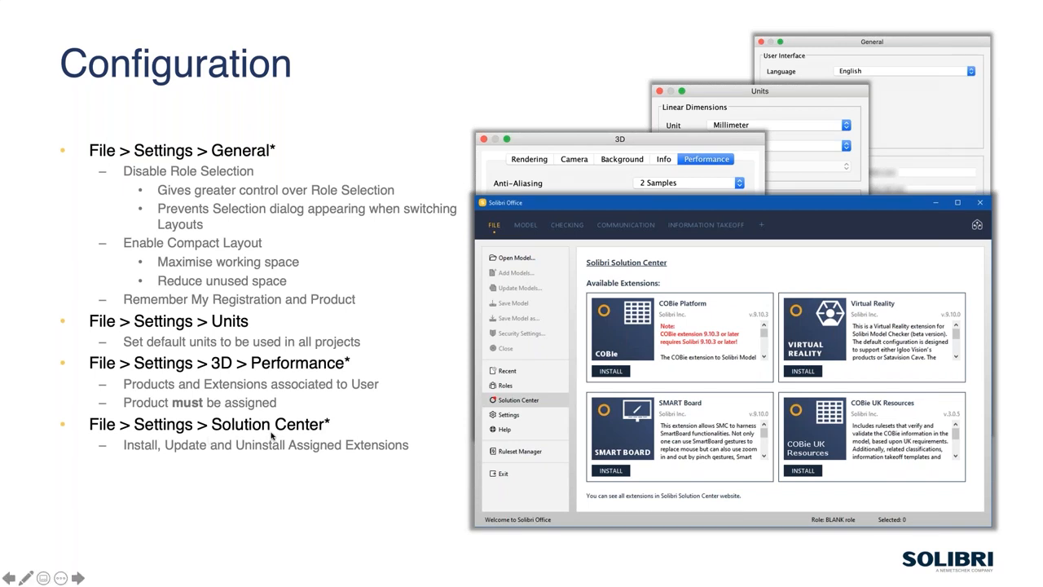
mouse_move(277, 472)
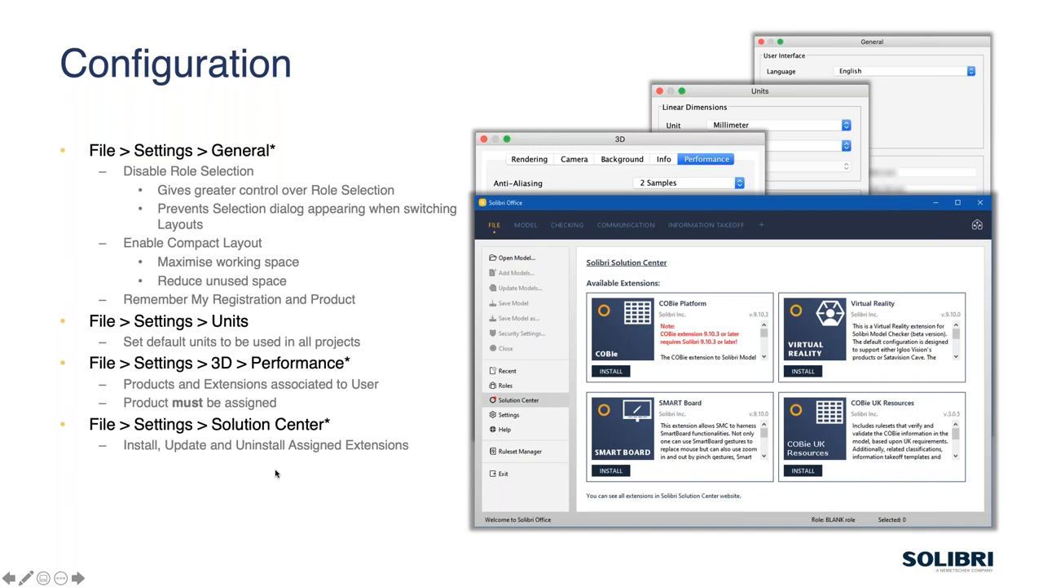
mouse_move(336, 466)
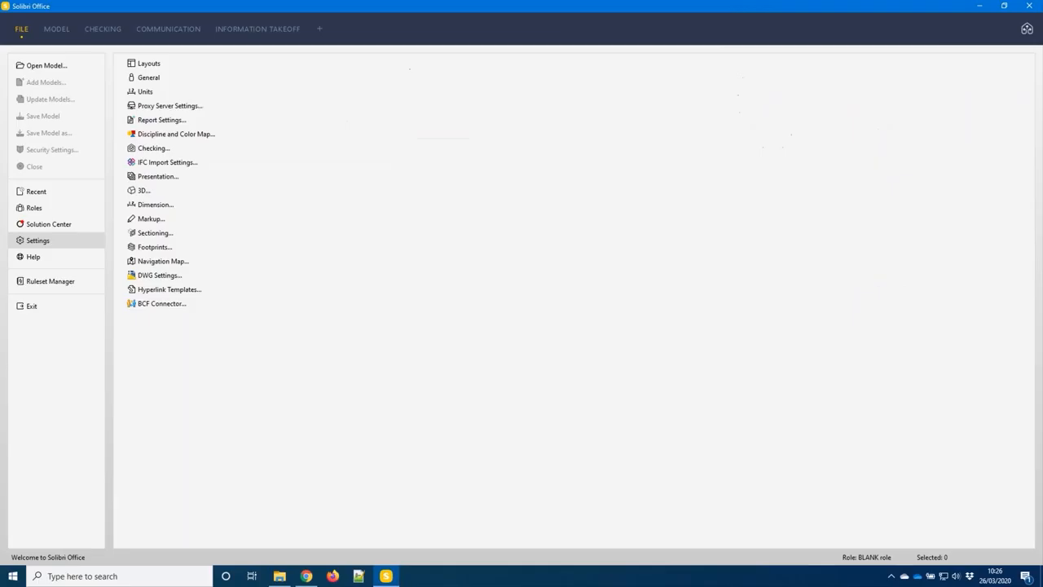
mouse_move(167, 210)
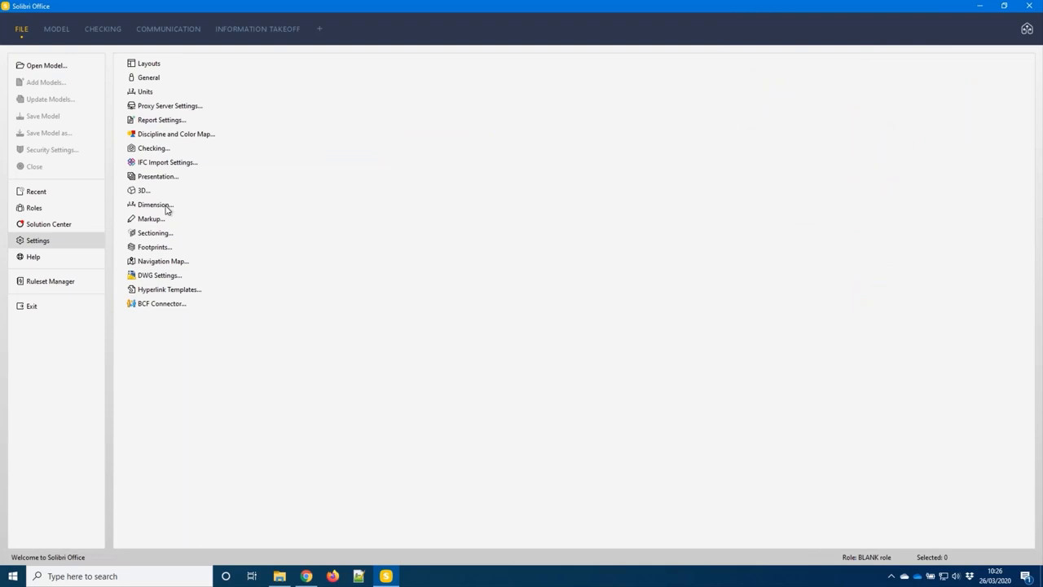
Step: Keep Meter or Millimeter length, Square Meter area and Cubic Meter or Liter volume units and confirm
left_click(145, 91)
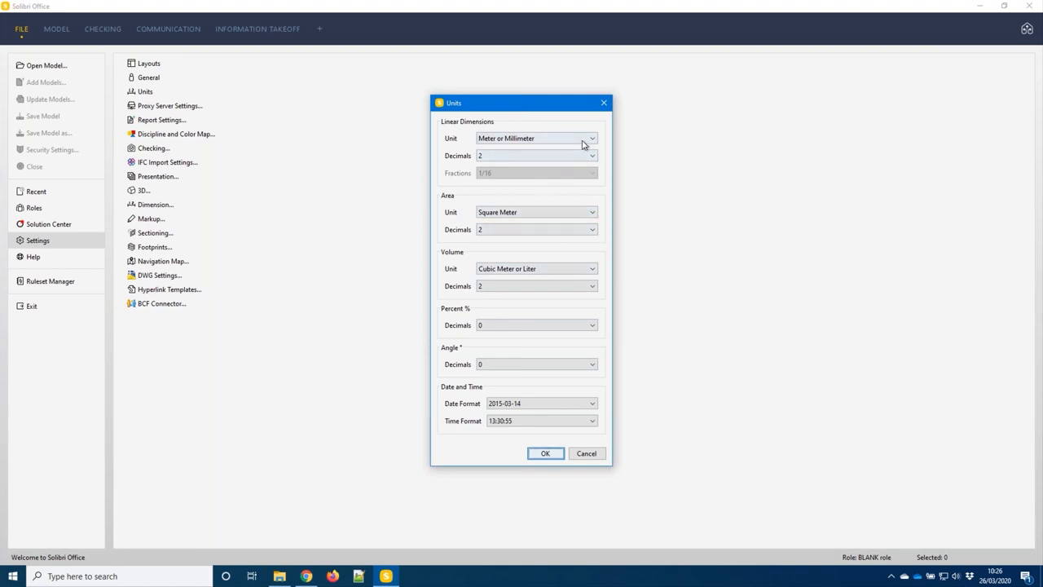
left_click(590, 137)
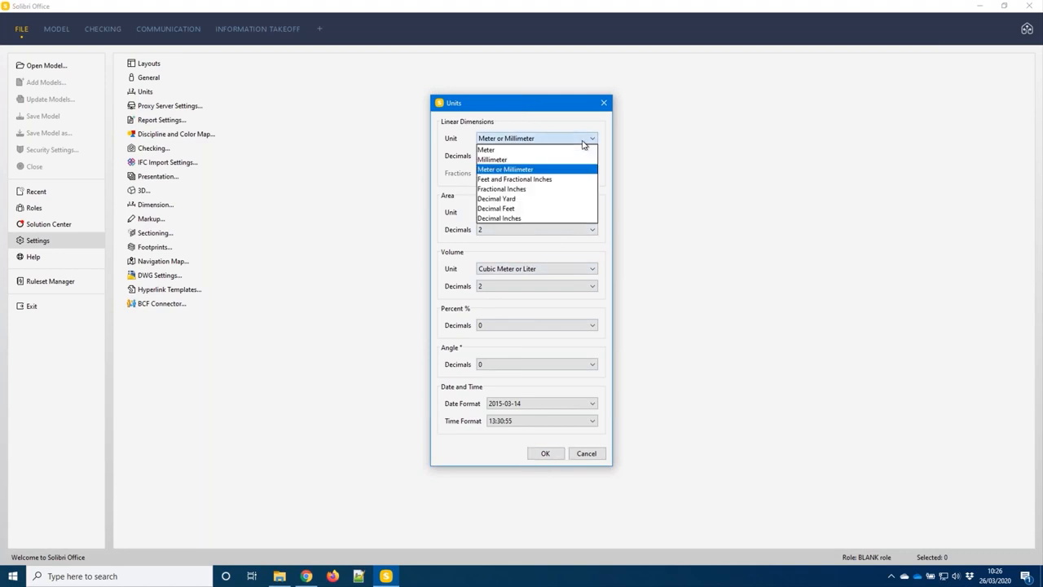
left_click(537, 267)
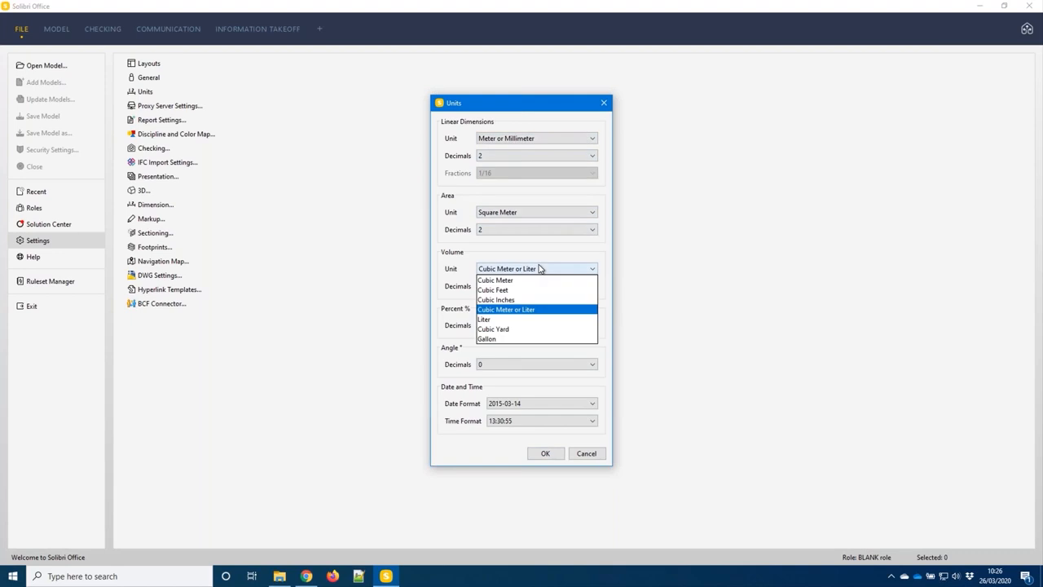
left_click(506, 310)
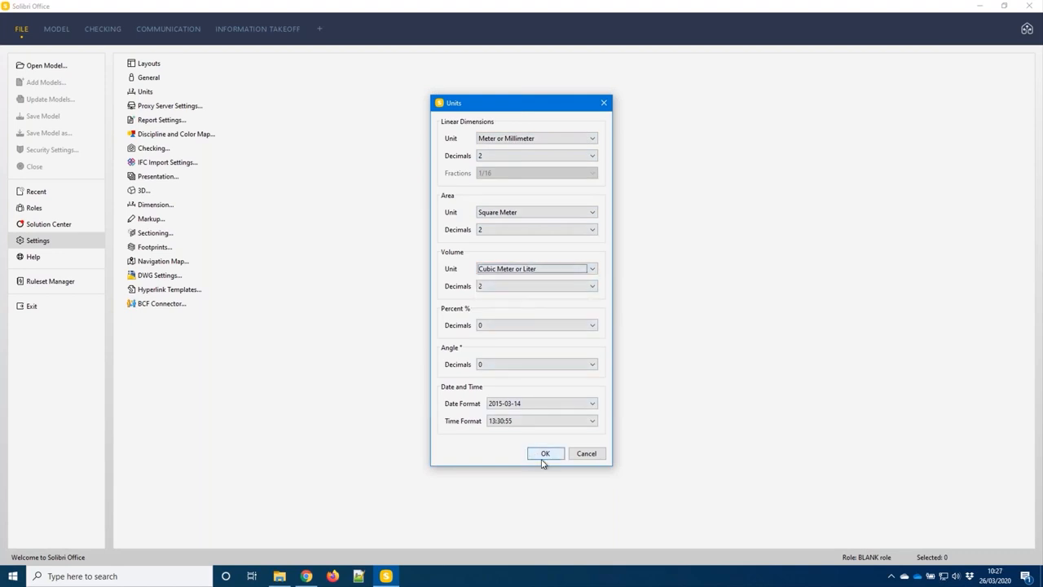
left_click(544, 453)
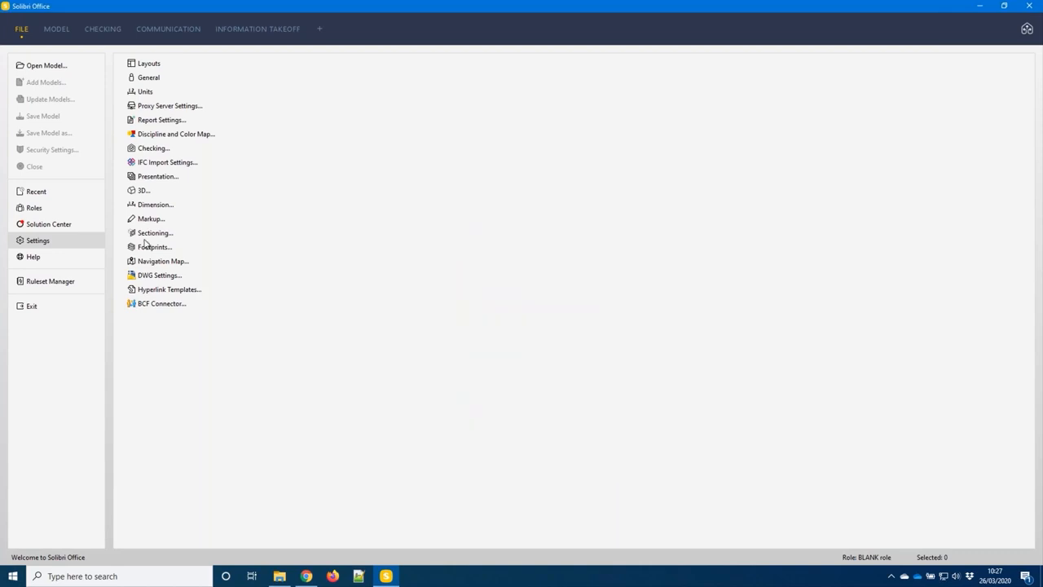
Step: Turn off Save 3D Representations with Model in the 3D Performance settings
left_click(144, 189)
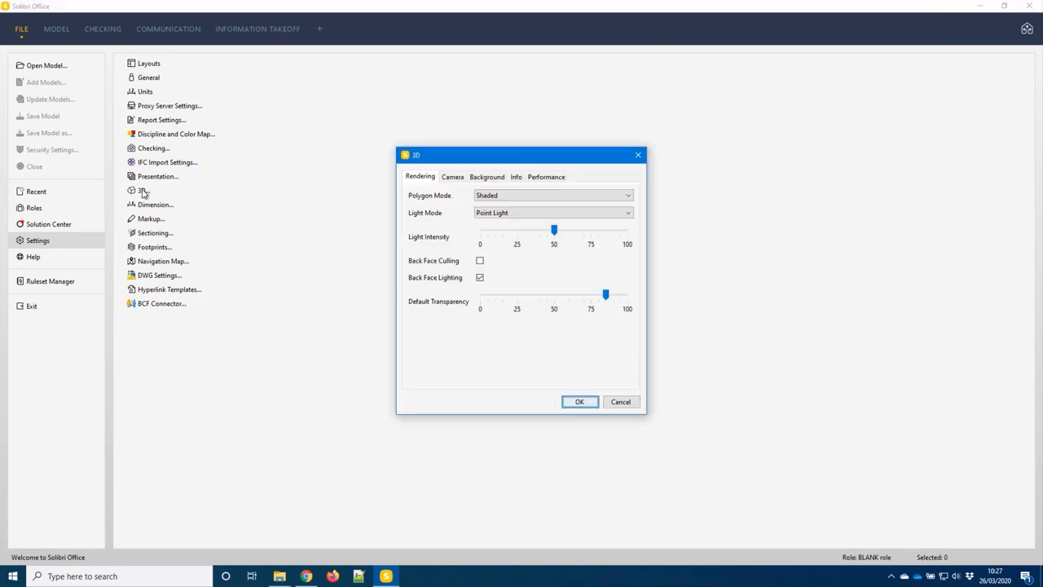
left_click(545, 176)
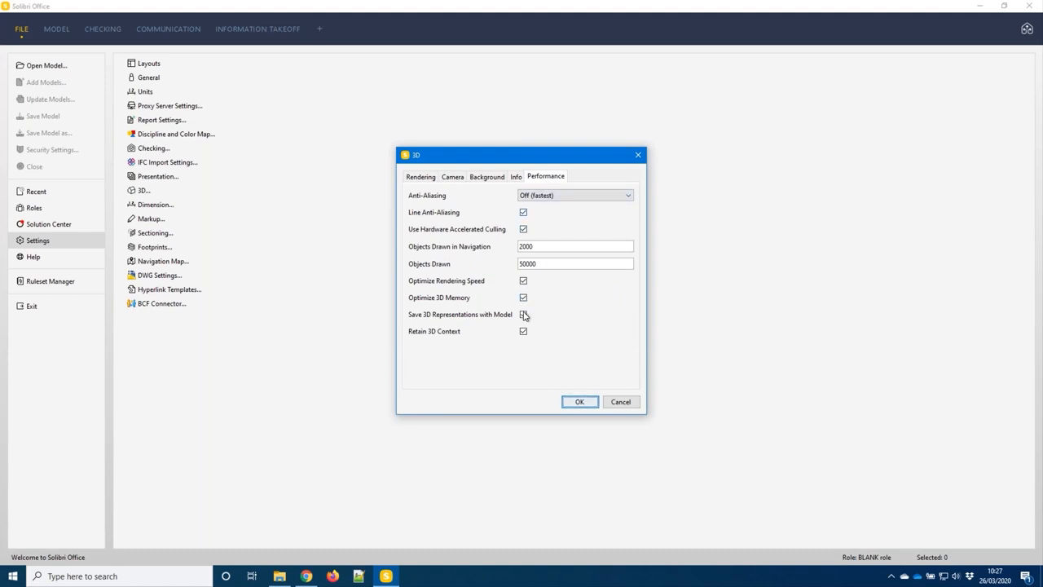
left_click(524, 315)
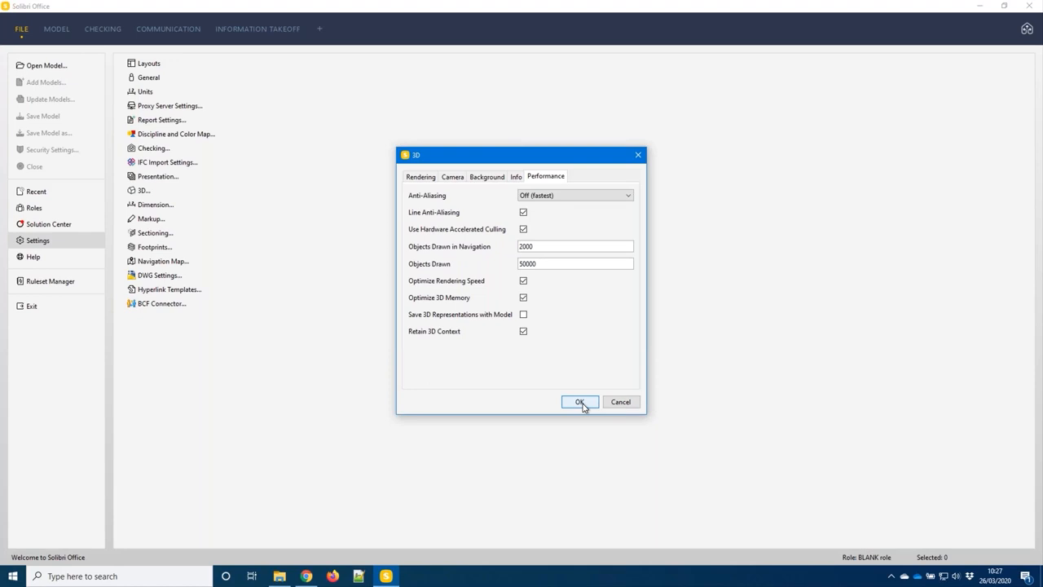
mouse_move(530, 372)
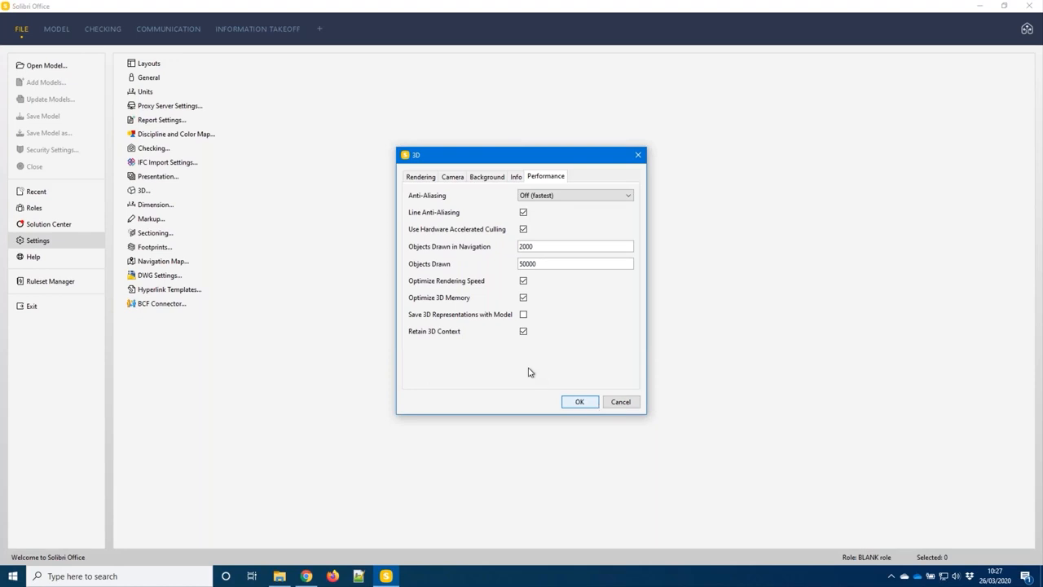
mouse_move(505, 326)
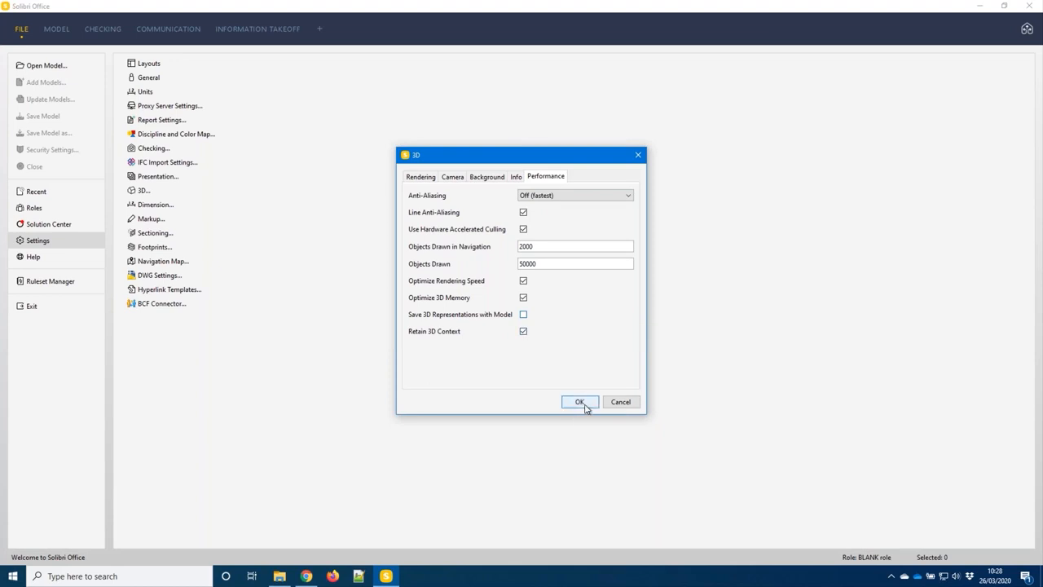
Step: Apply the 3D changes and install the SMART Board extension from the Solution Center
left_click(580, 401)
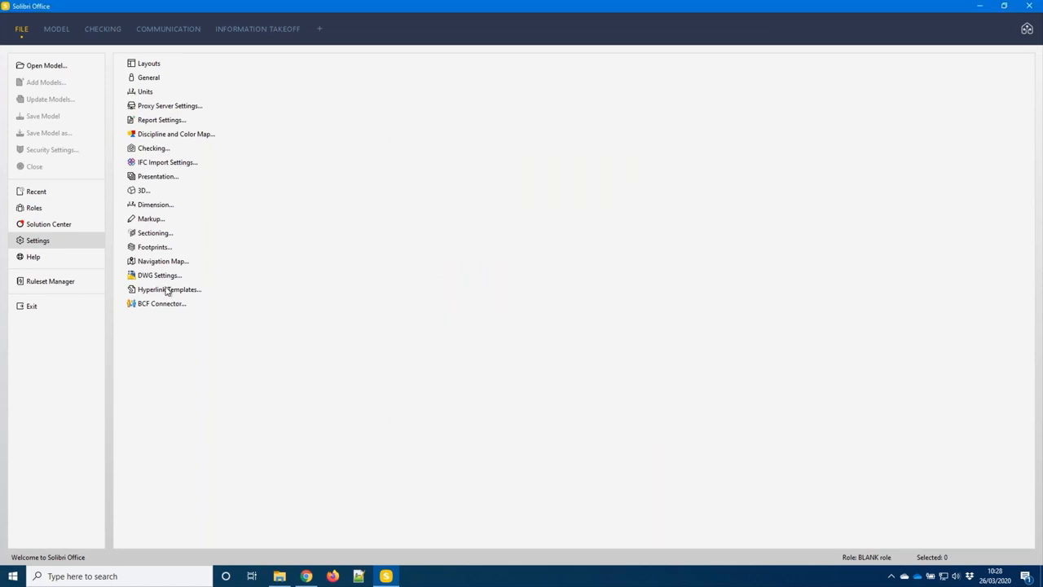
mouse_move(49, 225)
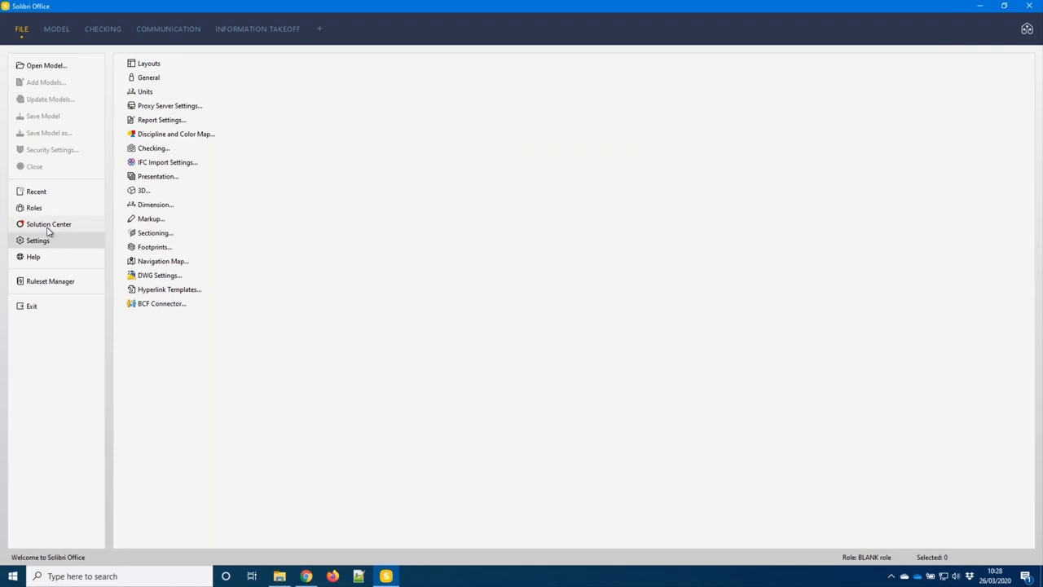
left_click(49, 225)
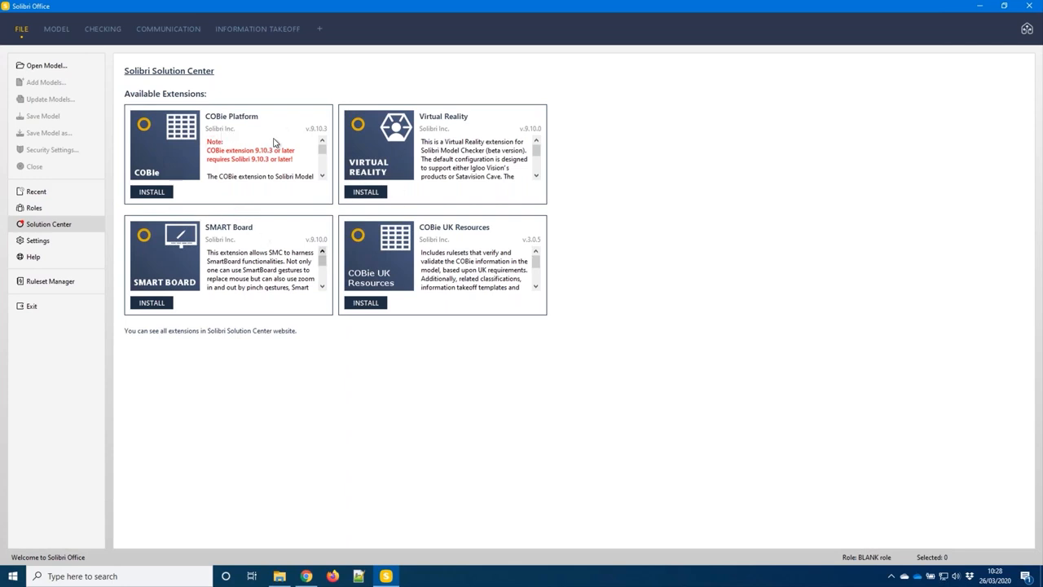
mouse_move(251, 228)
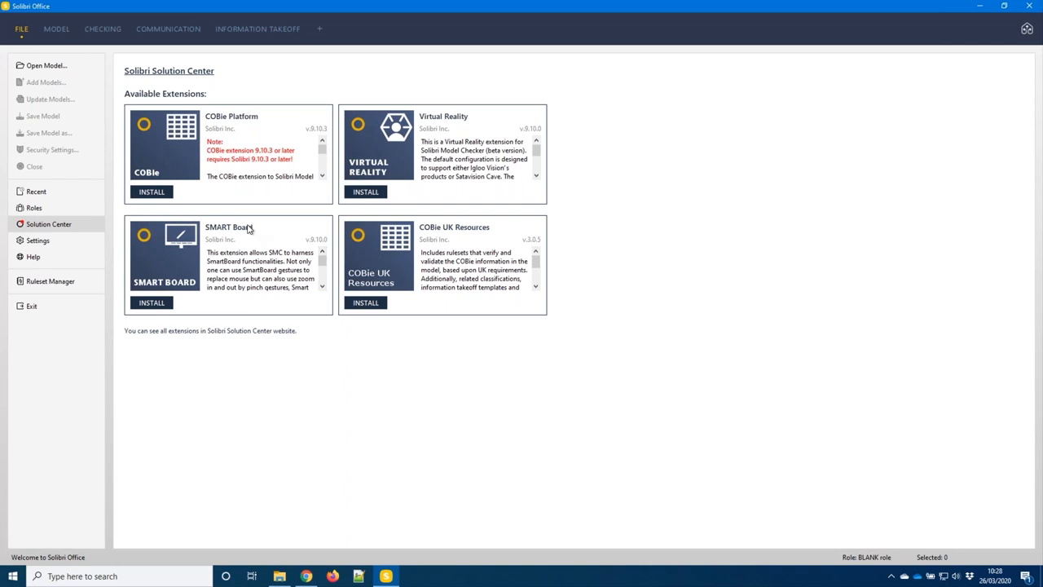
left_click(365, 192)
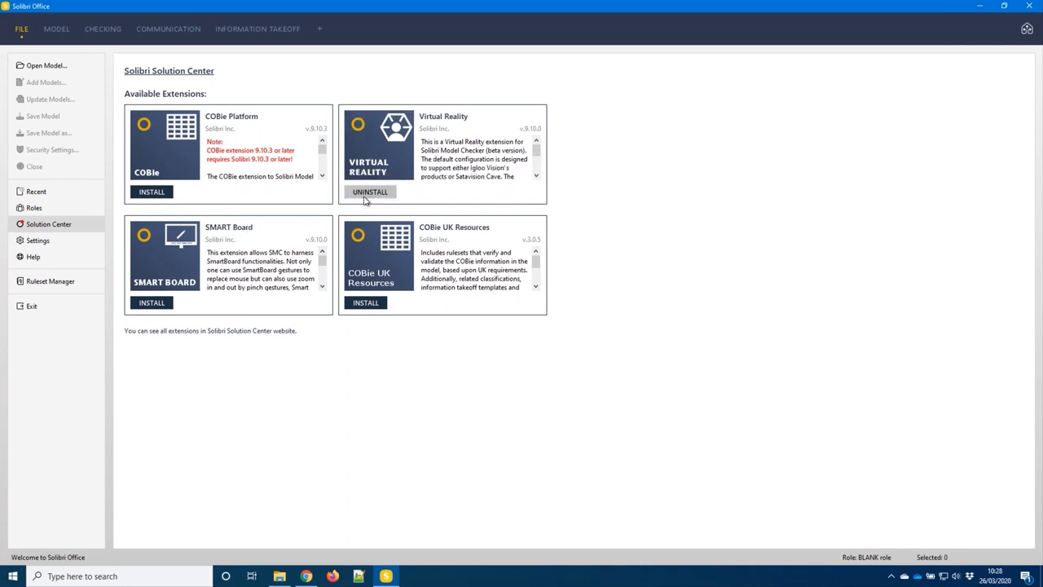
mouse_move(368, 202)
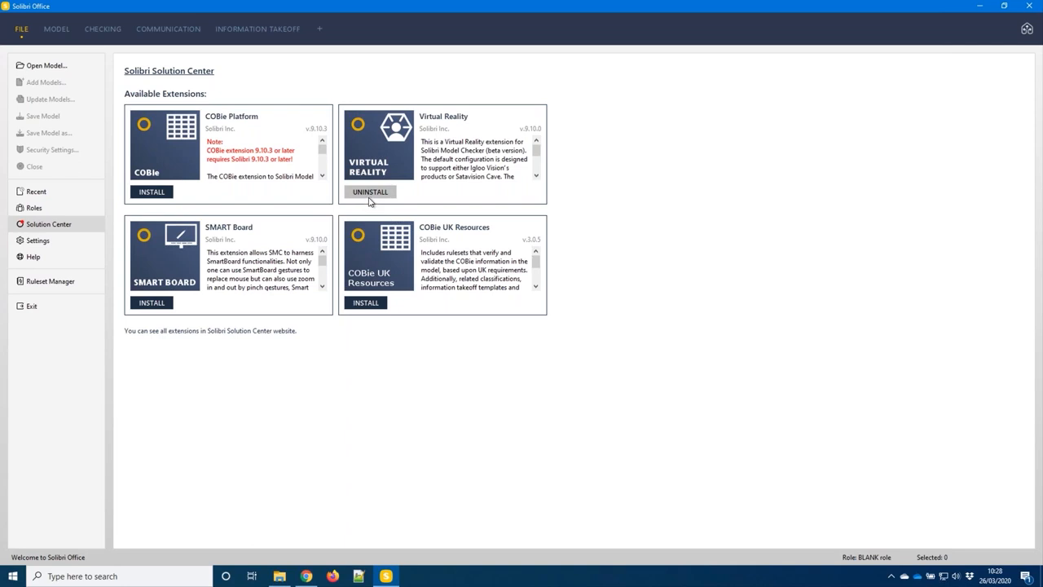
mouse_move(216, 231)
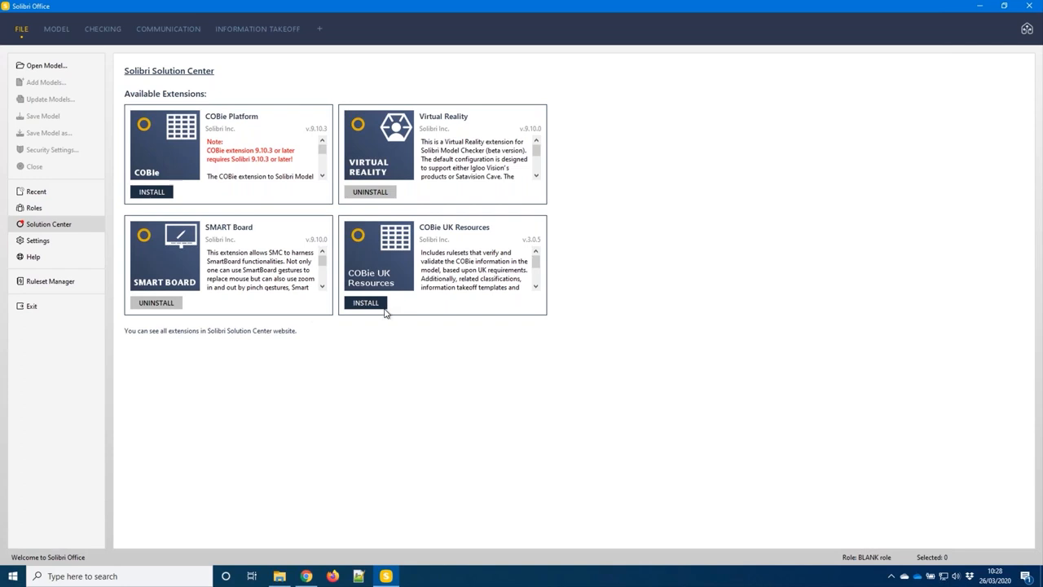
mouse_move(231, 358)
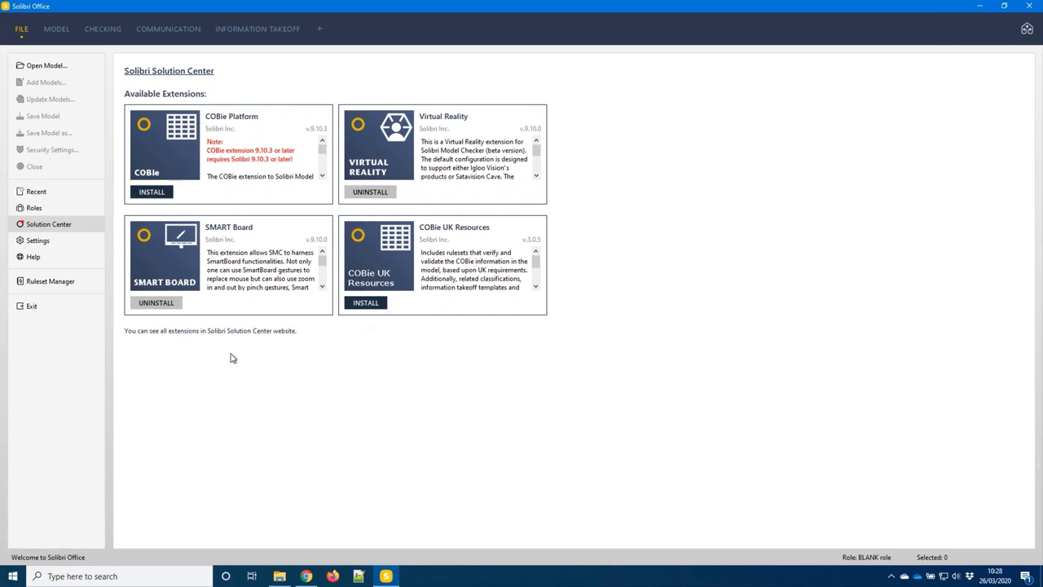
mouse_move(252, 283)
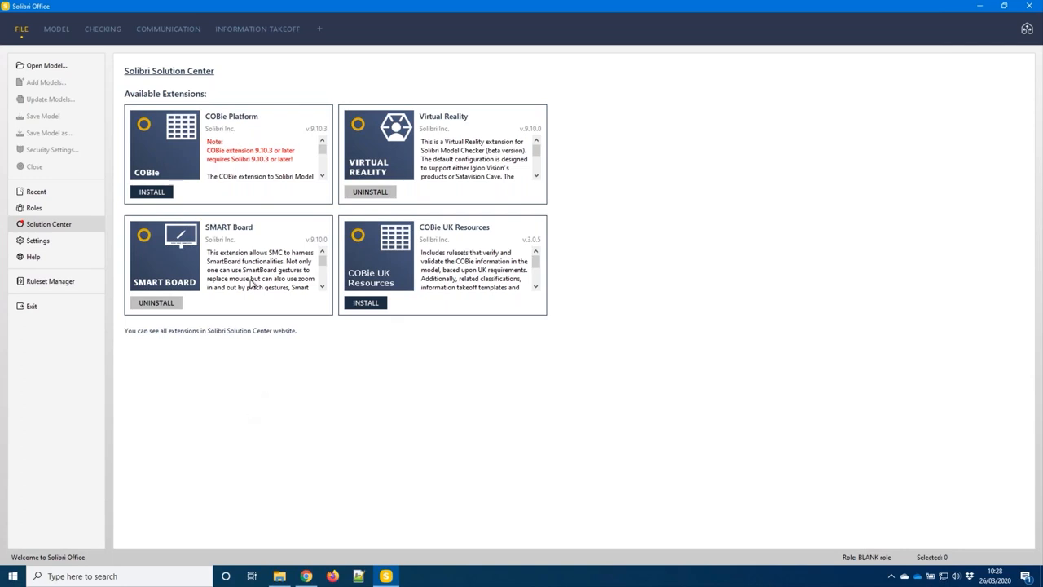
mouse_move(251, 299)
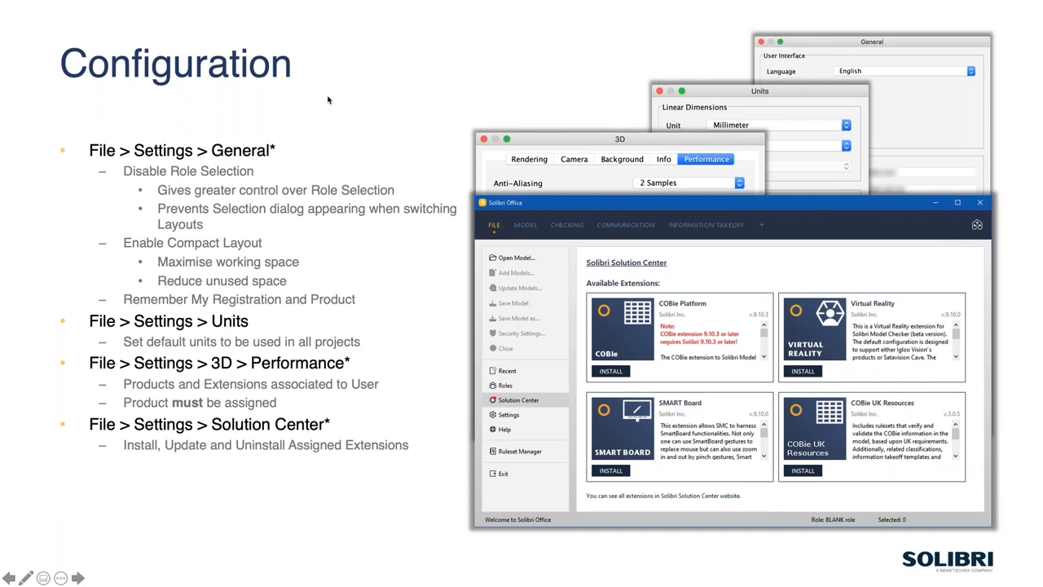
mouse_move(298, 540)
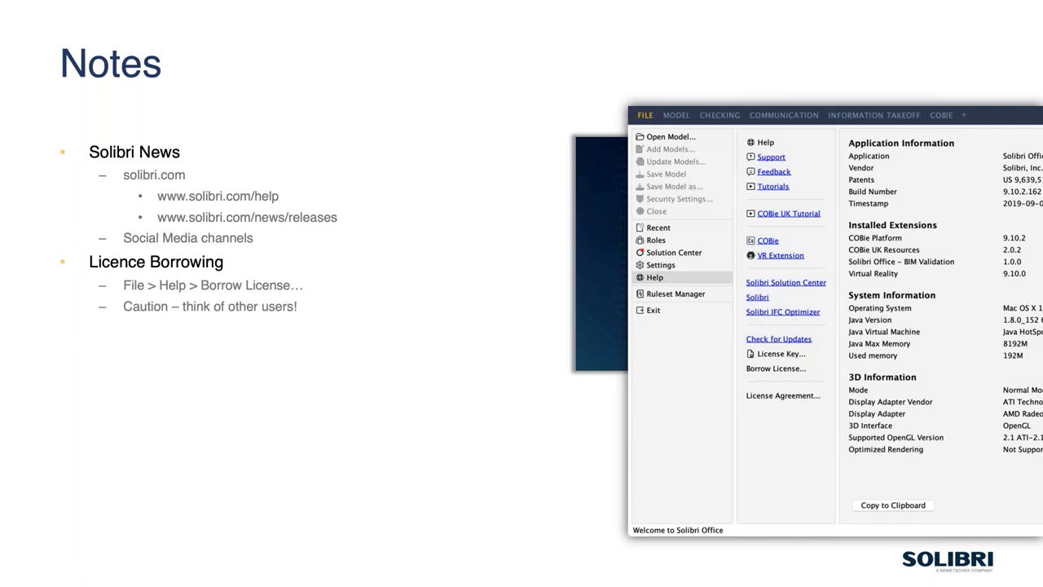
Step: Advance the Notes slide to reveal the Getting Help bullets and License Borrowing dialog
left_click(776, 369)
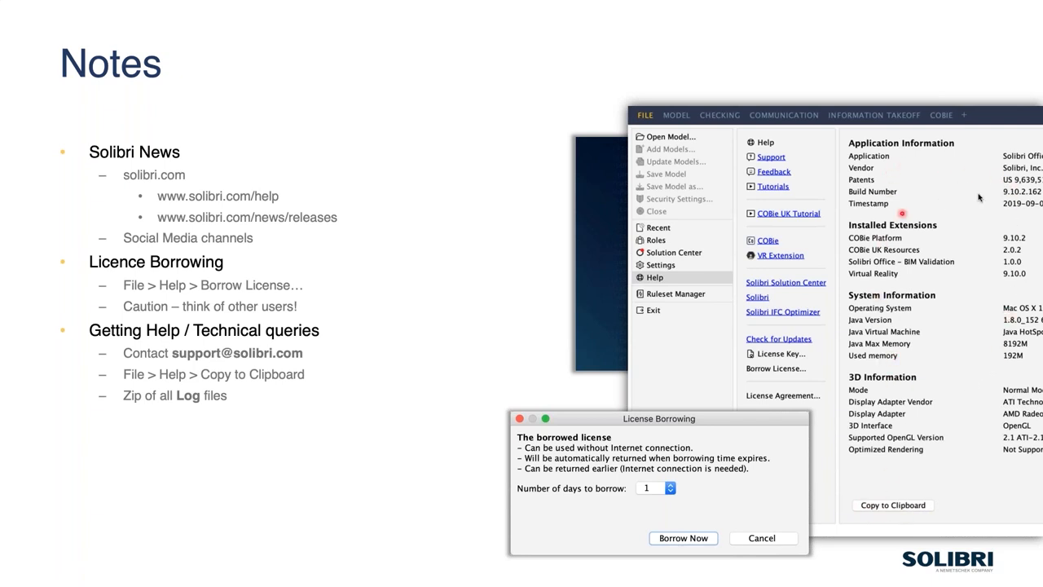
mouse_move(987, 388)
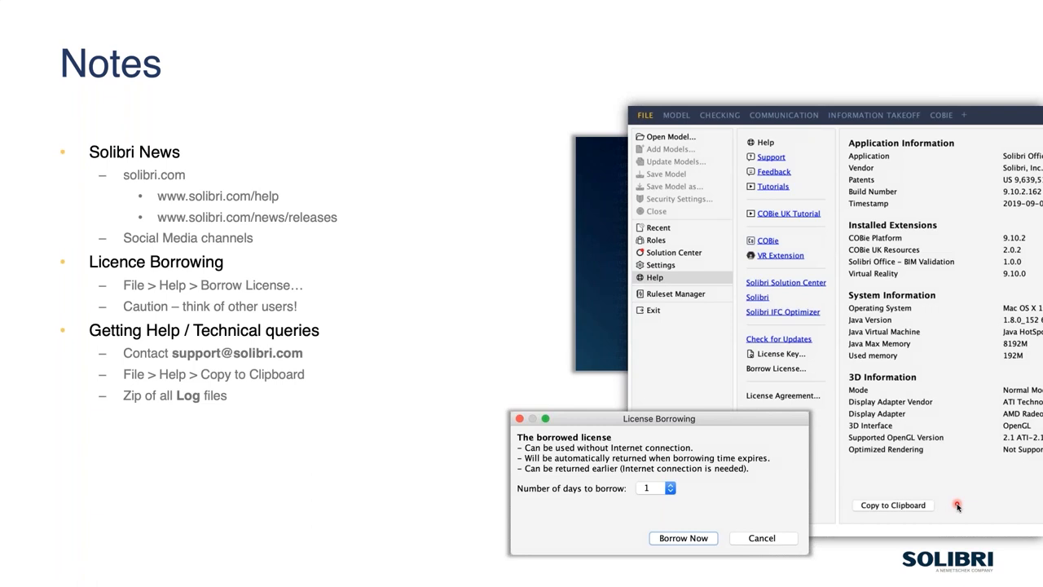
mouse_move(1021, 251)
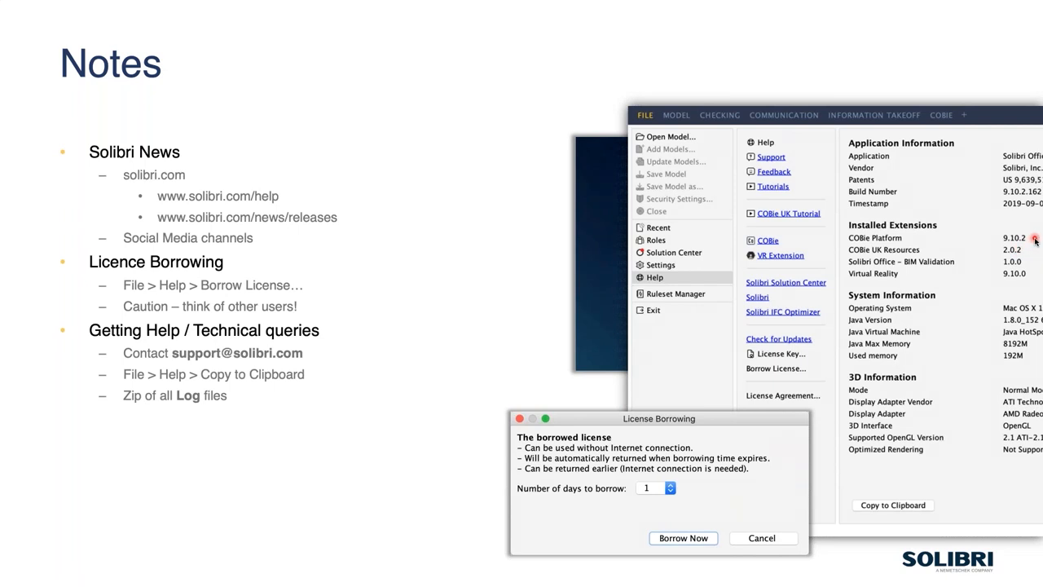
mouse_move(1004, 202)
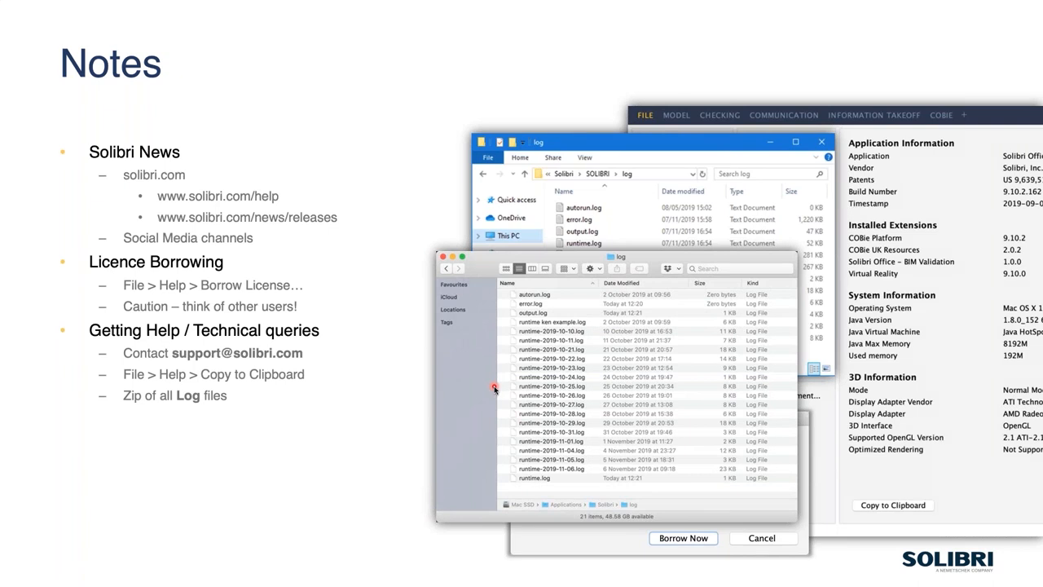
mouse_move(535, 380)
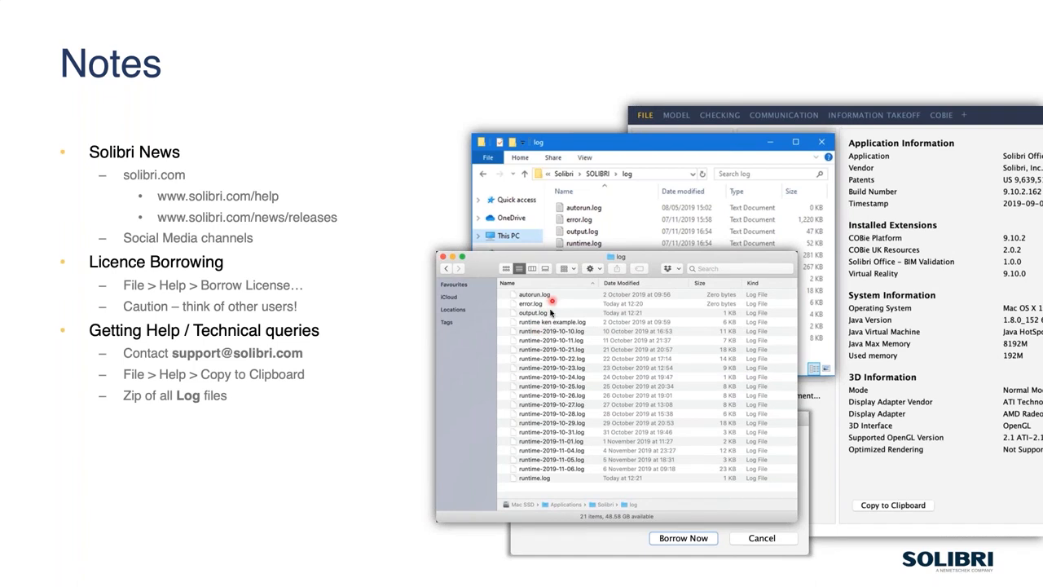
mouse_move(574, 307)
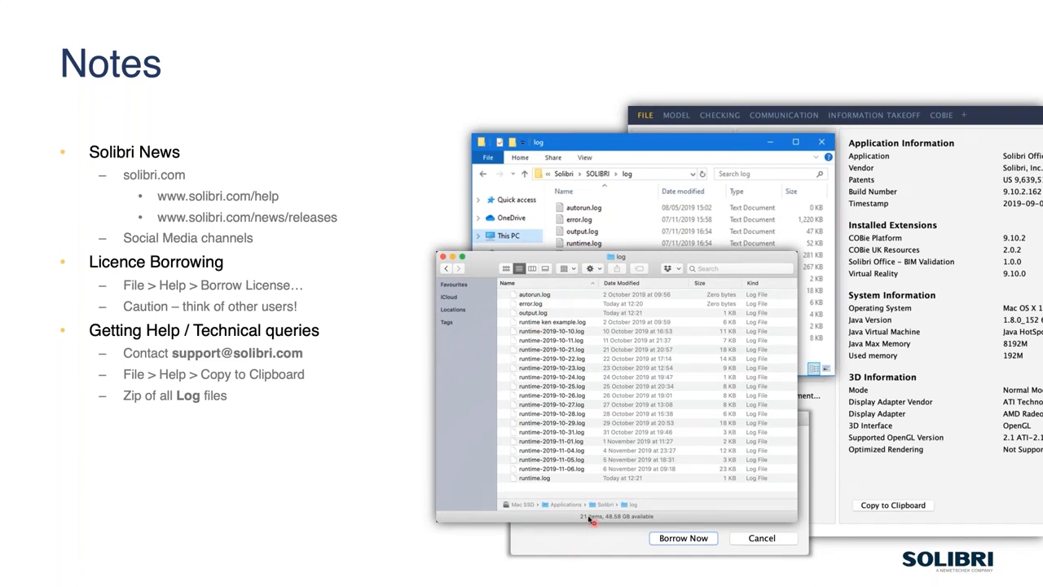
mouse_move(688, 215)
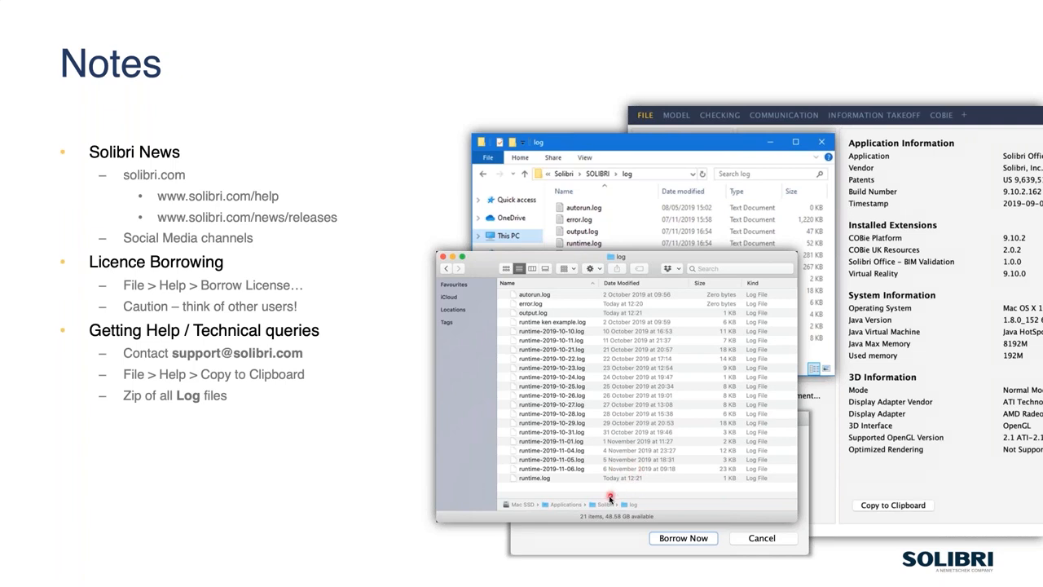
mouse_move(613, 499)
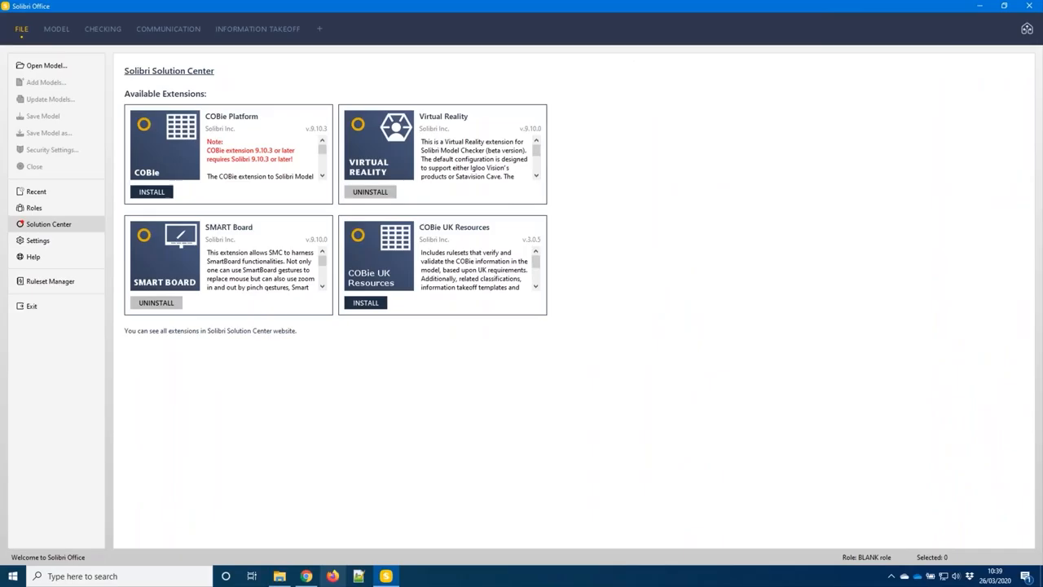
mouse_move(50, 269)
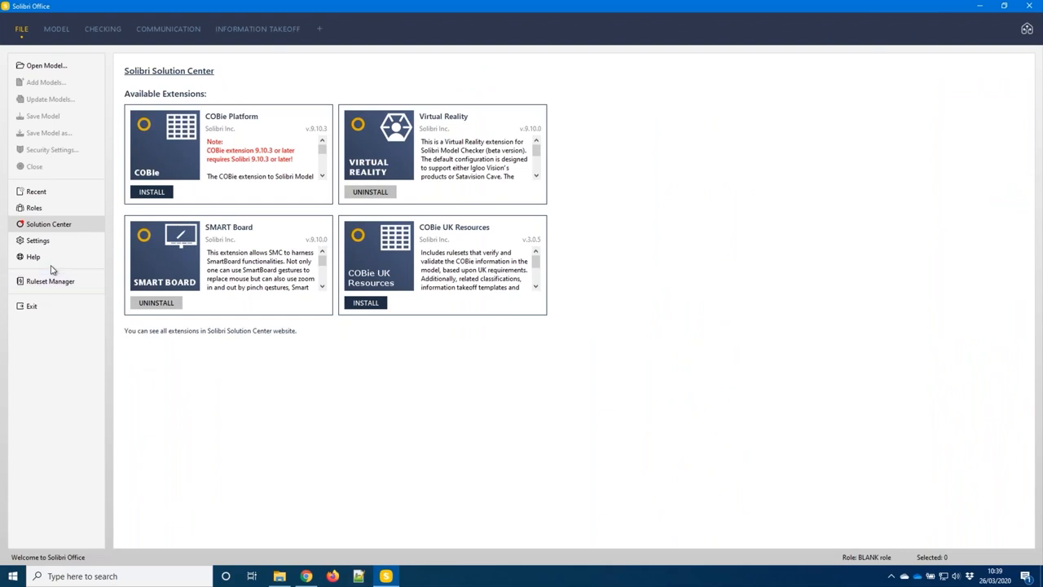
Step: Launch the Solibri online Help site from the File menu
left_click(33, 258)
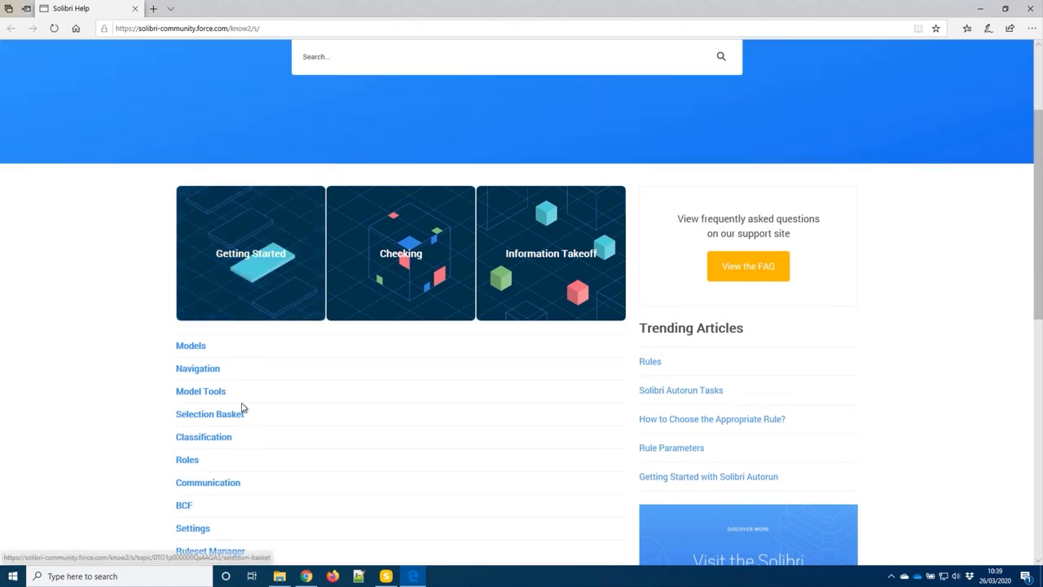
mouse_move(187, 459)
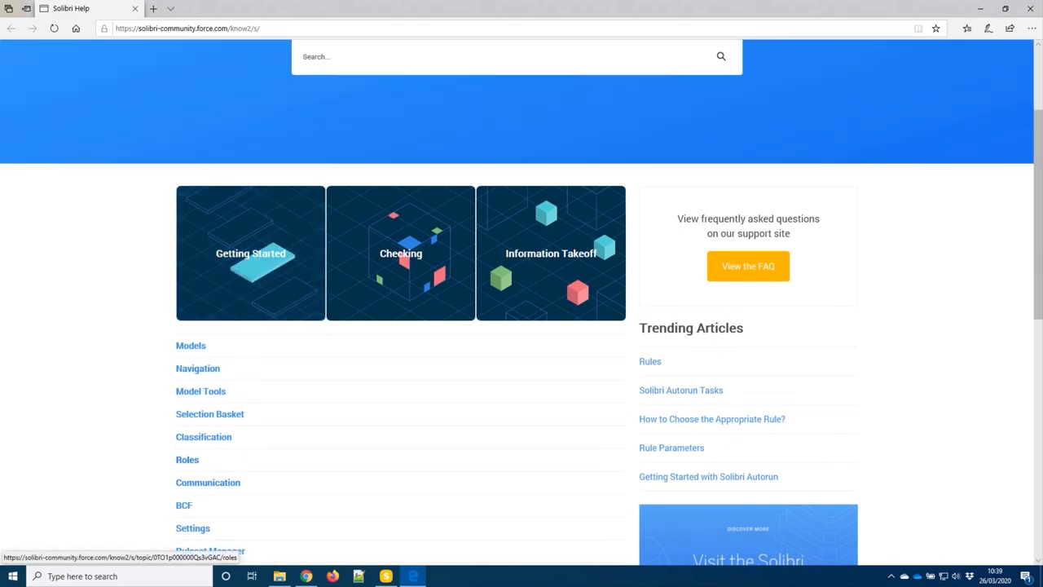
Step: Scroll down the Help home page to see the full topic list and trending articles
scroll("down", 3)
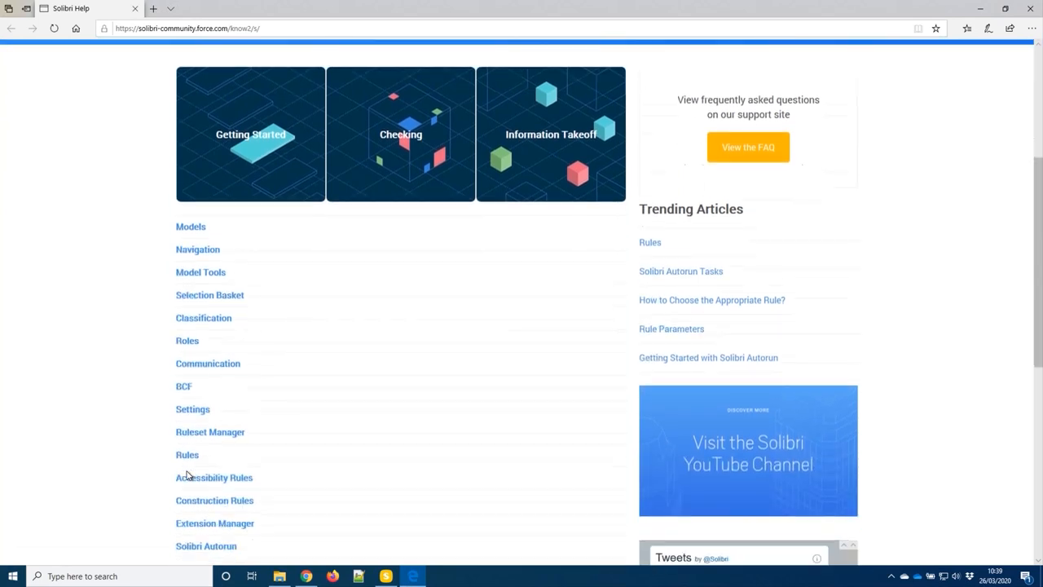
scroll("down", 3)
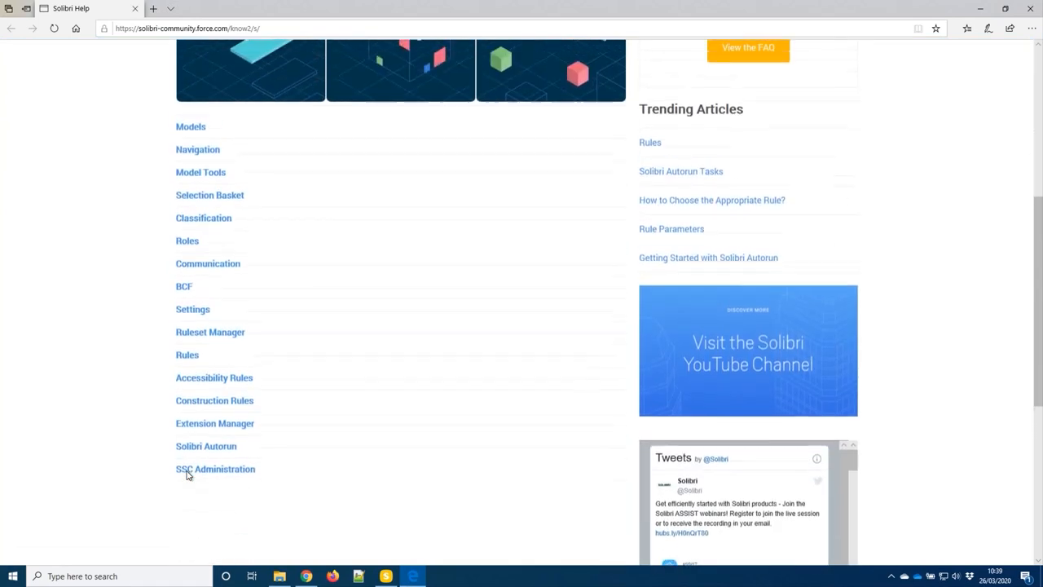